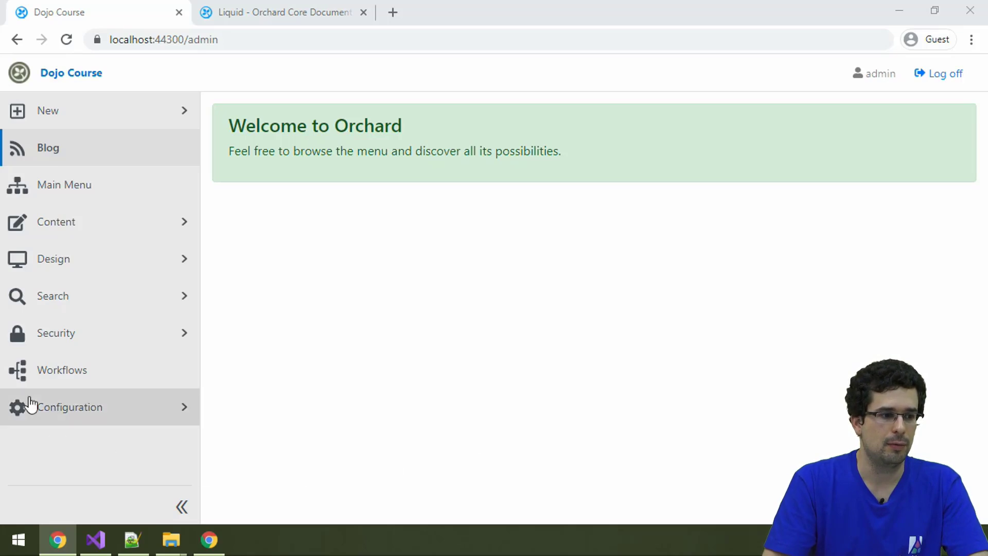
- Filter the site features for 'form' and enable the Forms feature
{"action": "left_click", "coordinate": [69, 407]}
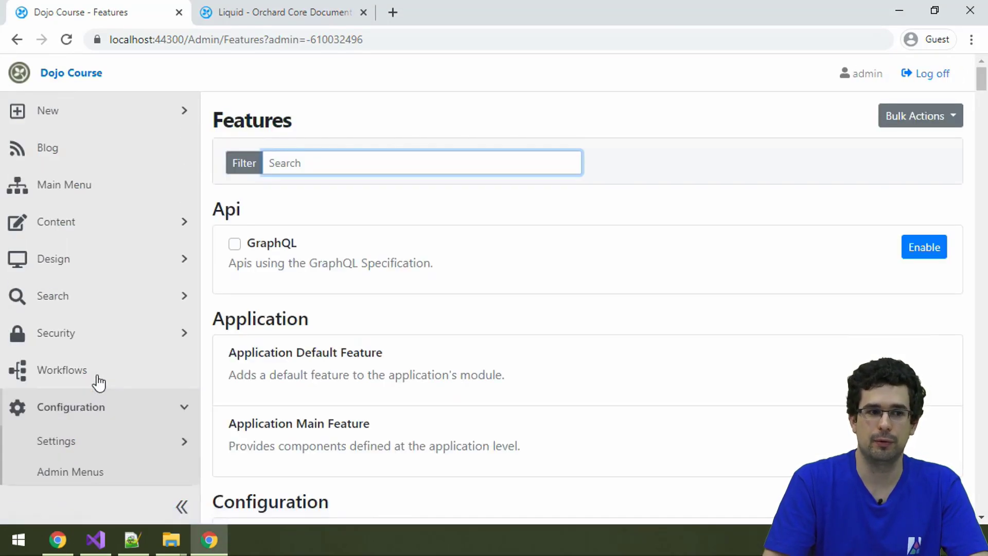
{"action": "type", "text": "form"}
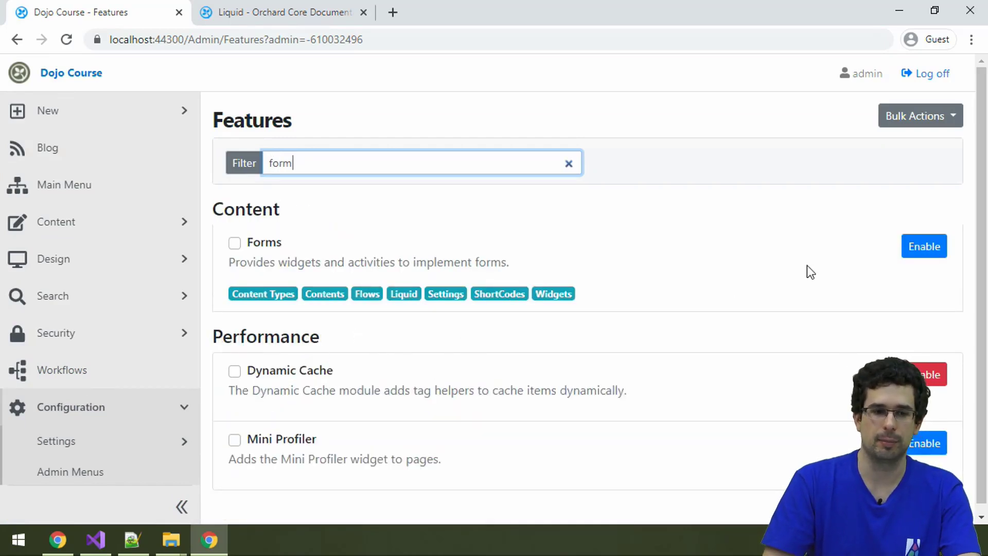
{"action": "left_click", "coordinate": [924, 246]}
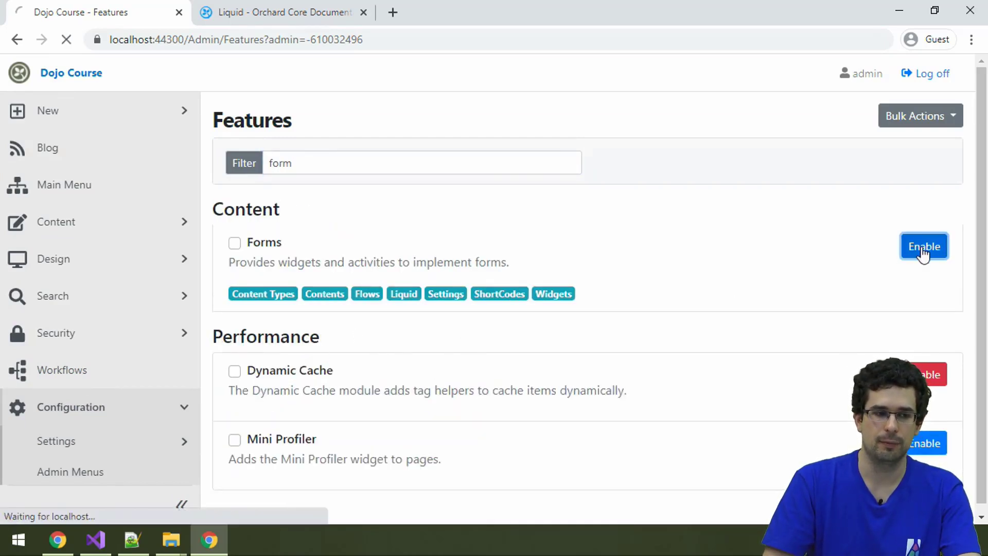
- Confirm the Workflows features are already enabled, then start creating a new Page
{"action": "left_click", "coordinate": [924, 246]}
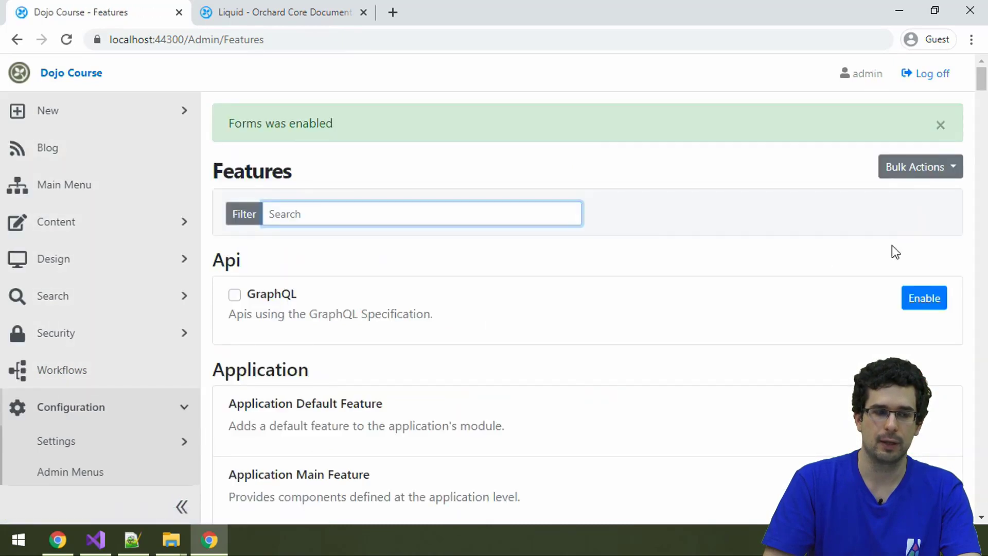
{"action": "type", "text": "workfl"}
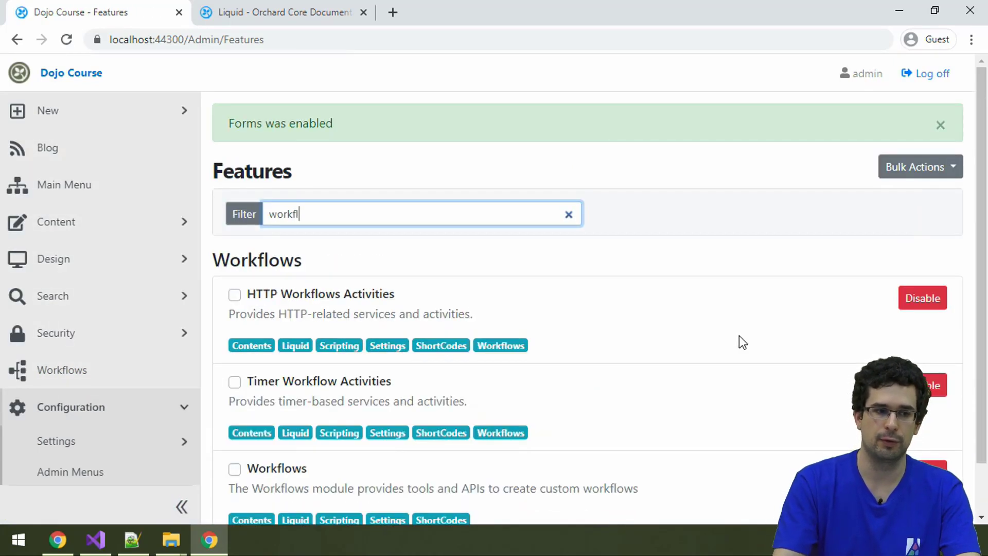
{"action": "left_click", "coordinate": [940, 124]}
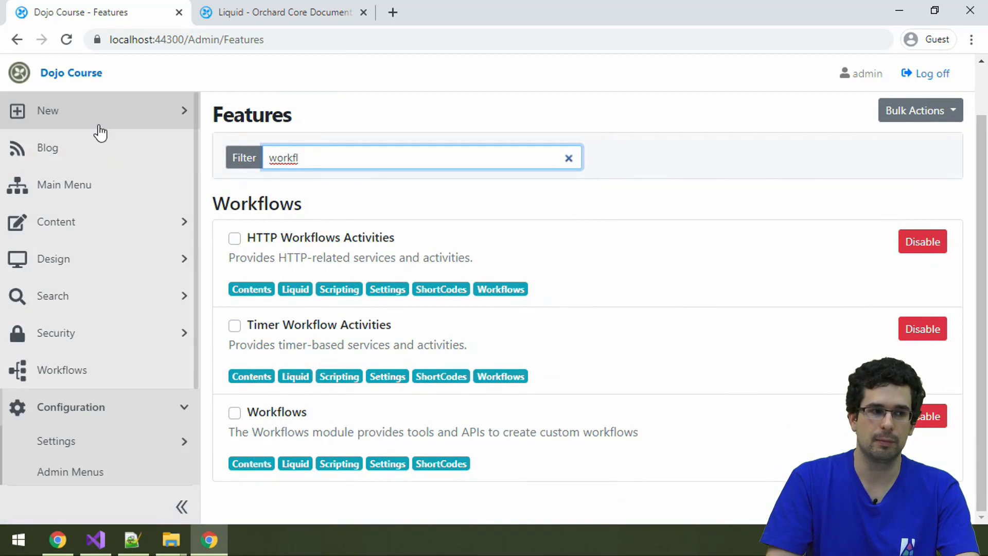
{"action": "left_click", "coordinate": [48, 110]}
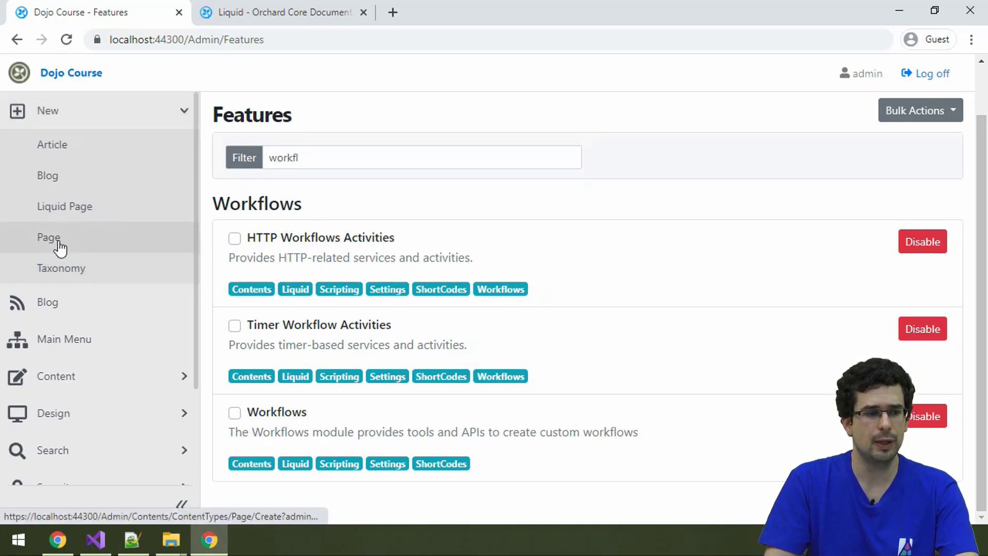
{"action": "left_click", "coordinate": [49, 237]}
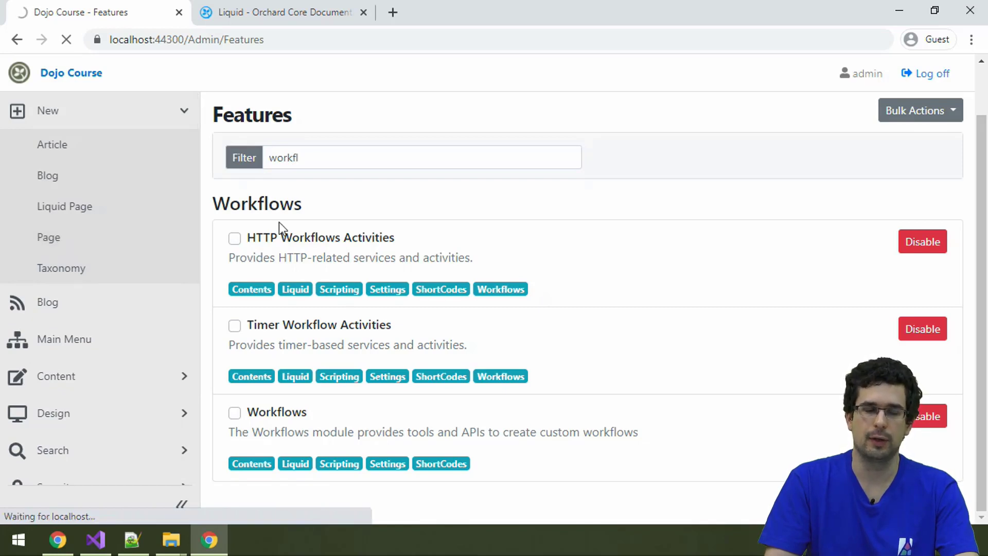
{"action": "left_click", "coordinate": [49, 237]}
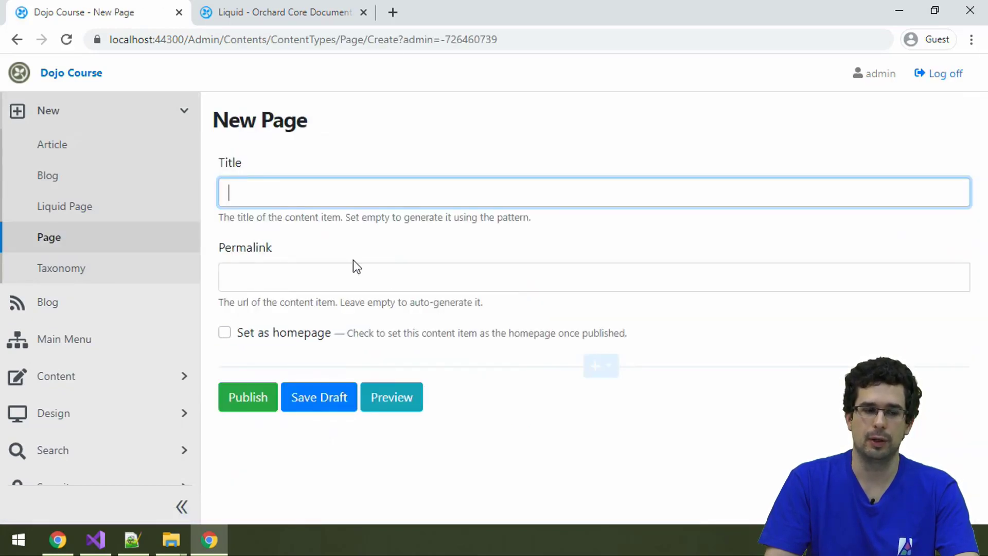
{"action": "mouse_move", "coordinate": [531, 370]}
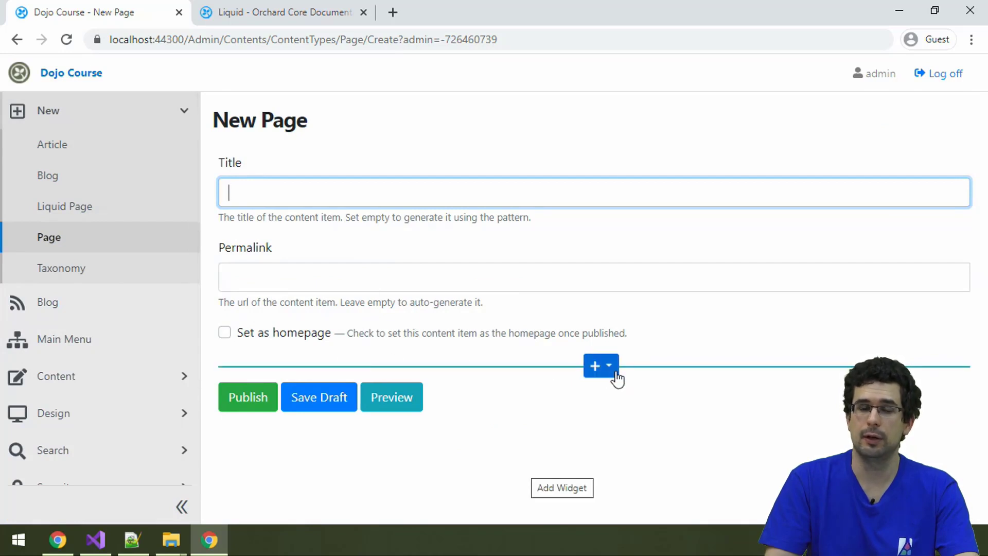
{"action": "left_click", "coordinate": [610, 366]}
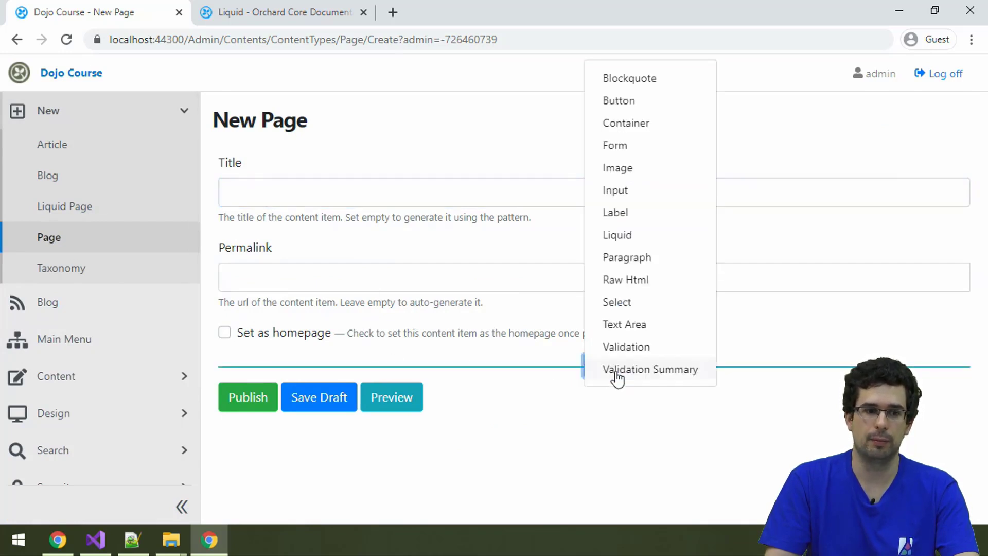
{"action": "mouse_move", "coordinate": [658, 154]}
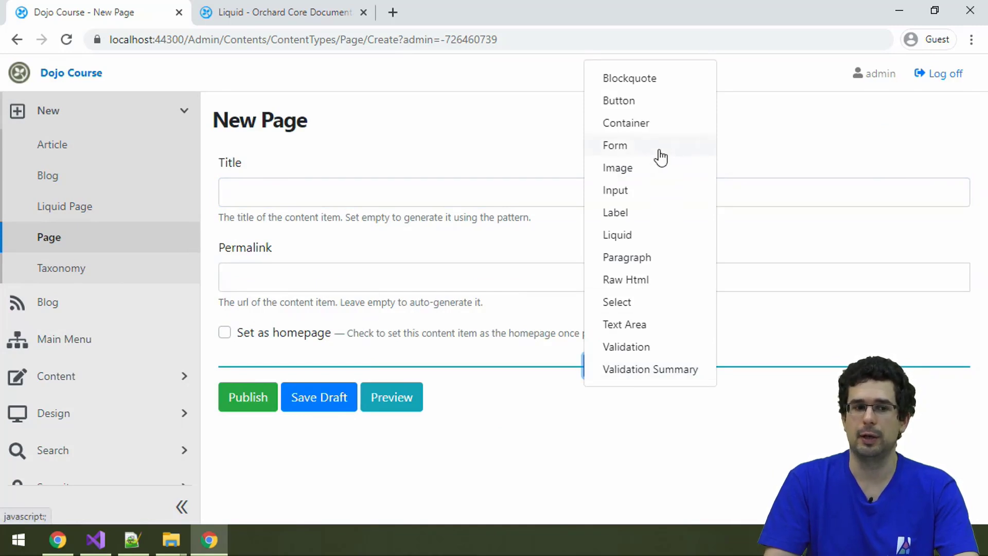
{"action": "mouse_move", "coordinate": [648, 203]}
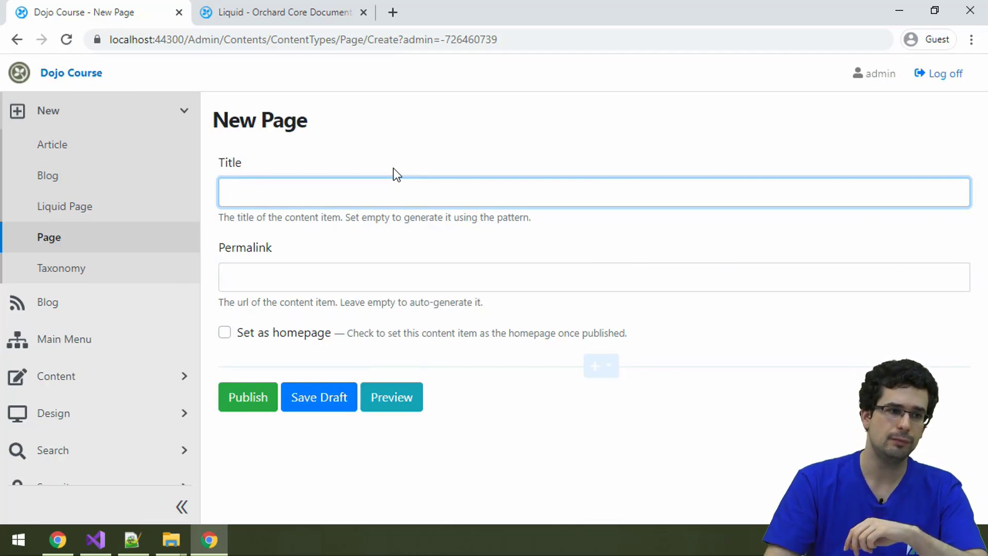
- Open the Forms module documentation and scroll through its contact form walkthrough
{"action": "left_click", "coordinate": [280, 12]}
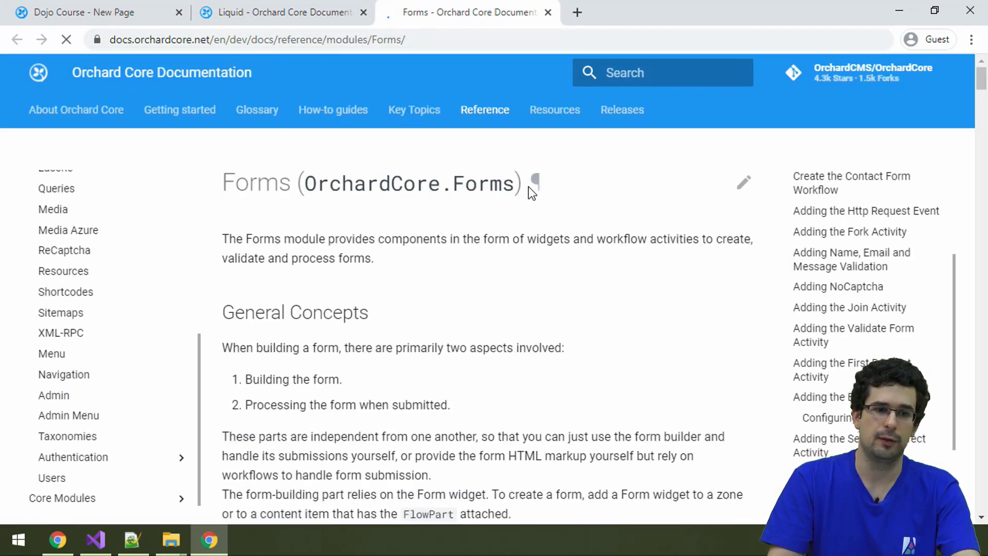
{"action": "scroll", "scroll_direction": "down", "scroll_amount": 3}
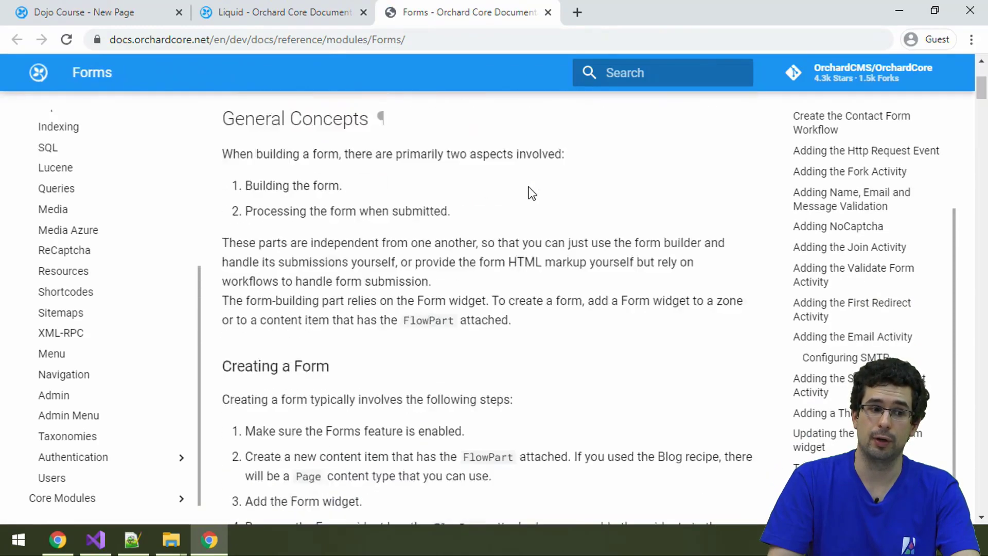
{"action": "scroll", "scroll_direction": "down", "scroll_amount": 3}
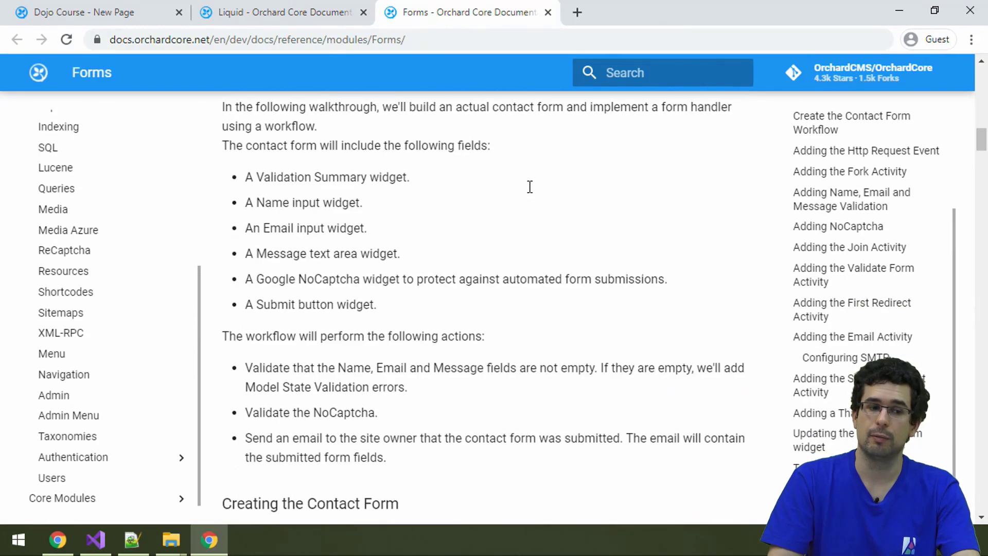
{"action": "scroll", "scroll_direction": "down", "scroll_amount": 3}
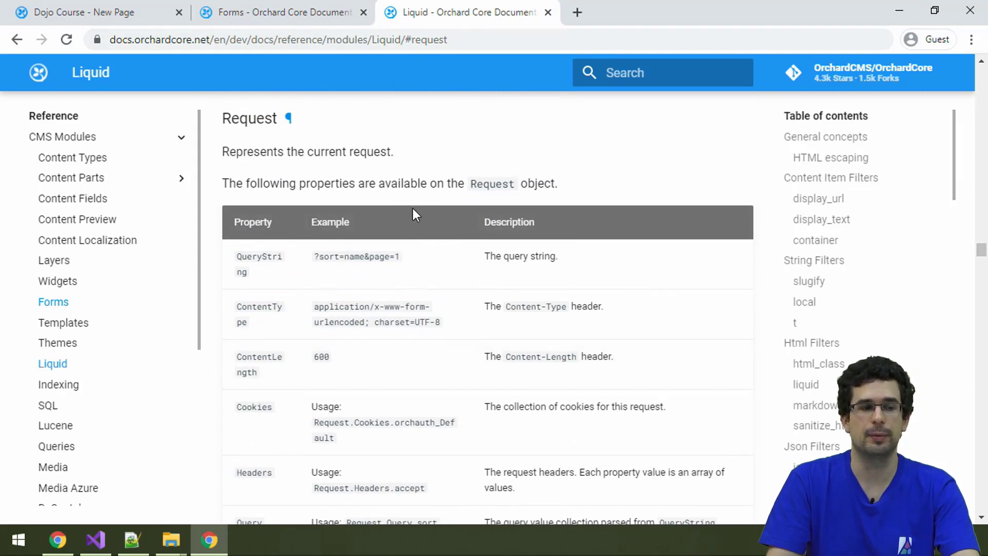
{"action": "mouse_move", "coordinate": [413, 183]}
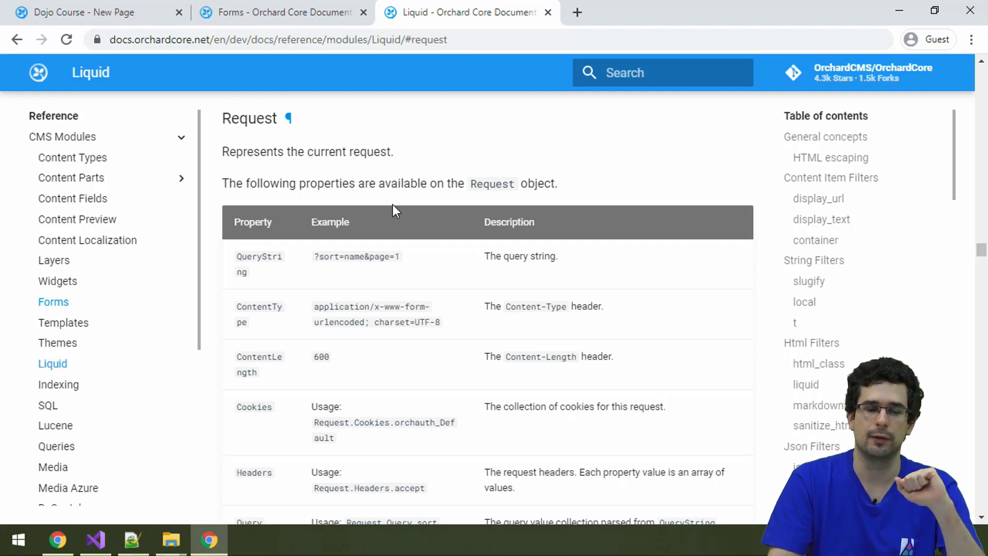
- Title the new page 'Contact us' and add a Form widget to it
{"action": "left_click", "coordinate": [78, 12]}
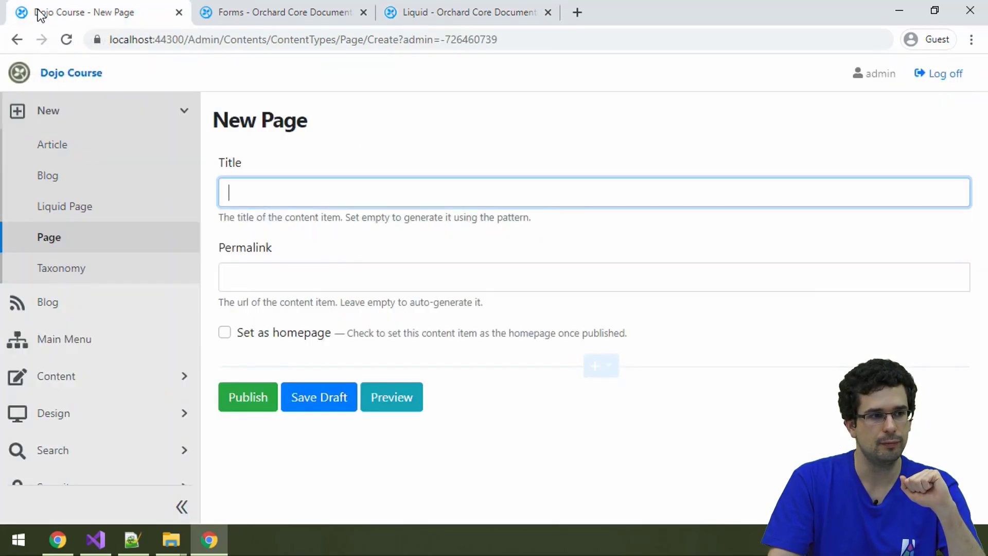
{"action": "mouse_move", "coordinate": [474, 111]}
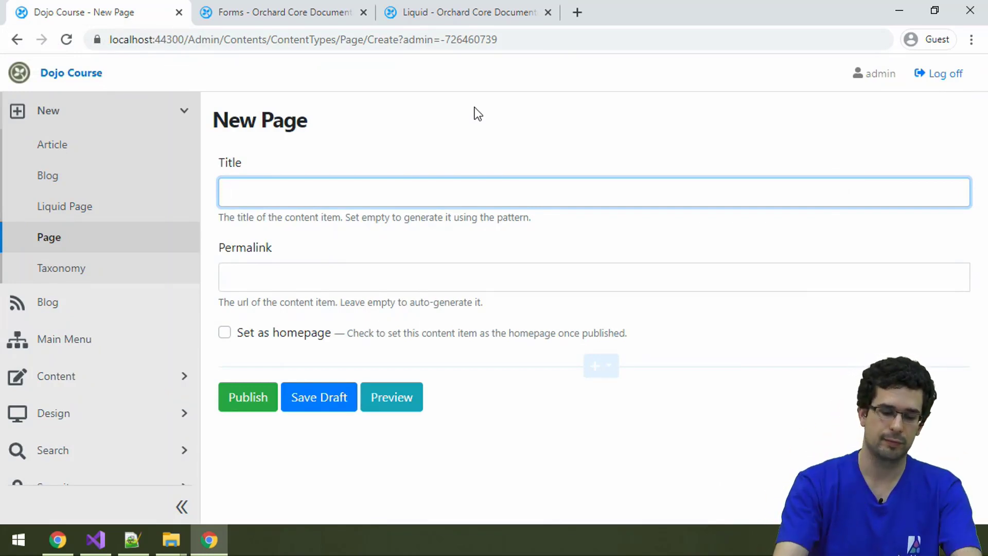
{"action": "type", "text": "Con"}
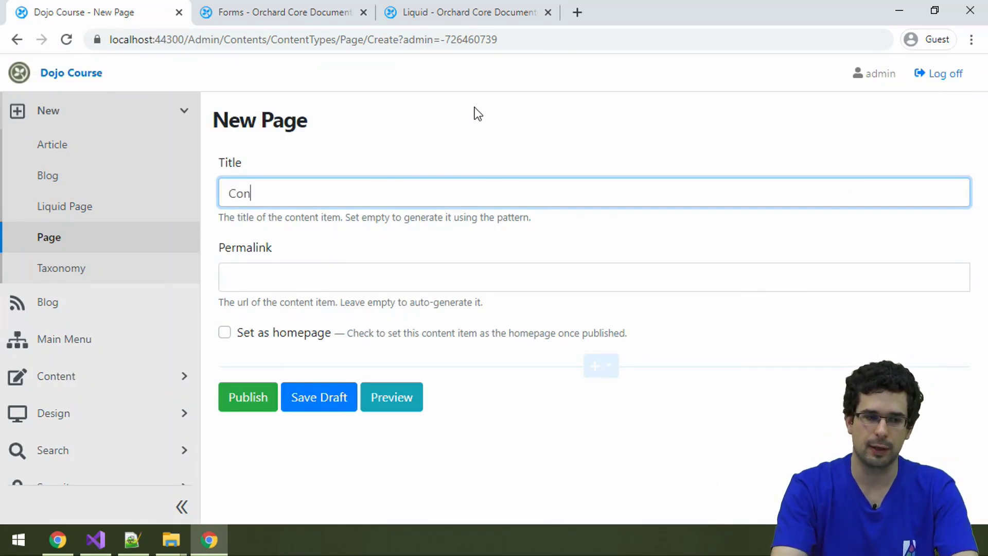
{"action": "type", "text": "tact"}
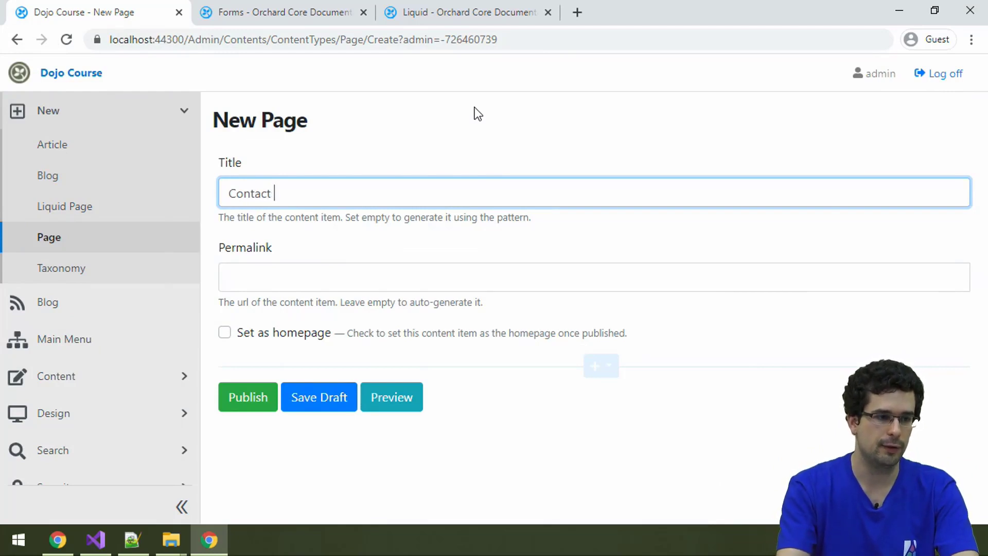
{"action": "type", "text": "us"}
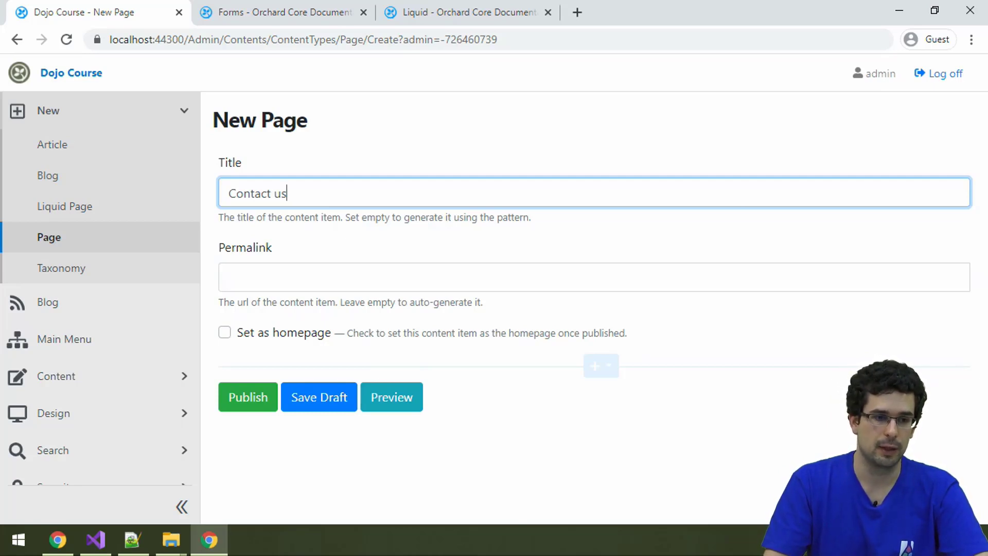
{"action": "left_click", "coordinate": [594, 366]}
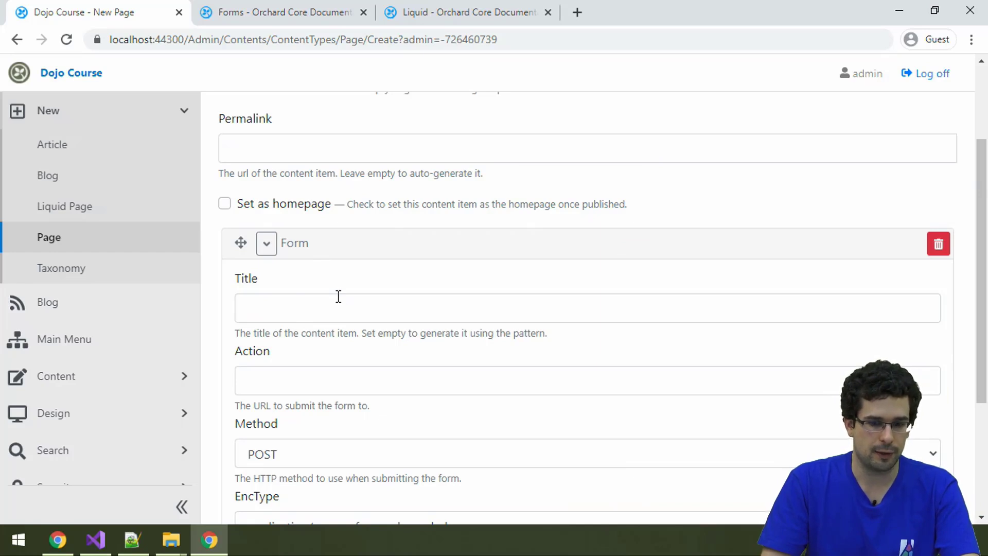
- Title the Form widget 'Contact us' with POST, url-encoded encoding and anti-forgery token
{"action": "left_click", "coordinate": [338, 308]}
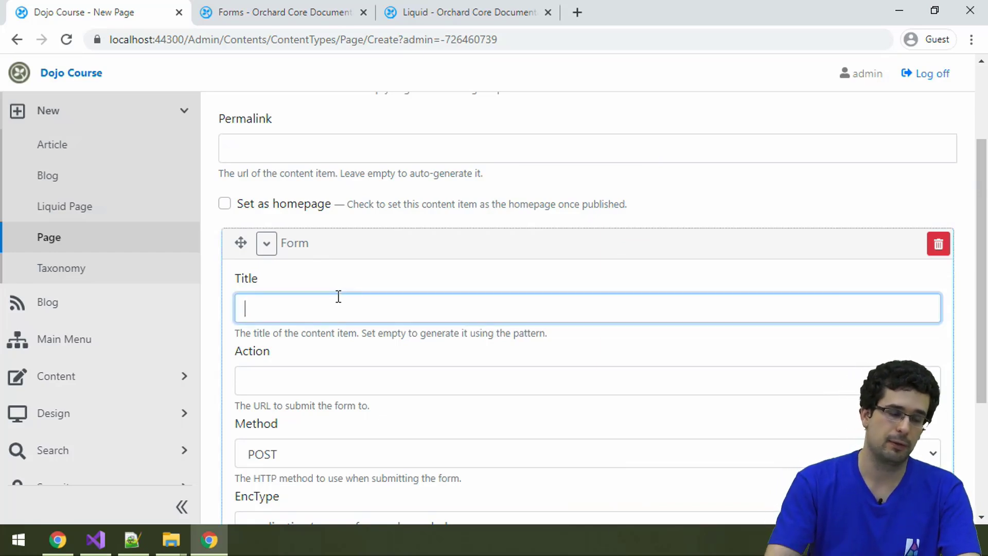
{"action": "type", "text": "Contact us"}
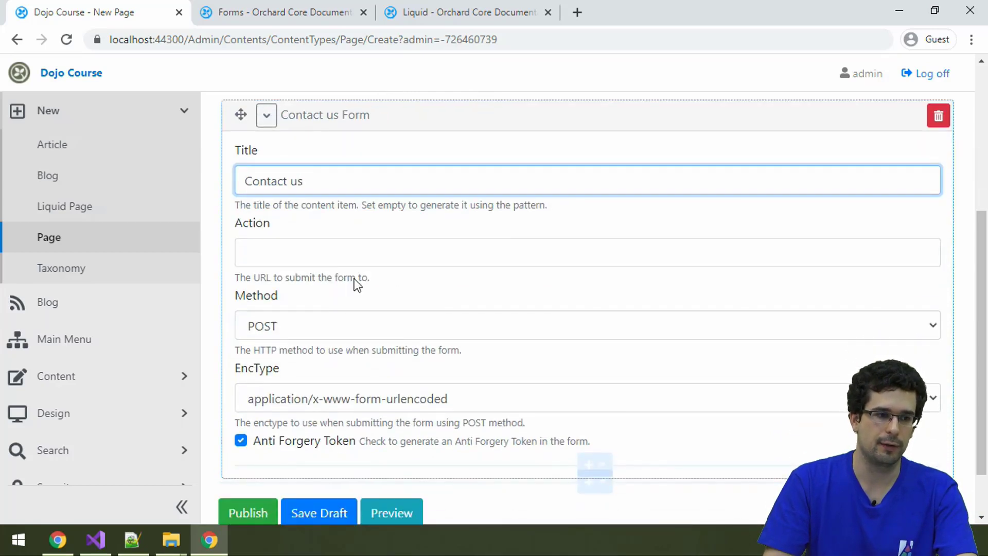
{"action": "left_click", "coordinate": [369, 253]}
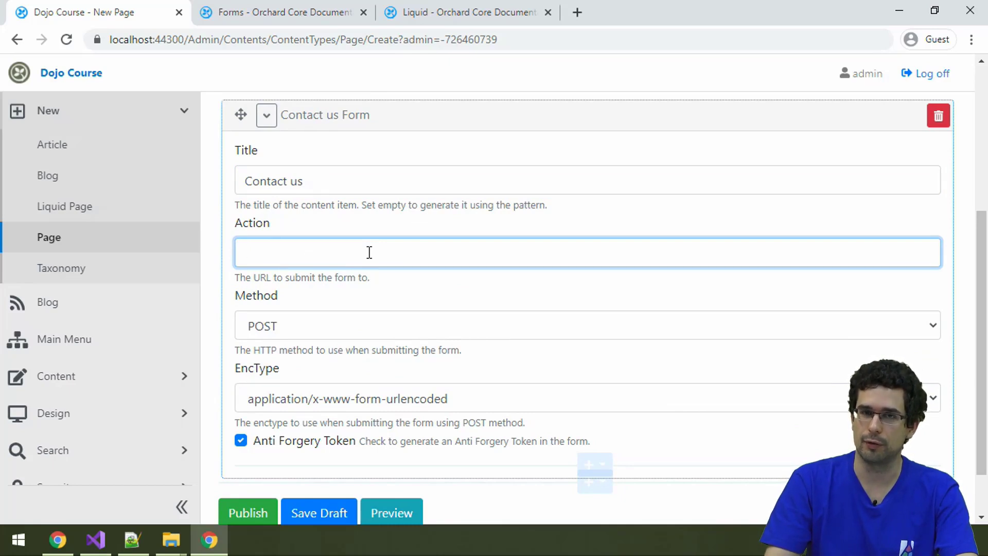
{"action": "mouse_move", "coordinate": [602, 246]}
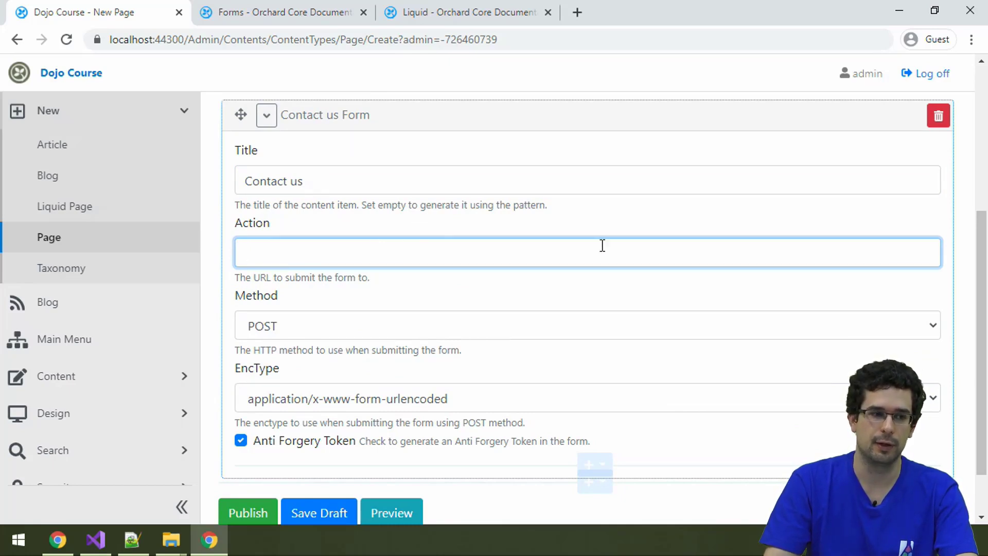
{"action": "left_click", "coordinate": [600, 252]}
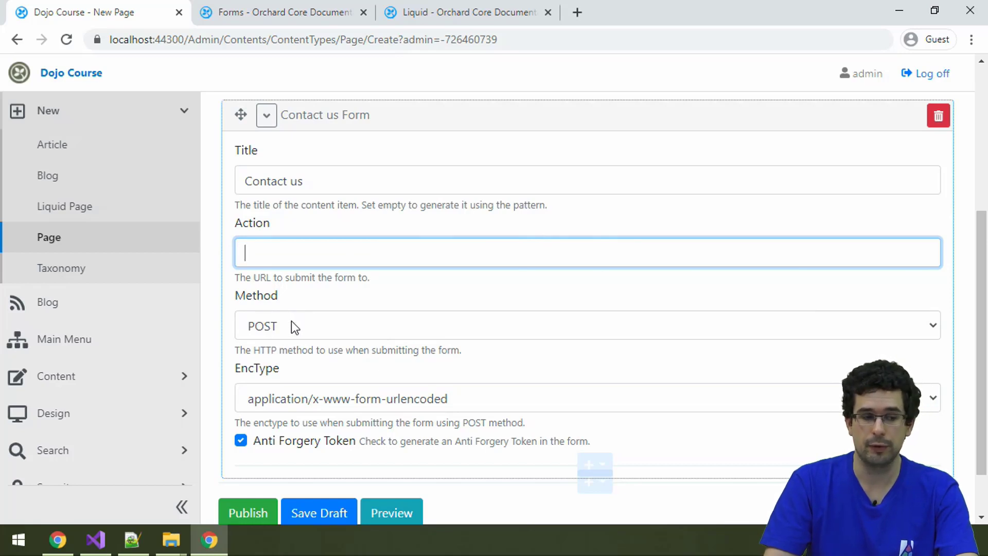
{"action": "scroll", "scroll_direction": "down", "scroll_amount": 3}
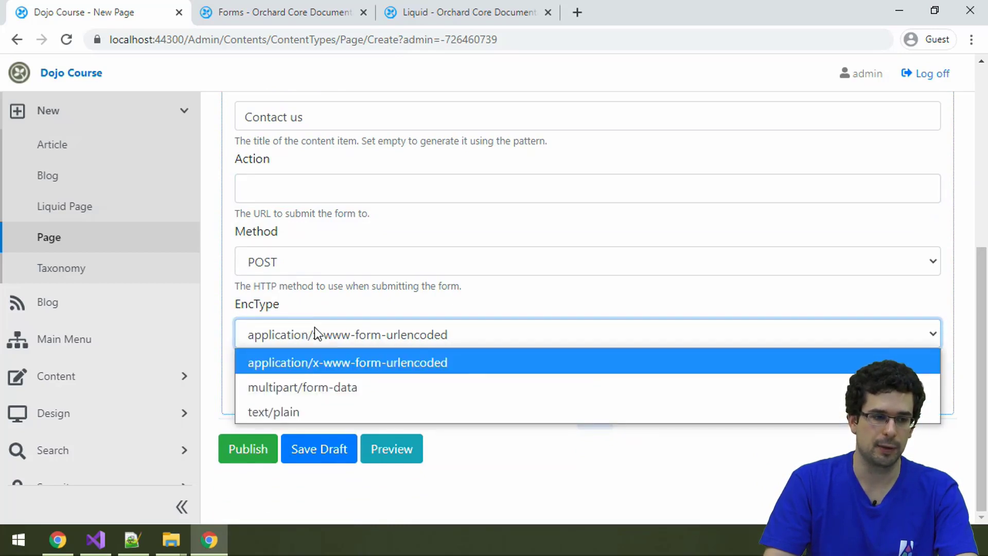
{"action": "left_click", "coordinate": [347, 362]}
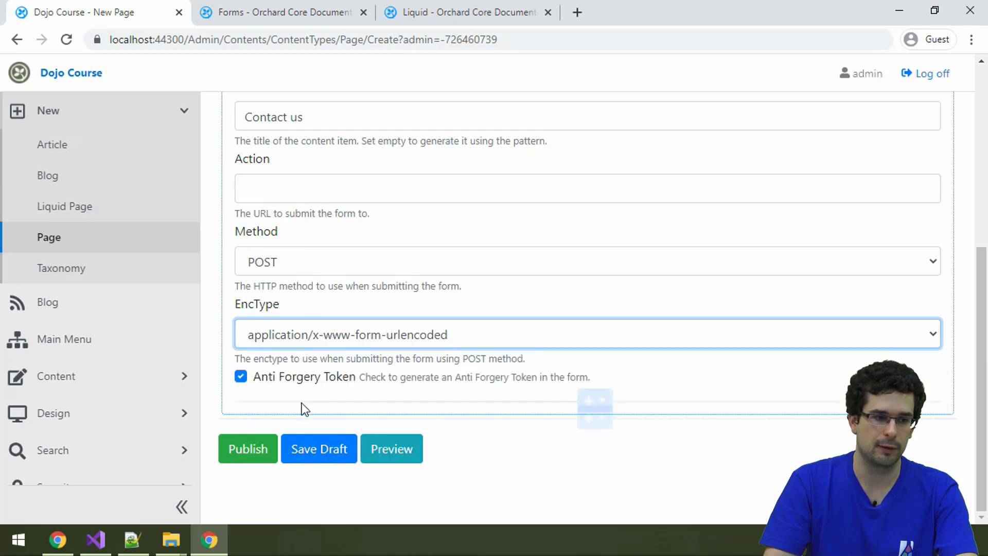
{"action": "mouse_move", "coordinate": [414, 389]}
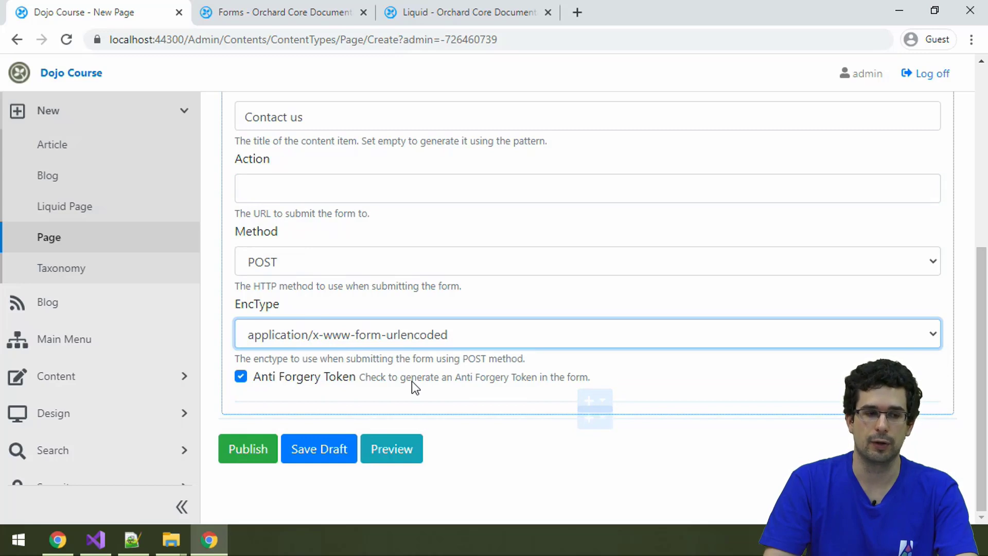
{"action": "mouse_move", "coordinate": [417, 387]}
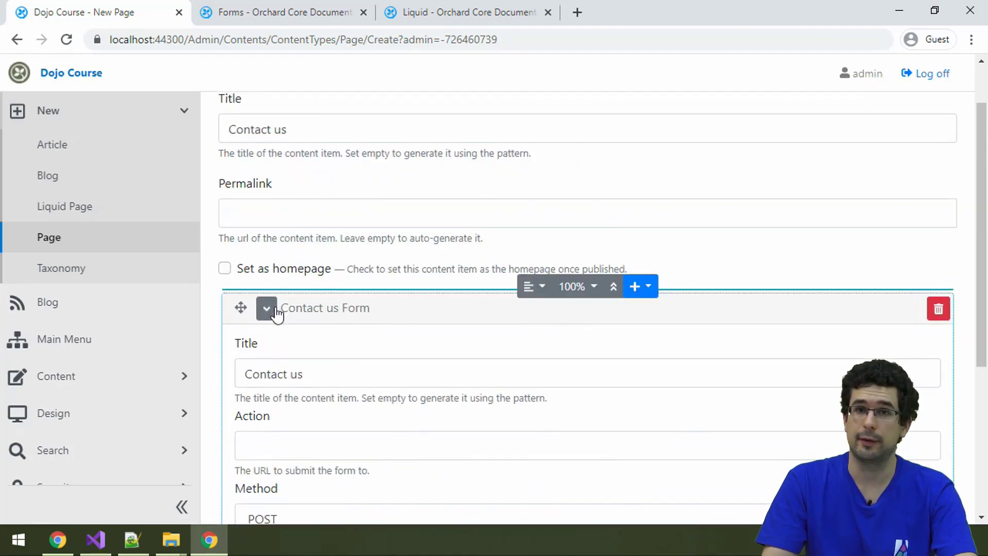
- Collapse the Contact us Form widget and add a Text Input element to the page
{"action": "left_click", "coordinate": [266, 308]}
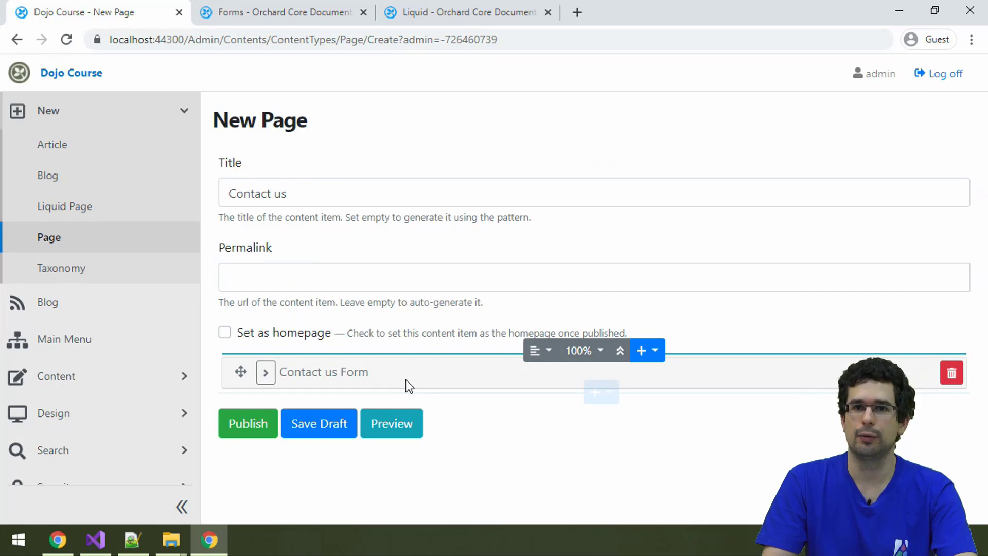
{"action": "mouse_move", "coordinate": [695, 361]}
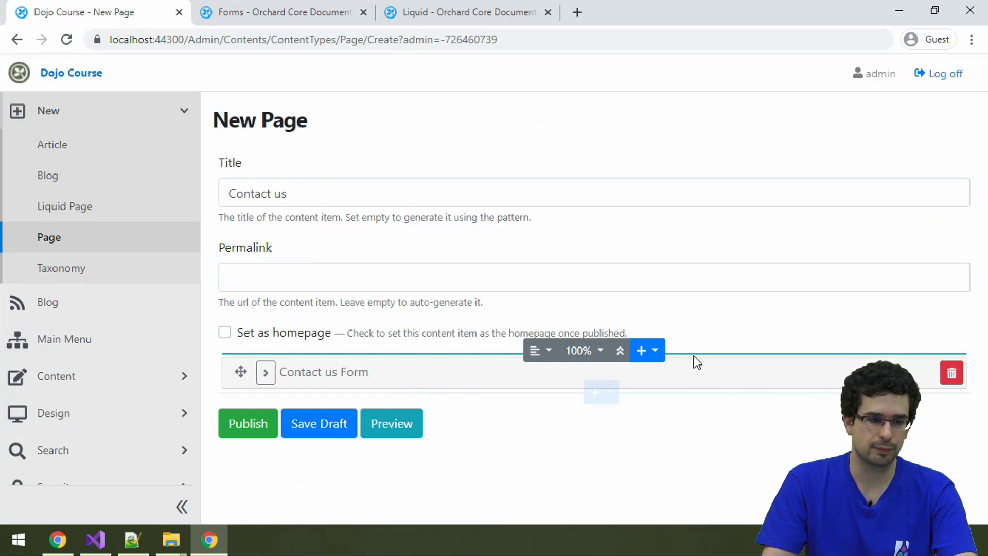
{"action": "left_click", "coordinate": [606, 392]}
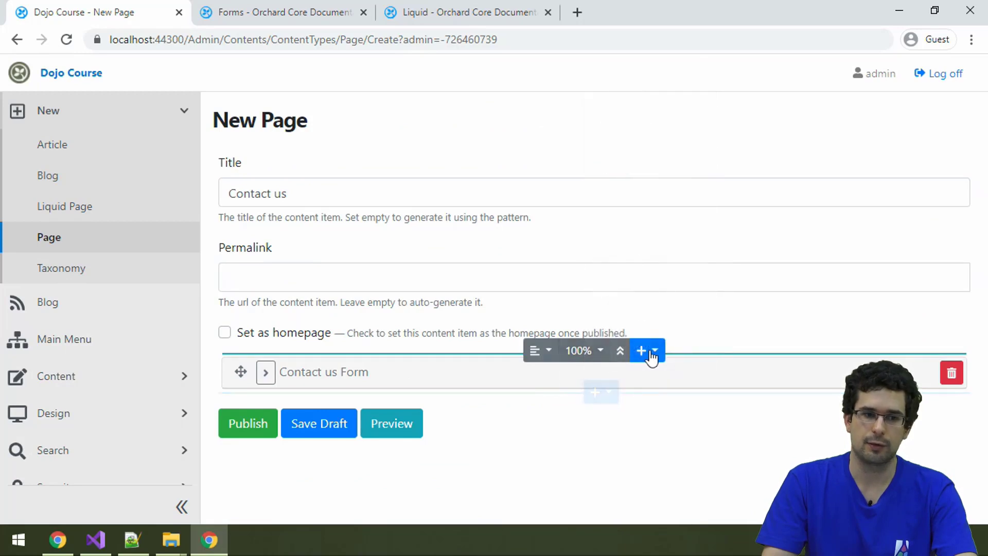
{"action": "mouse_move", "coordinate": [463, 372]}
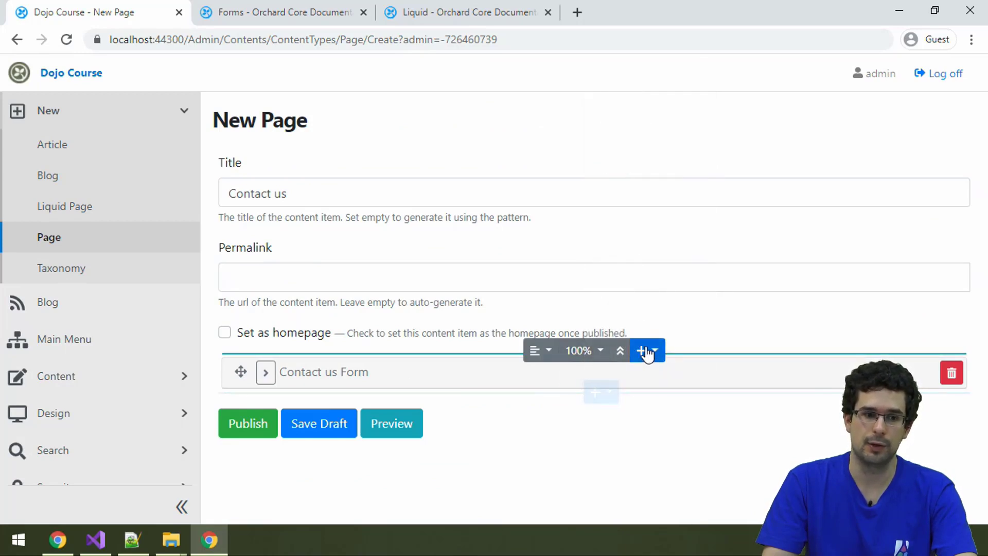
{"action": "left_click", "coordinate": [643, 350]}
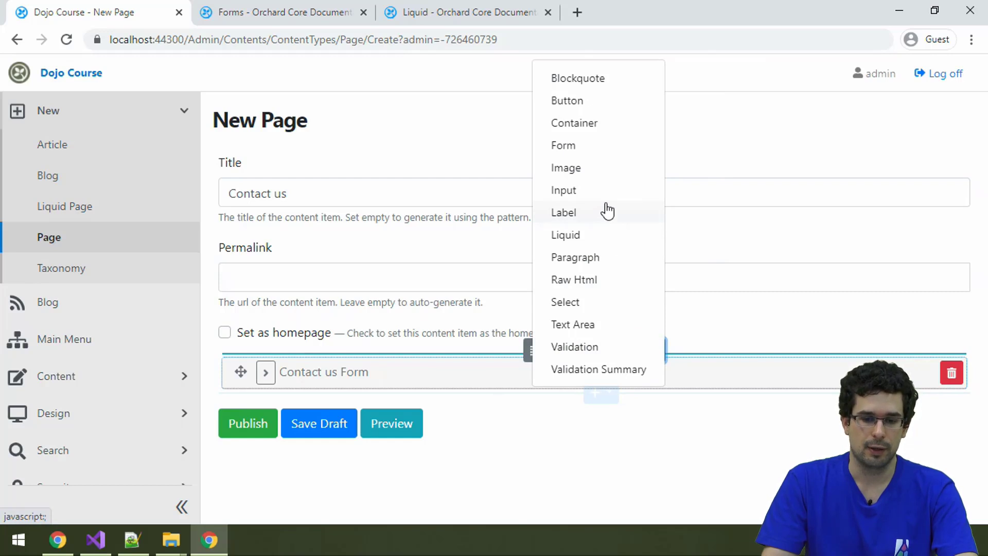
{"action": "mouse_move", "coordinate": [593, 202]}
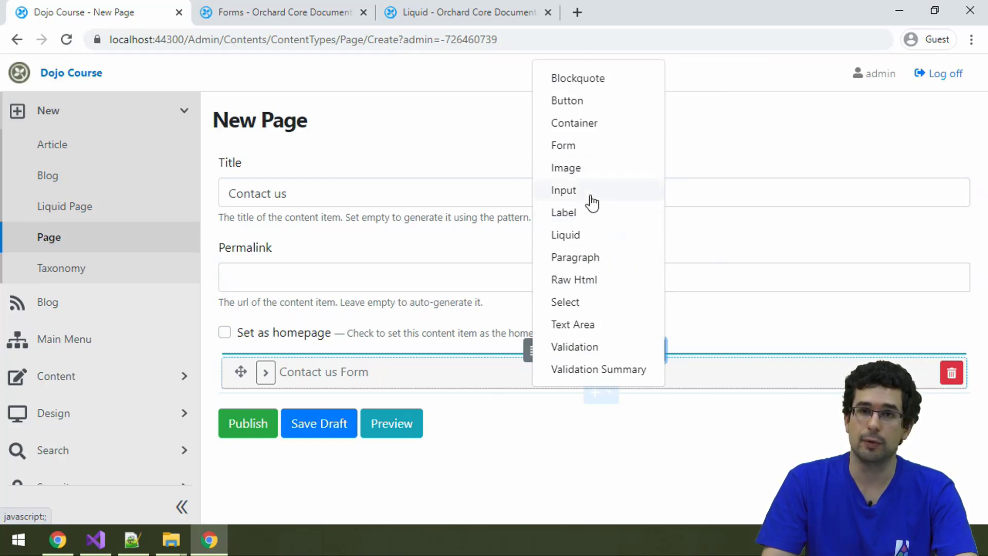
{"action": "left_click", "coordinate": [563, 190]}
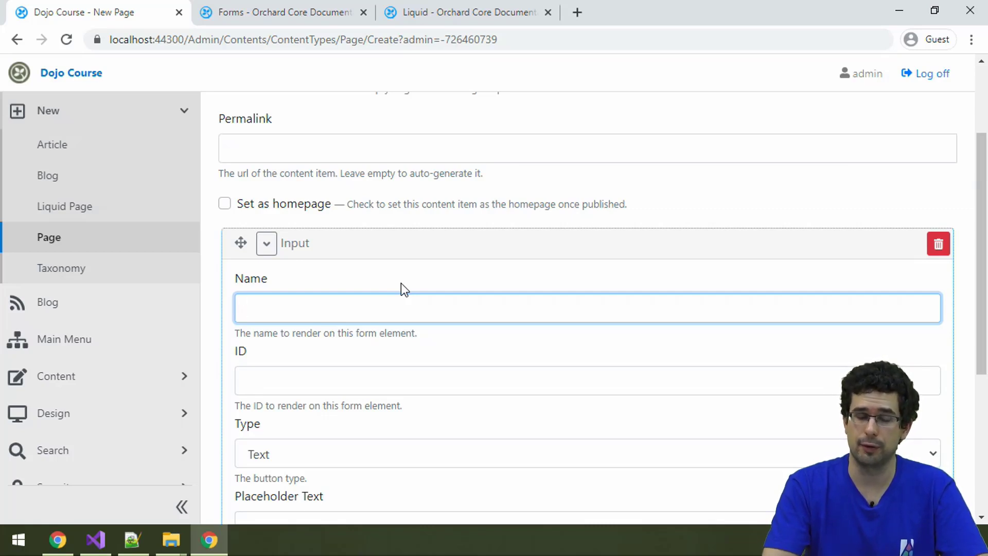
- Name the Input 'Subject', keep it Text type, and set its placeholder to 'Subject'
{"action": "left_click", "coordinate": [586, 295]}
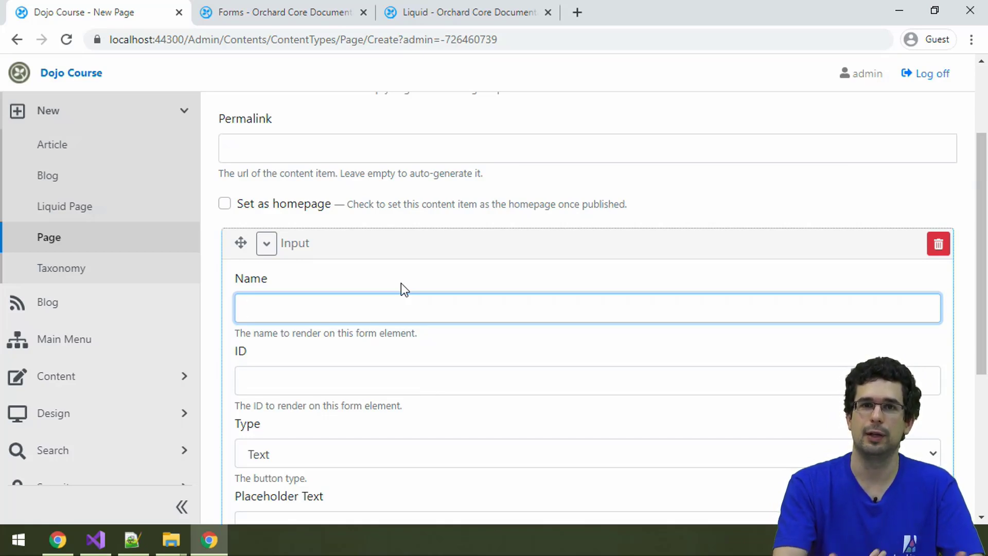
{"action": "left_click", "coordinate": [585, 295]}
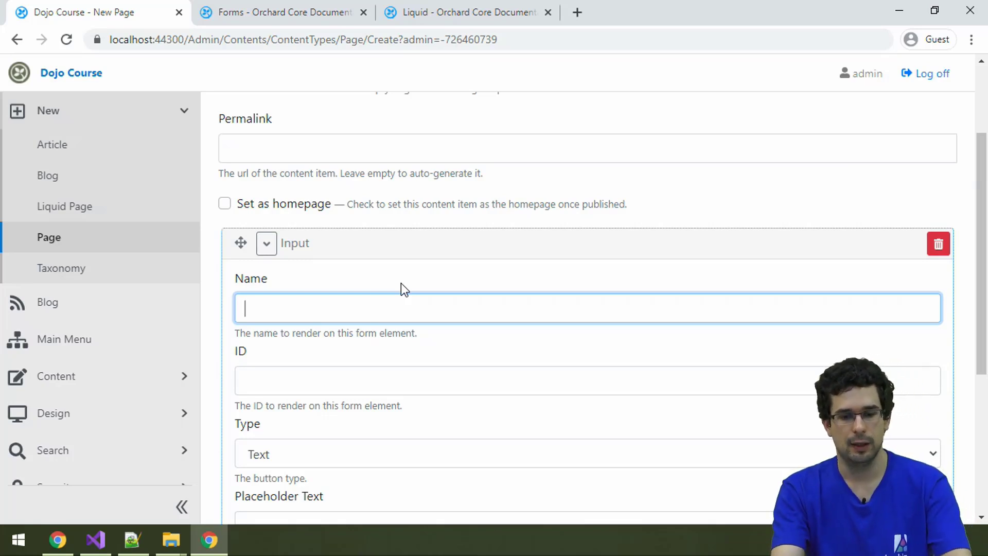
{"action": "type", "text": "Subject"}
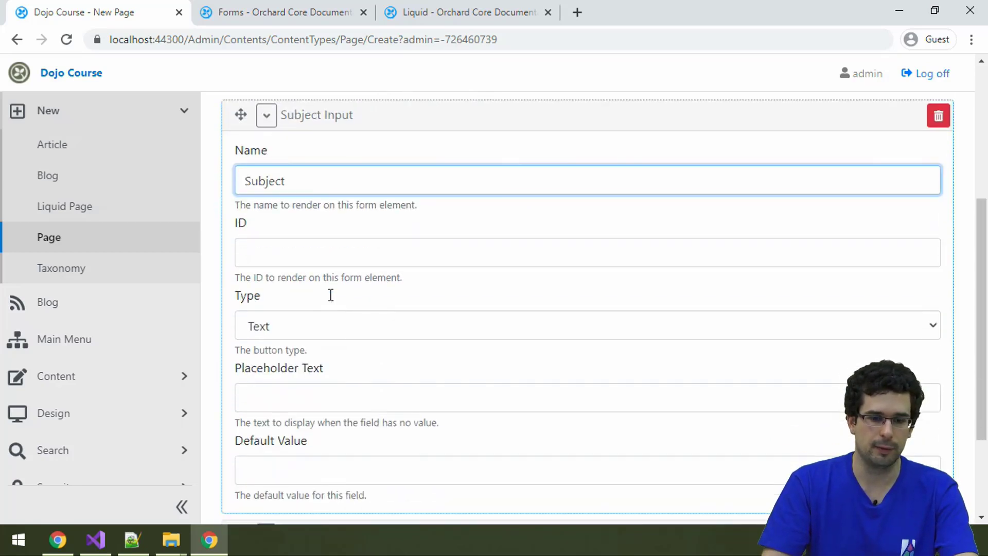
{"action": "mouse_move", "coordinate": [332, 301]}
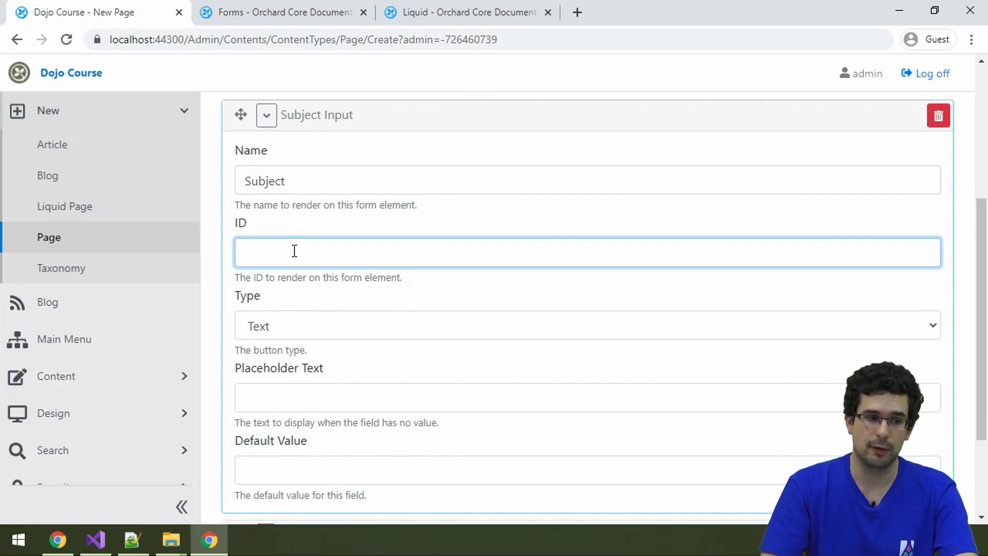
{"action": "mouse_move", "coordinate": [322, 251]}
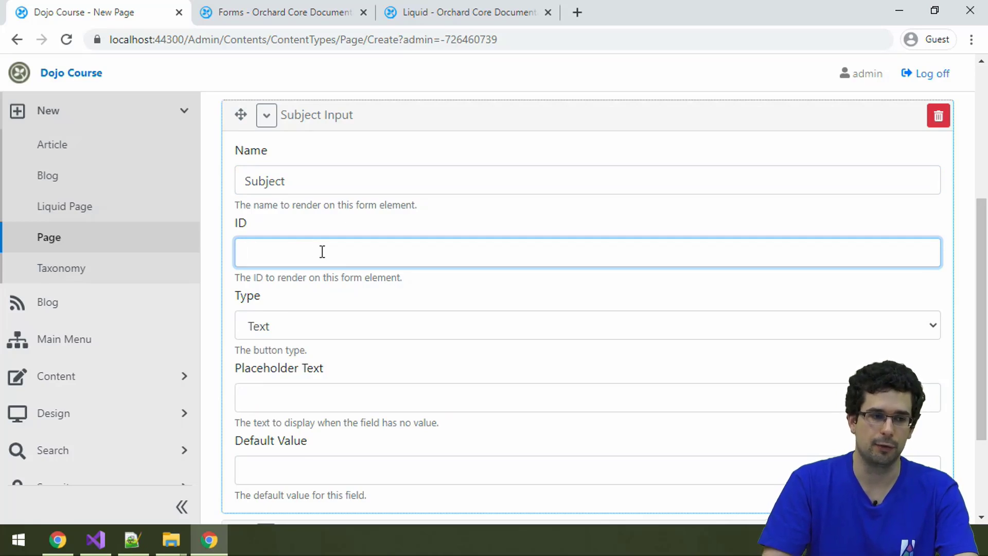
{"action": "mouse_move", "coordinate": [369, 294]}
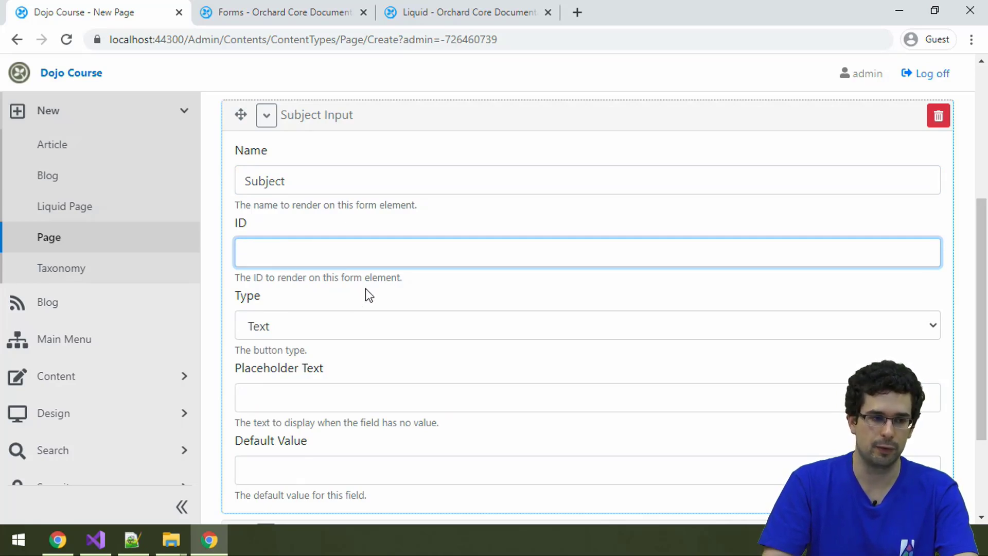
{"action": "mouse_move", "coordinate": [261, 333]}
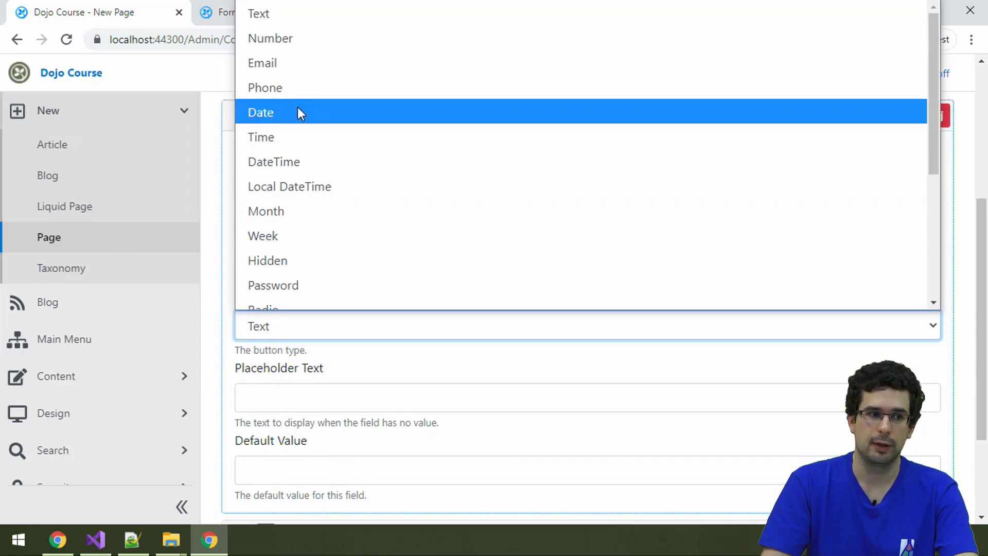
{"action": "mouse_move", "coordinate": [296, 65]}
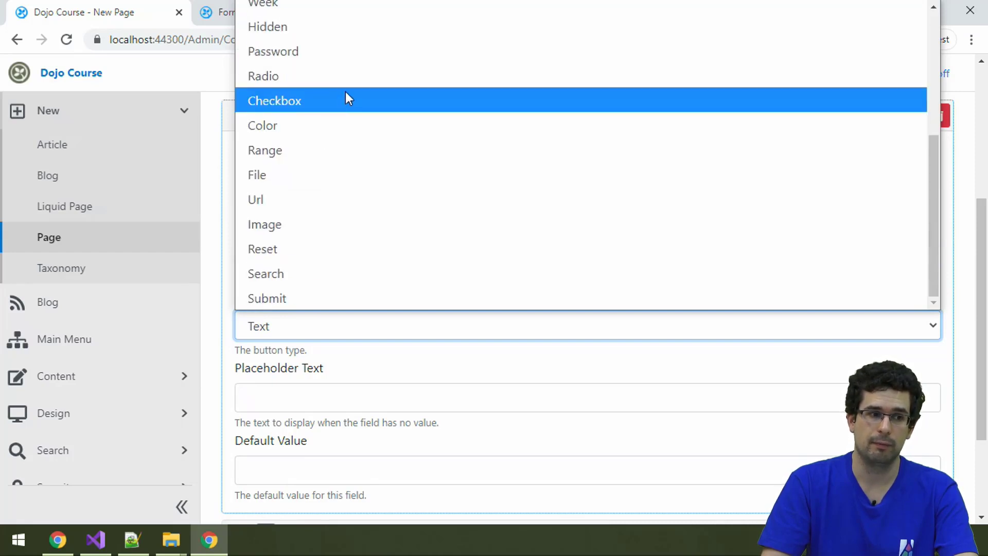
{"action": "mouse_move", "coordinate": [357, 178]}
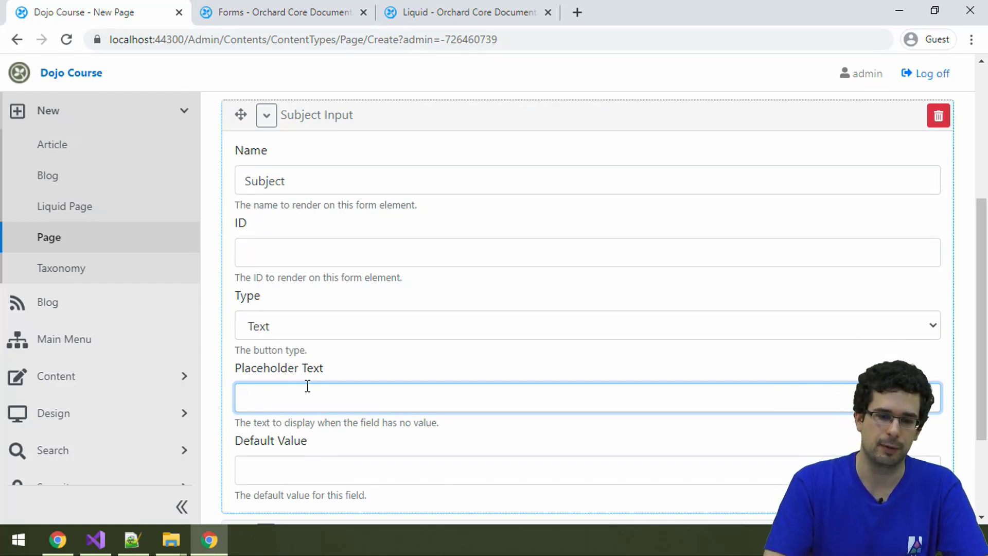
{"action": "type", "text": "S"}
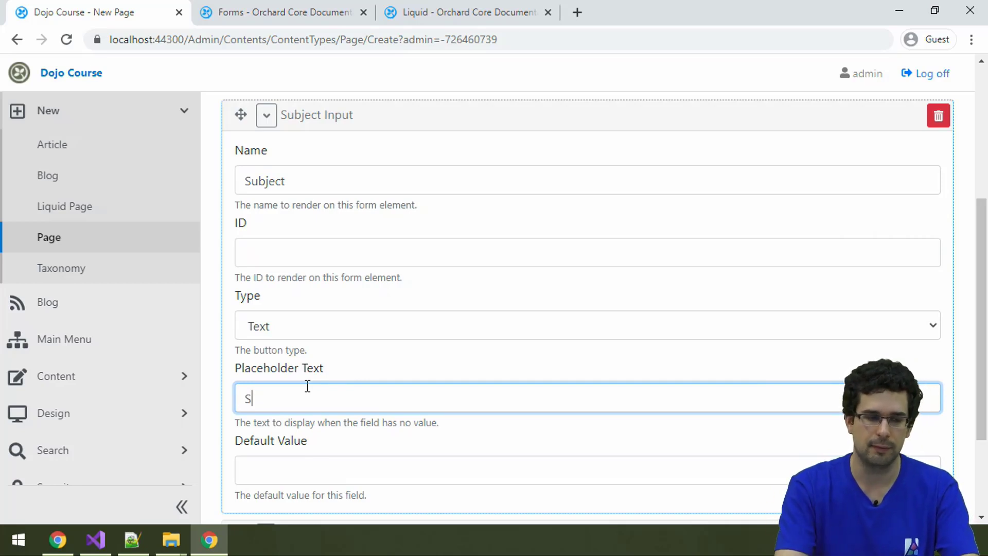
{"action": "type", "text": "ubject"}
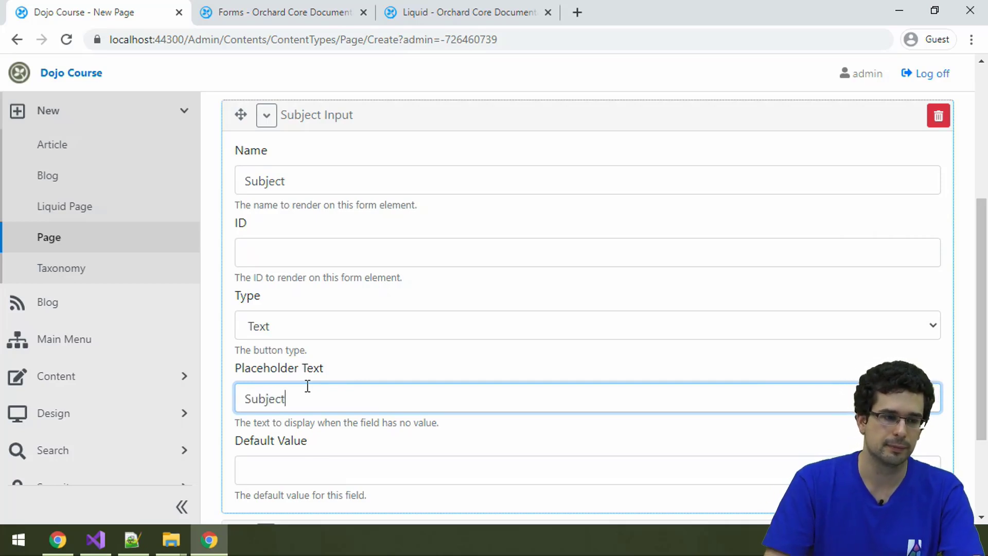
{"action": "scroll", "scroll_direction": "down", "scroll_amount": 3}
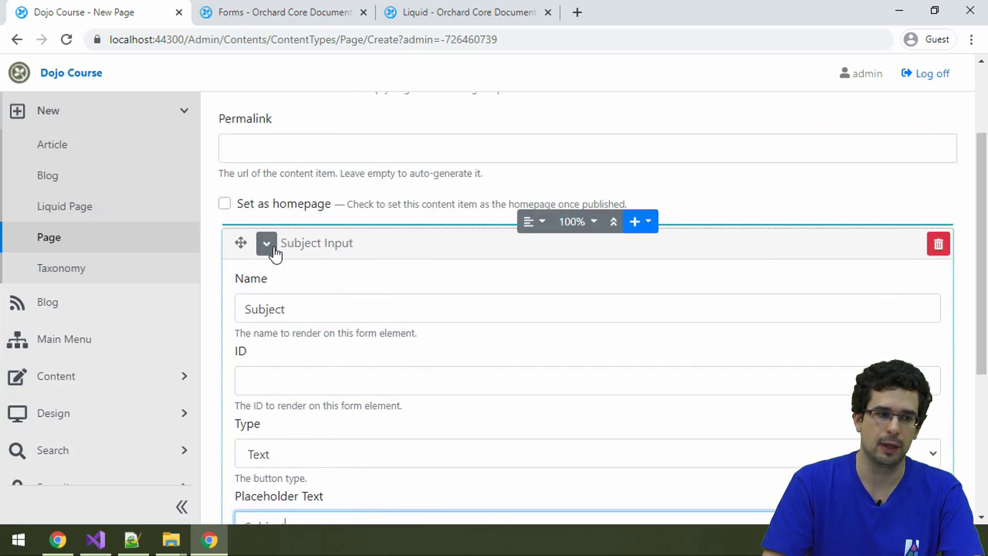
- Move the Subject Input inside the Contact us Form, below its anti-forgery token setting
{"action": "left_click", "coordinate": [266, 243]}
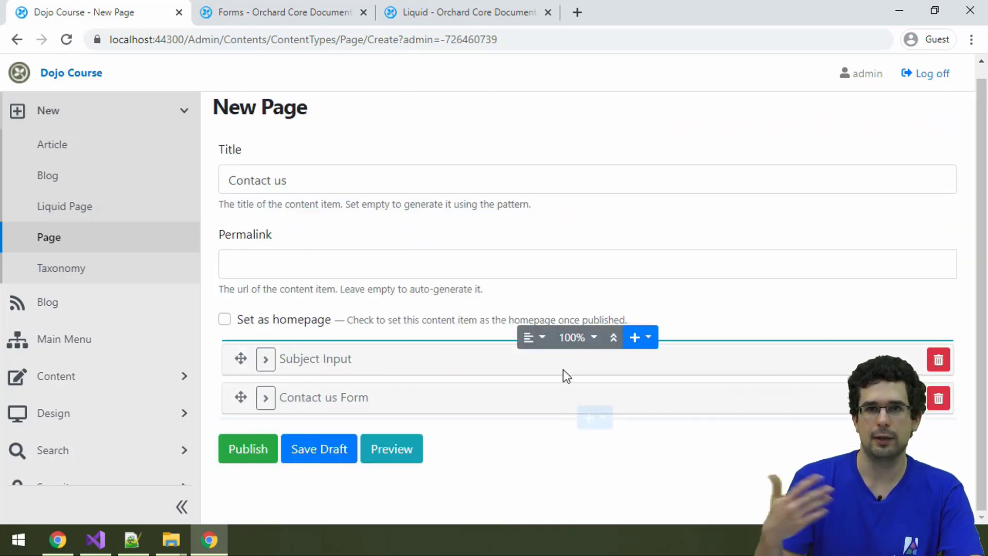
{"action": "left_click", "coordinate": [635, 337]}
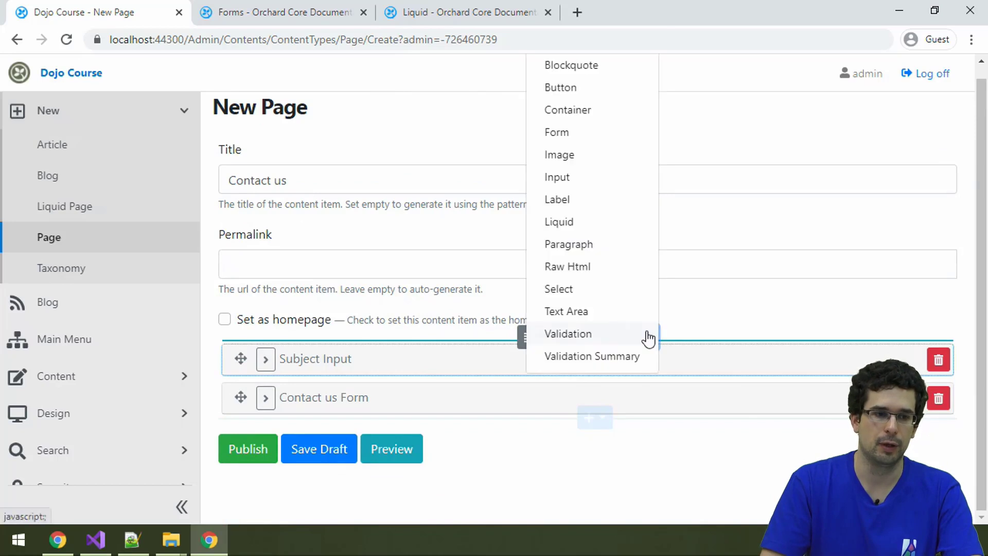
{"action": "mouse_move", "coordinate": [603, 206]}
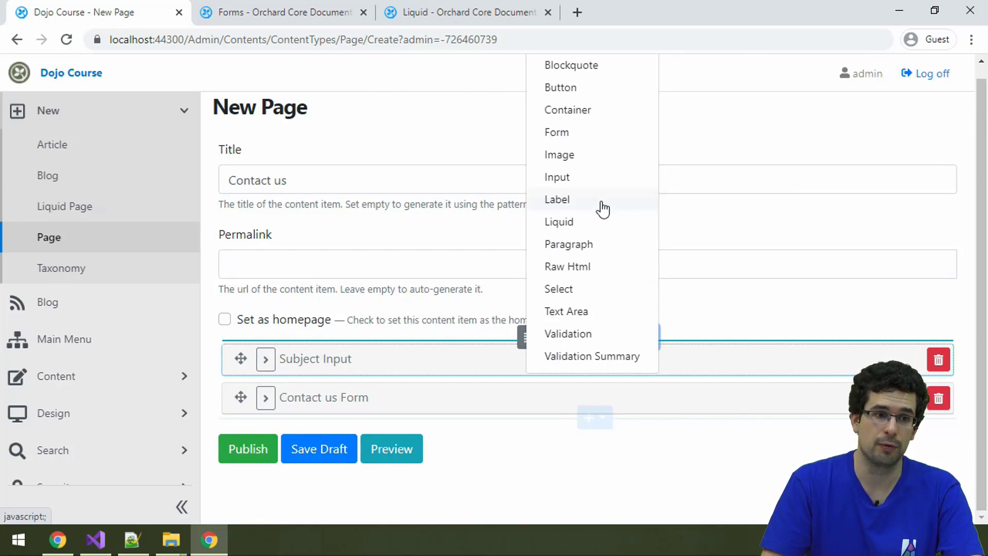
{"action": "mouse_move", "coordinate": [603, 185]}
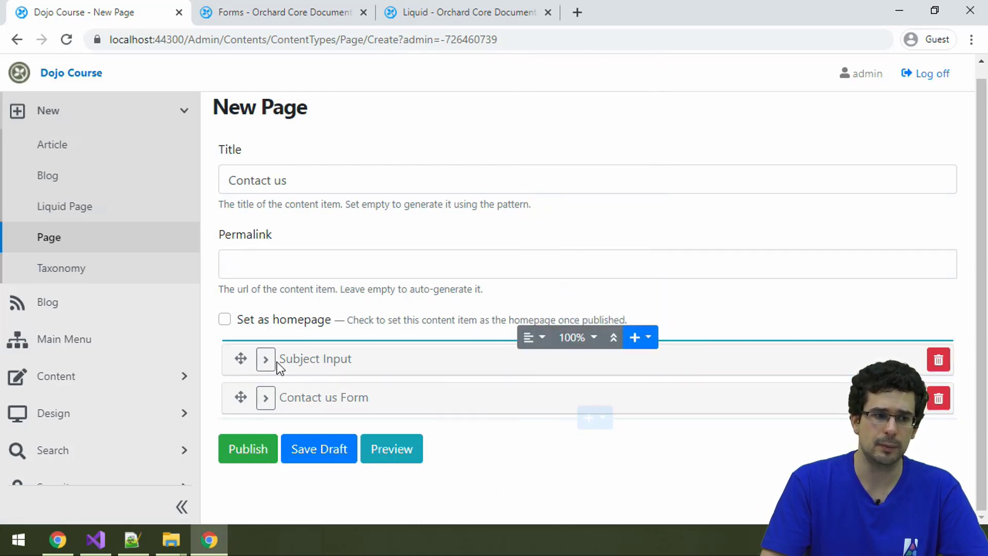
{"action": "mouse_move", "coordinate": [253, 375]}
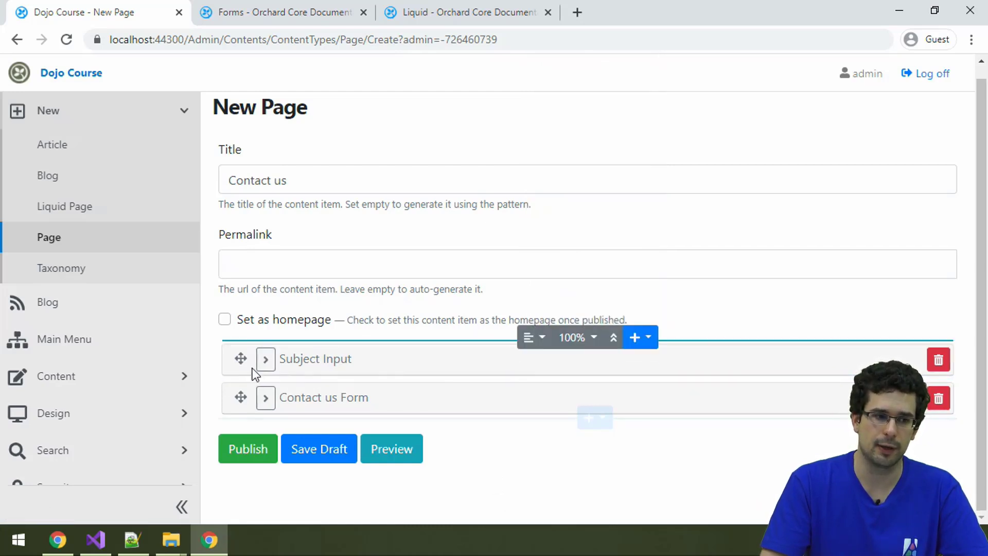
{"action": "mouse_move", "coordinate": [264, 358]}
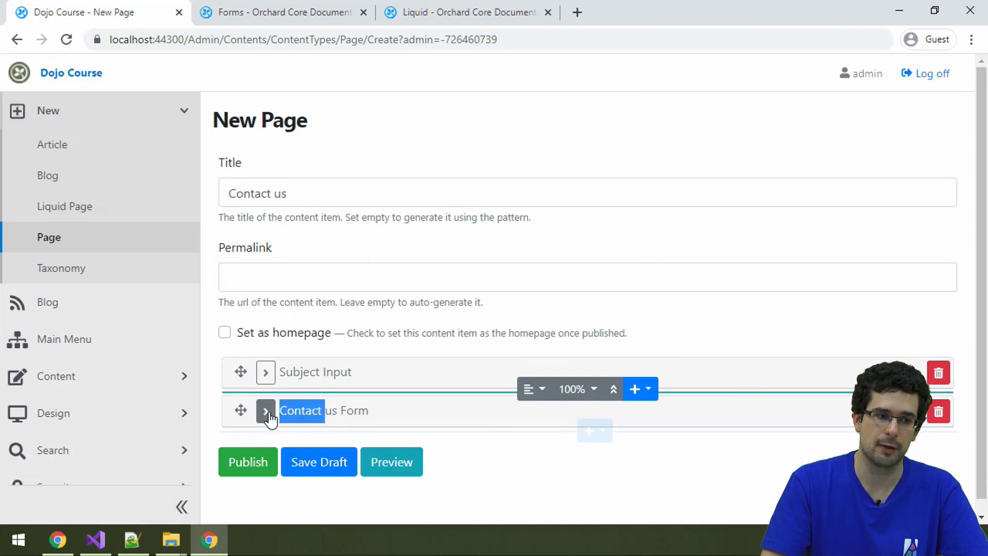
{"action": "left_click", "coordinate": [265, 410]}
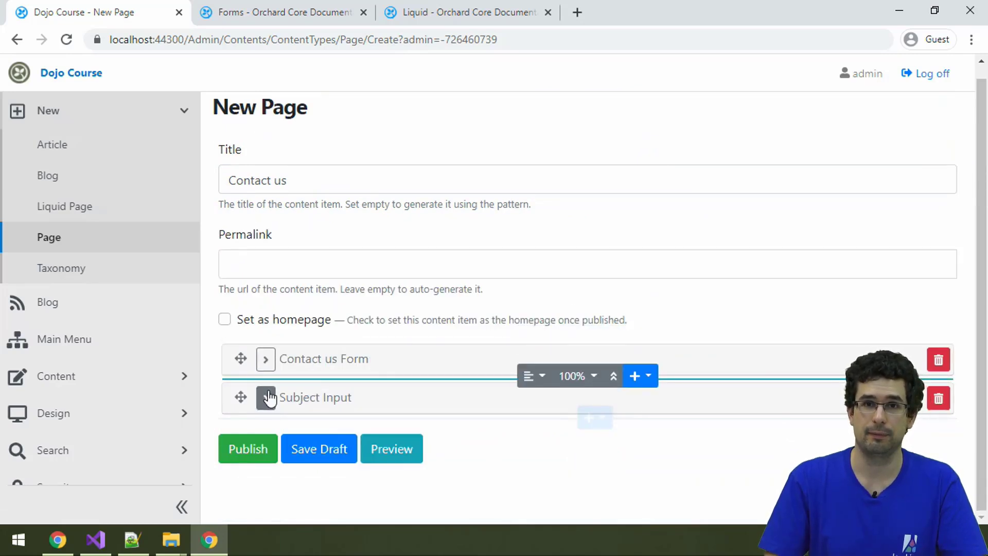
{"action": "left_click", "coordinate": [265, 359]}
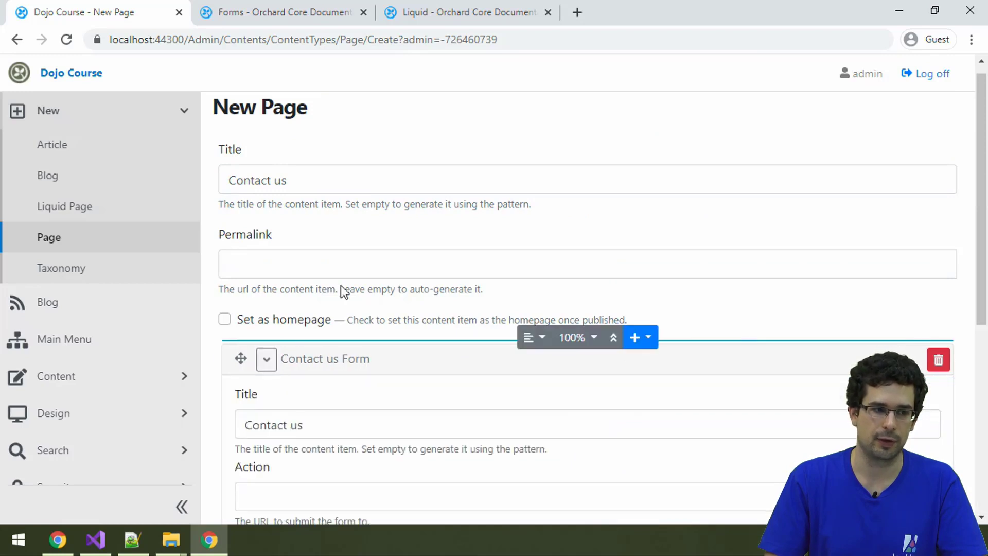
{"action": "scroll", "scroll_direction": "down", "scroll_amount": 3}
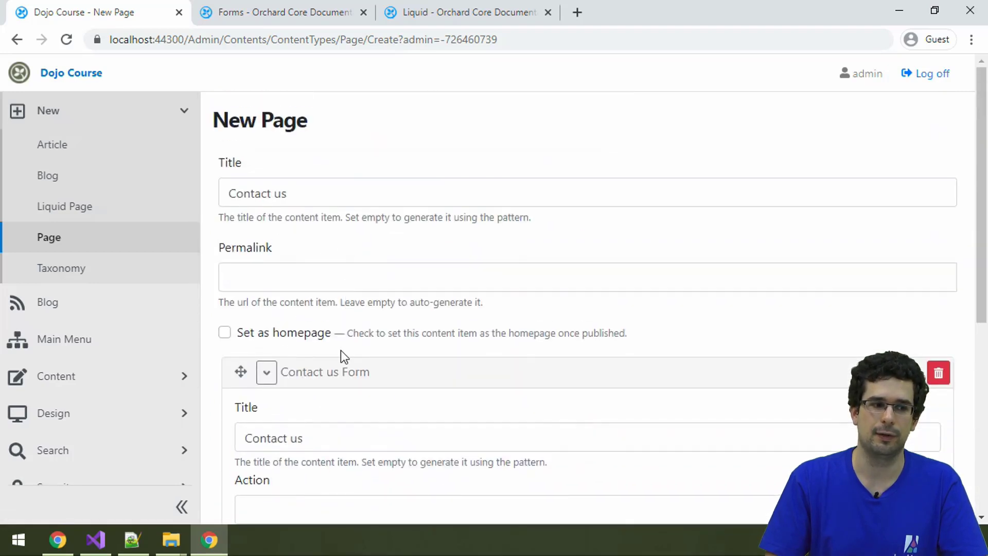
{"action": "scroll", "scroll_direction": "down", "scroll_amount": 3}
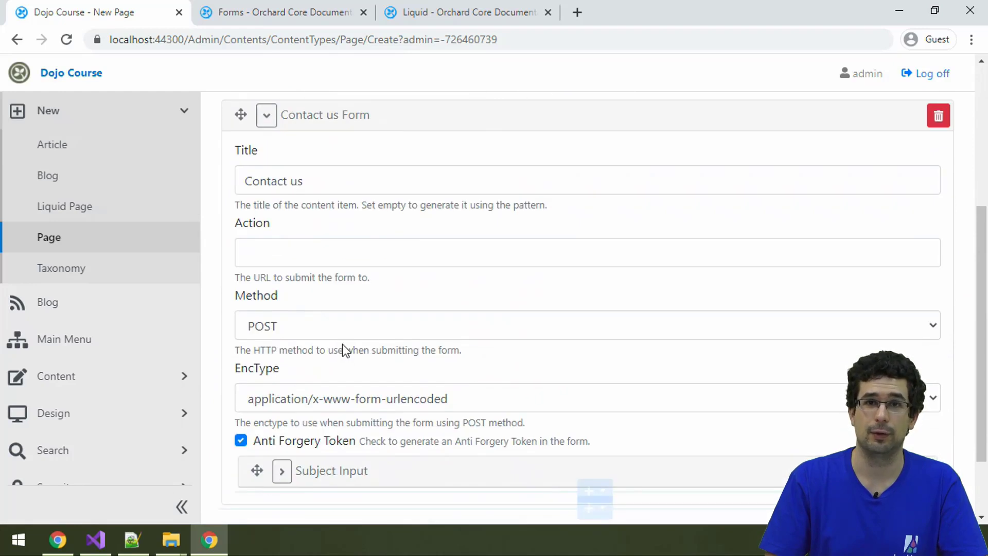
{"action": "scroll", "scroll_direction": "down", "scroll_amount": 3}
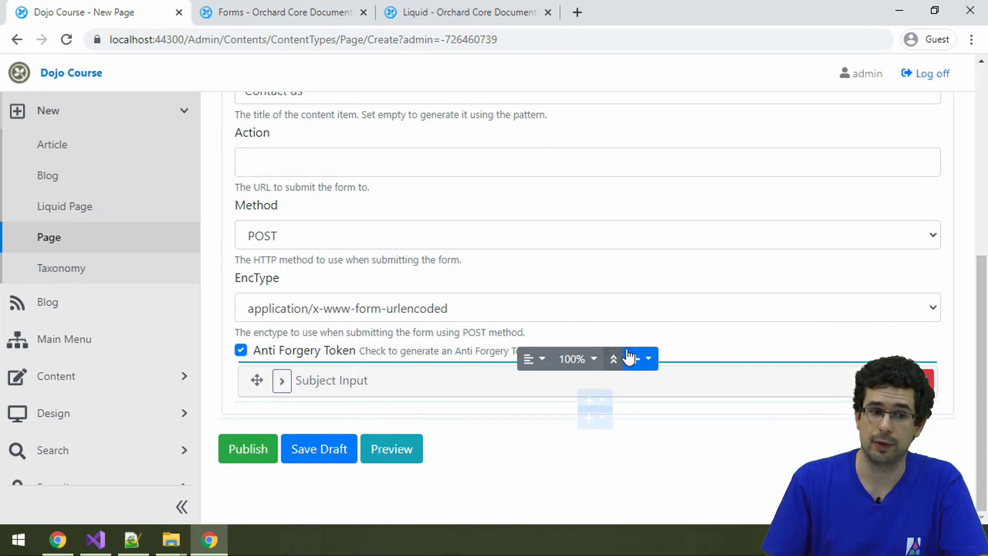
- Add a second Input to the form, named 'Submit' with Submit type
{"action": "left_click", "coordinate": [634, 359]}
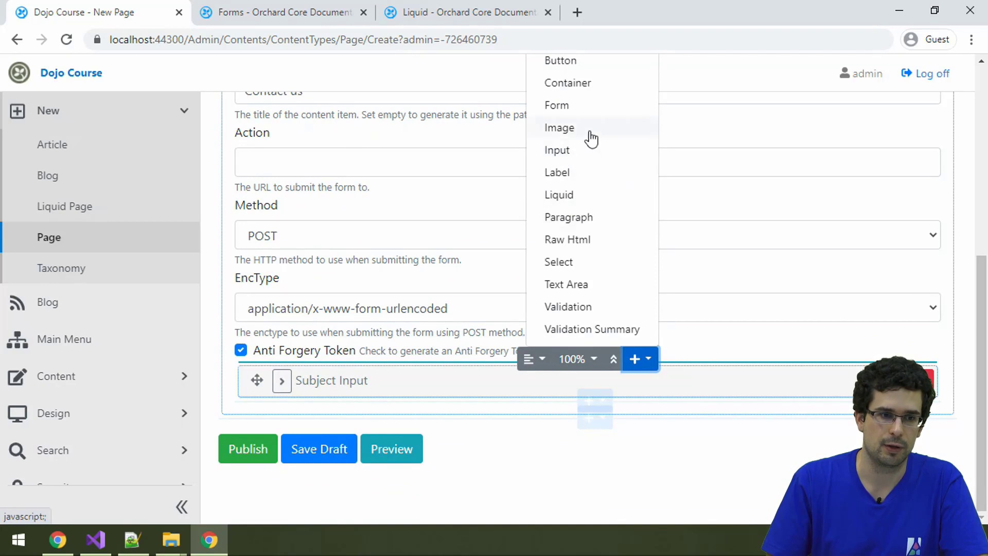
{"action": "left_click", "coordinate": [557, 149]}
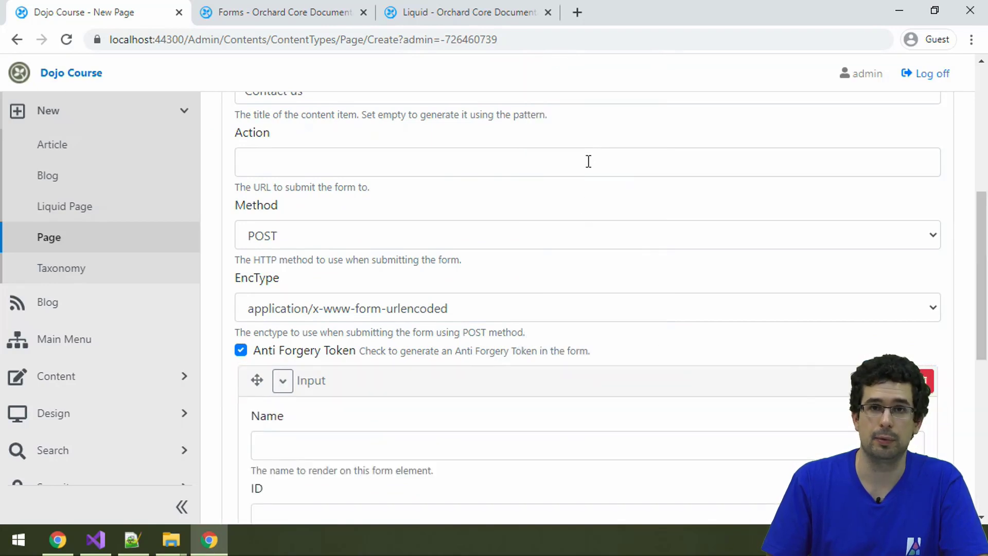
{"action": "scroll", "scroll_direction": "down", "scroll_amount": 3}
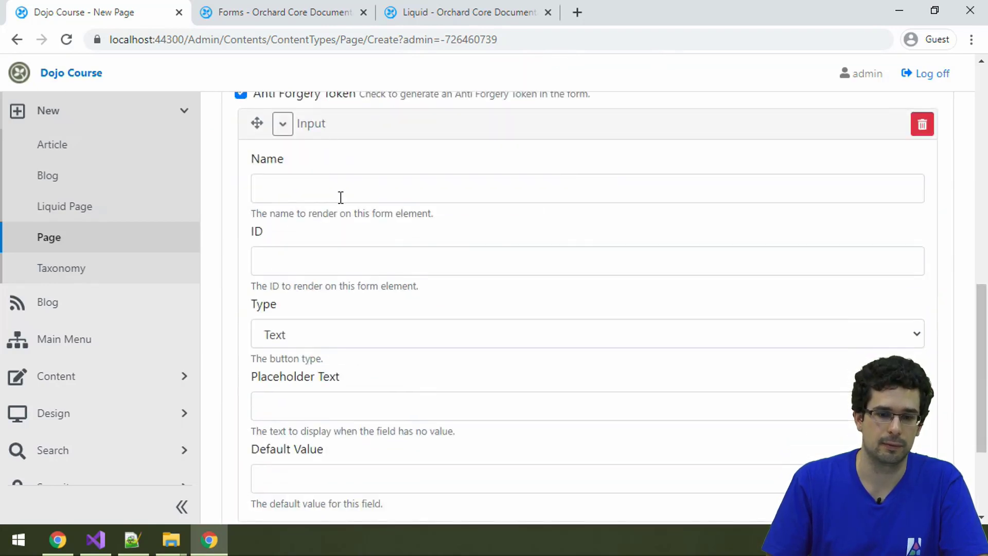
{"action": "left_click", "coordinate": [586, 177]}
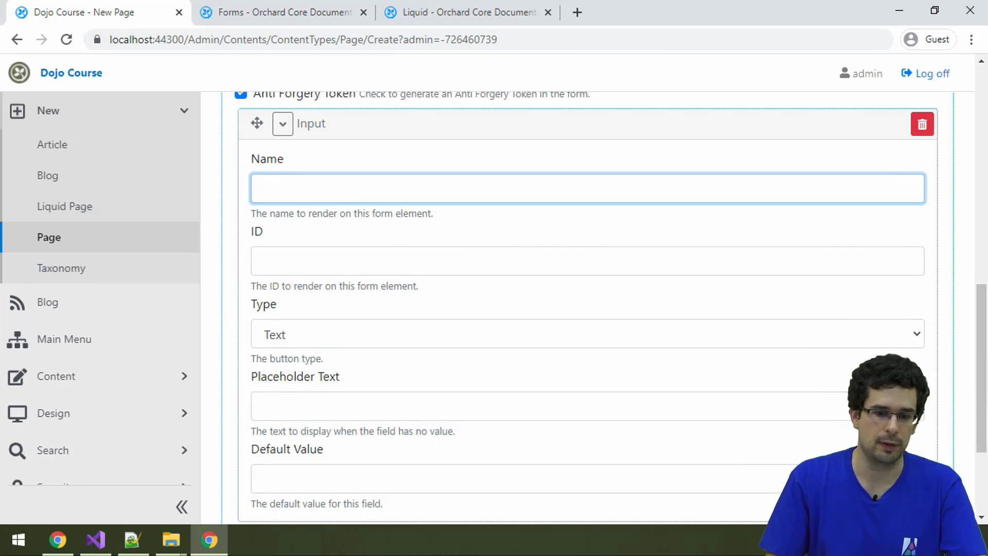
{"action": "left_click", "coordinate": [587, 187]}
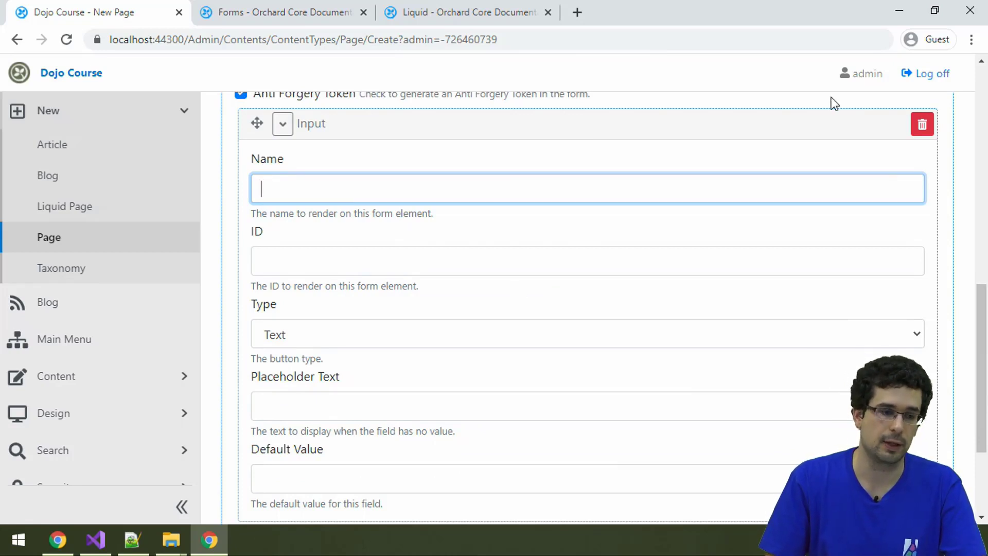
{"action": "type", "text": "S"}
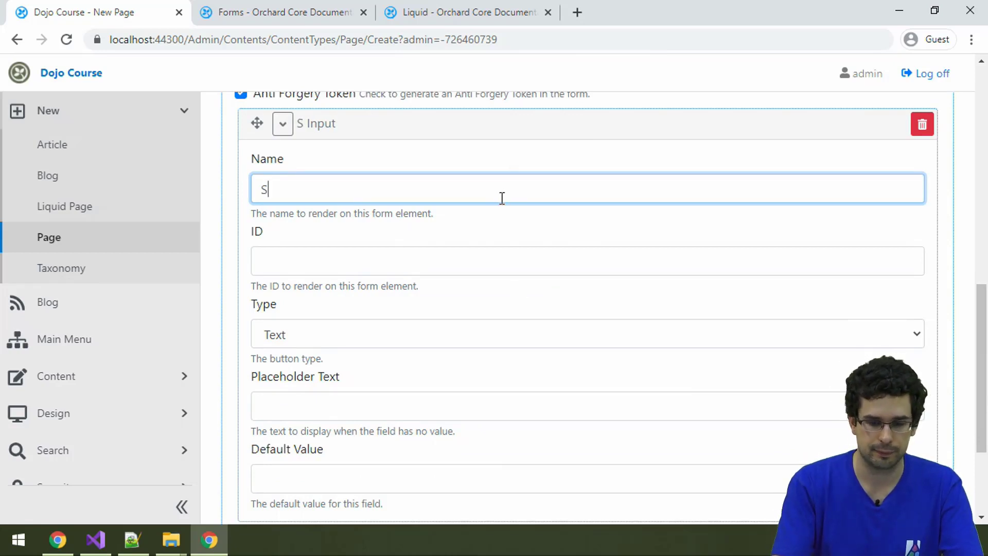
{"action": "type", "text": "ubmi"}
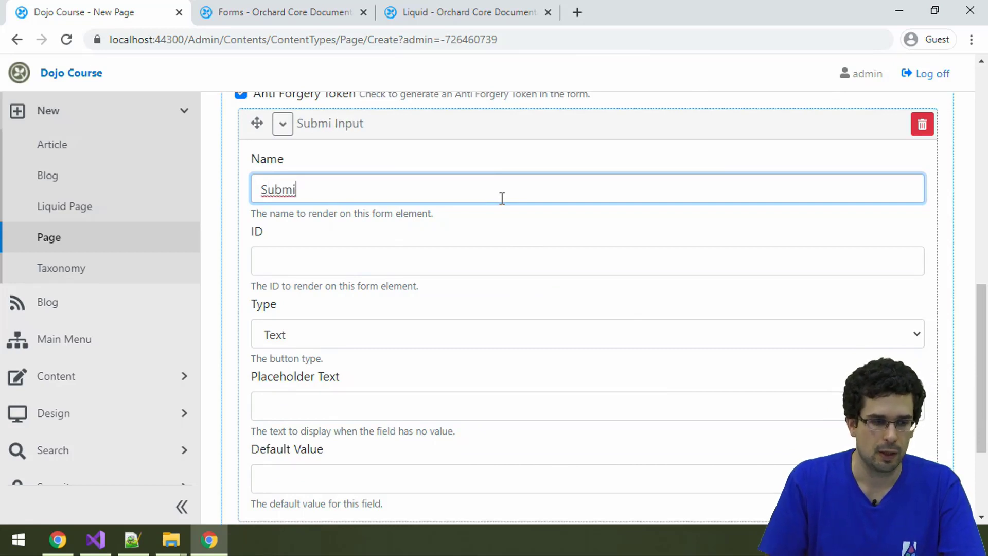
{"action": "type", "text": "t"}
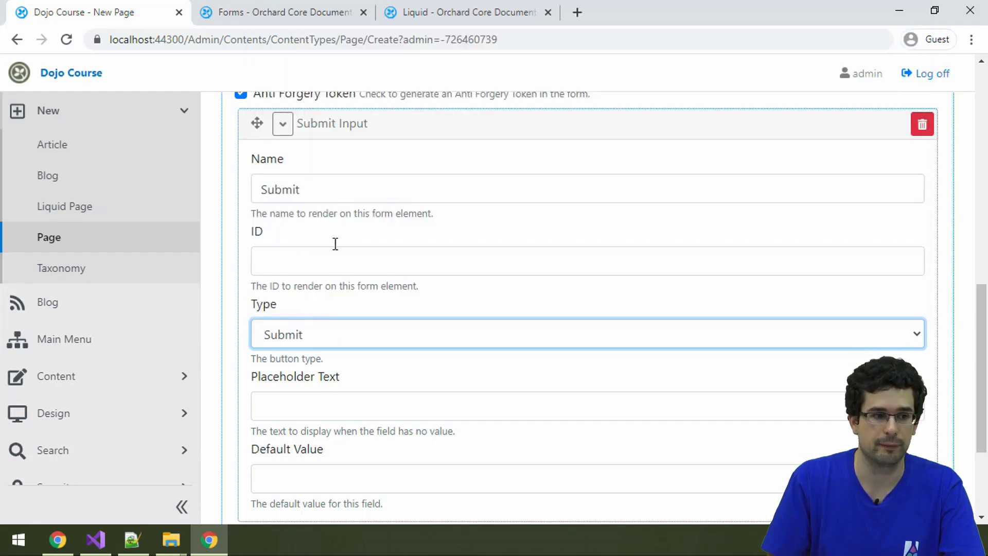
{"action": "scroll", "scroll_direction": "down", "scroll_amount": 3}
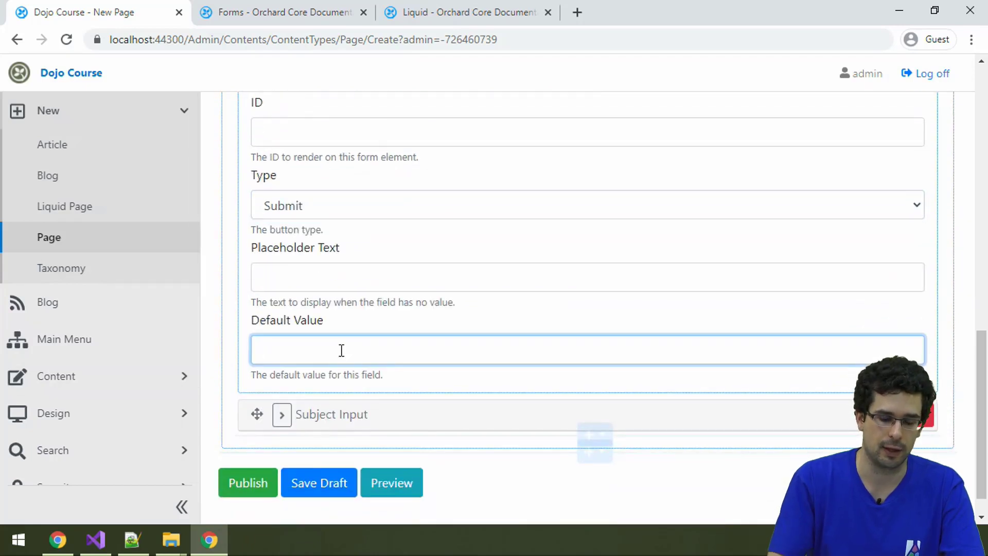
{"action": "type", "text": "Submit"}
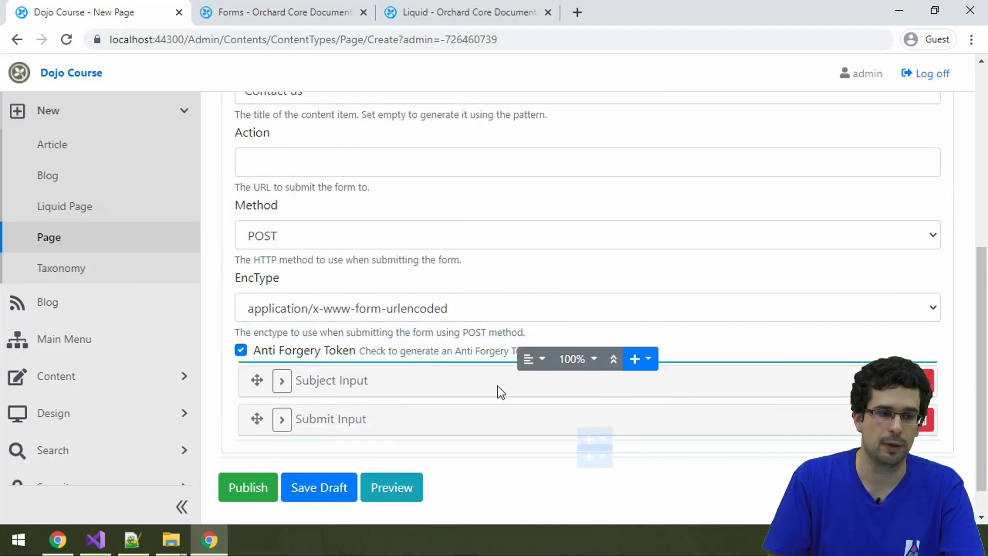
{"action": "mouse_move", "coordinate": [499, 286]}
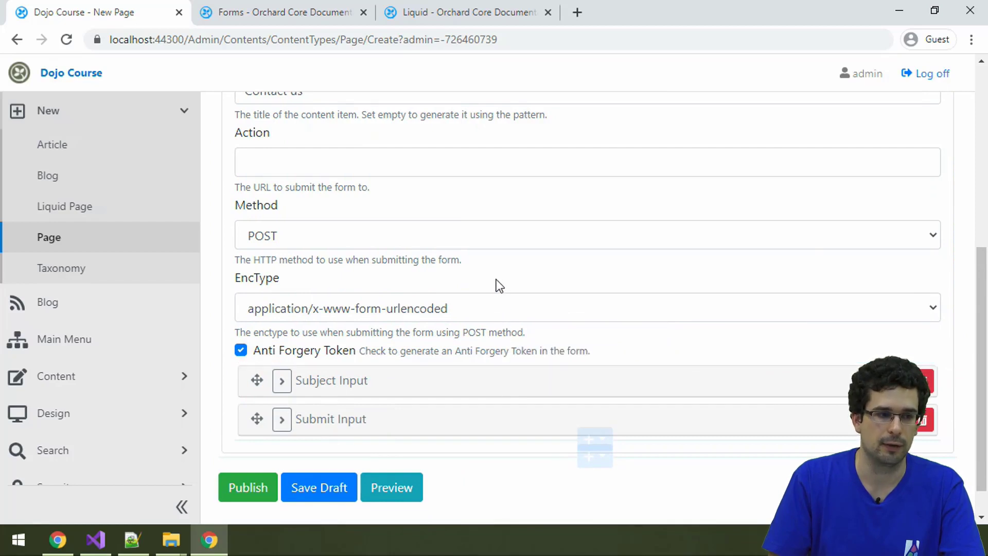
- Publish the Contact us page and open its live view at /contact-us
{"action": "scroll", "scroll_direction": "down", "scroll_amount": 3}
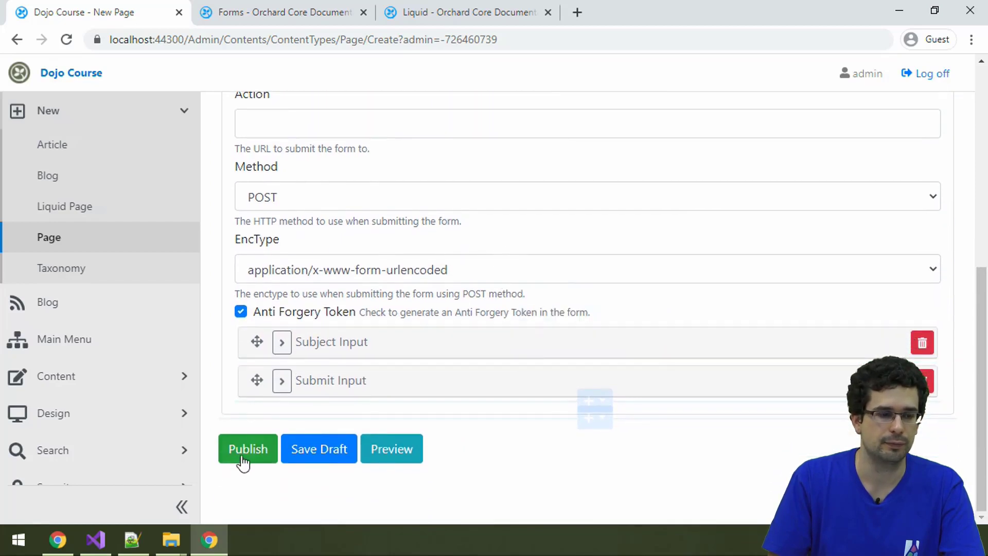
{"action": "left_click", "coordinate": [248, 449]}
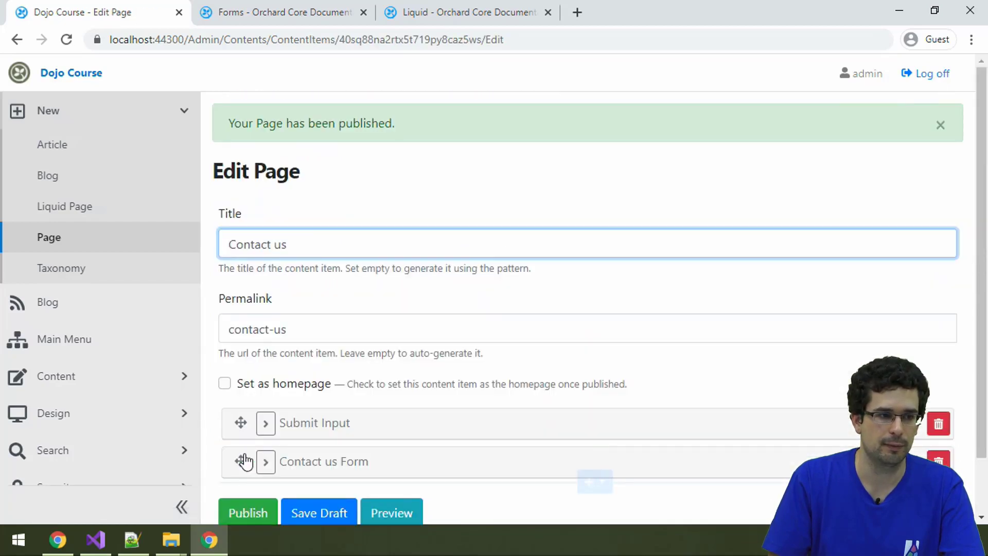
{"action": "double_click", "coordinate": [256, 329]}
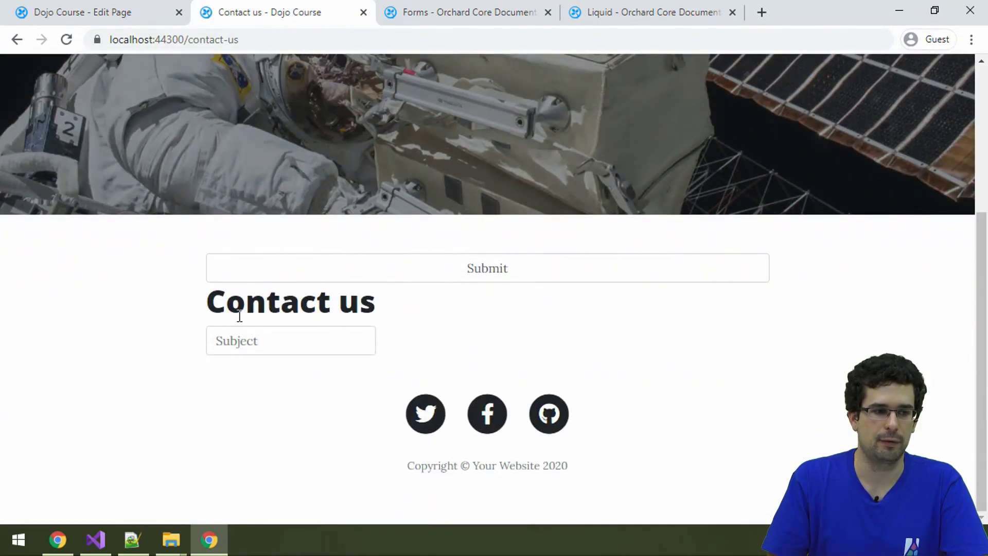
{"action": "mouse_move", "coordinate": [288, 331]}
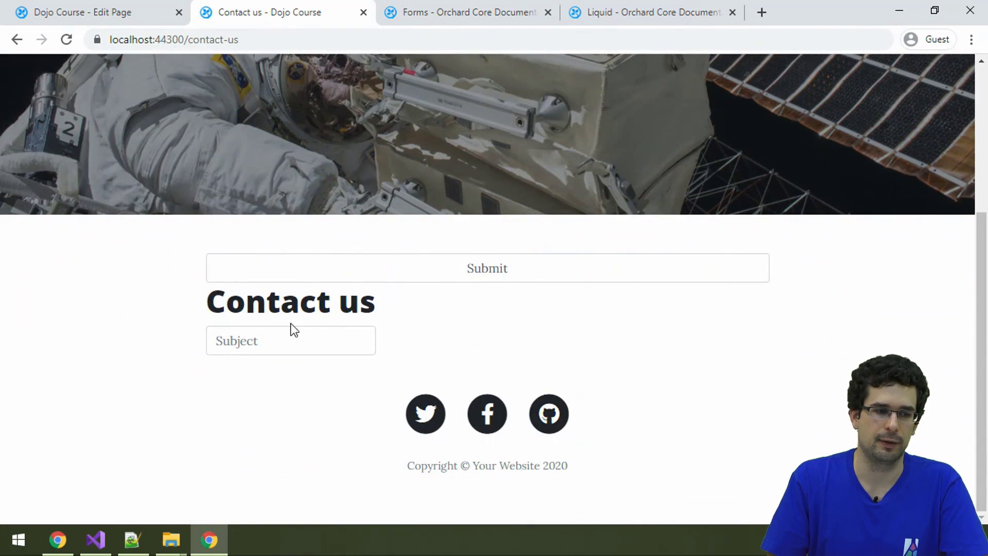
- Place the Submit input after Subject inside the form, then reload the live page
{"action": "left_click", "coordinate": [82, 12]}
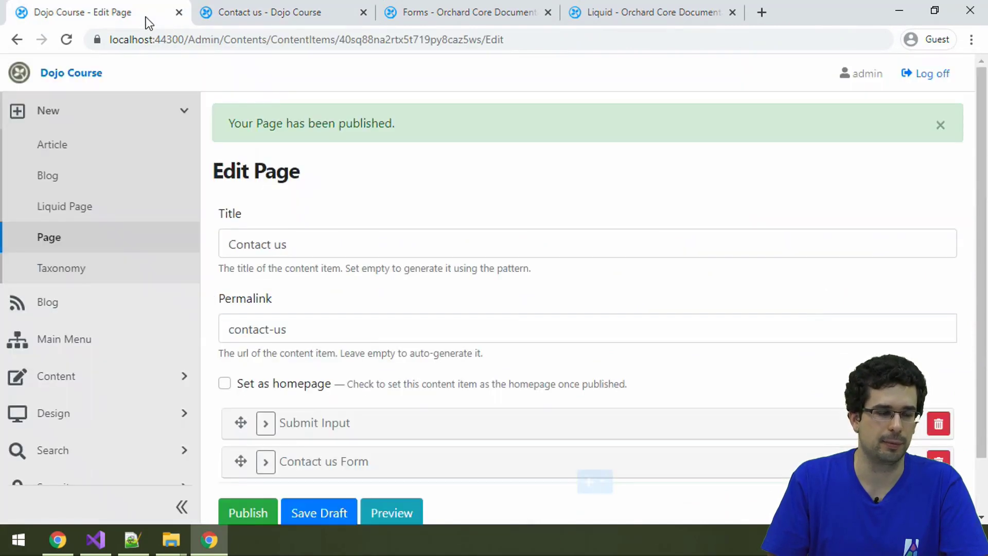
{"action": "left_click", "coordinate": [941, 125]}
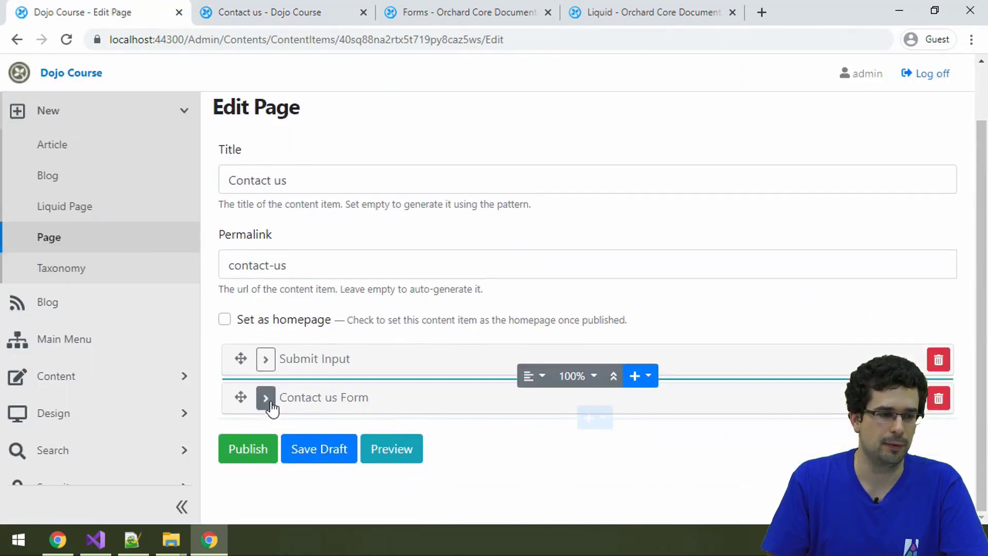
{"action": "left_click", "coordinate": [266, 397]}
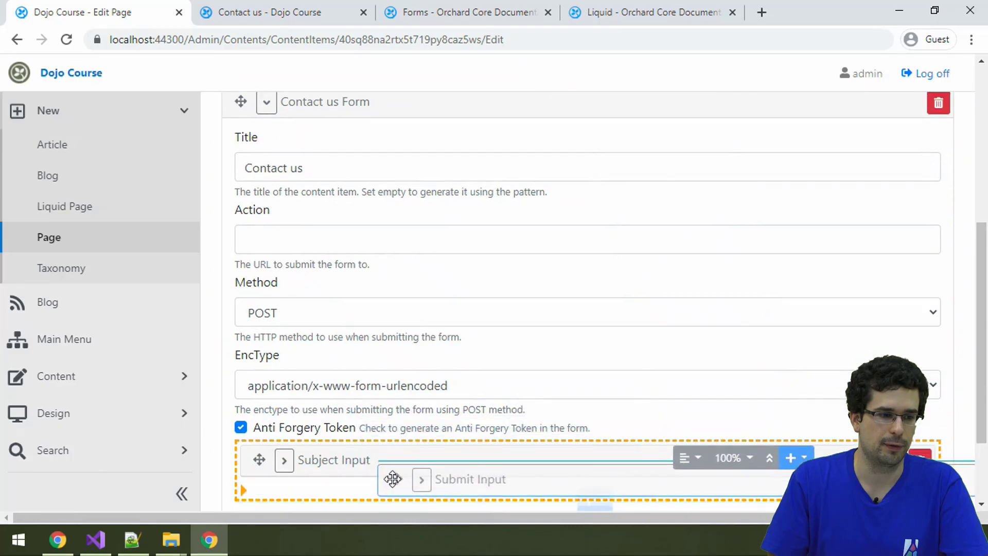
{"action": "scroll", "scroll_direction": "down", "scroll_amount": 3}
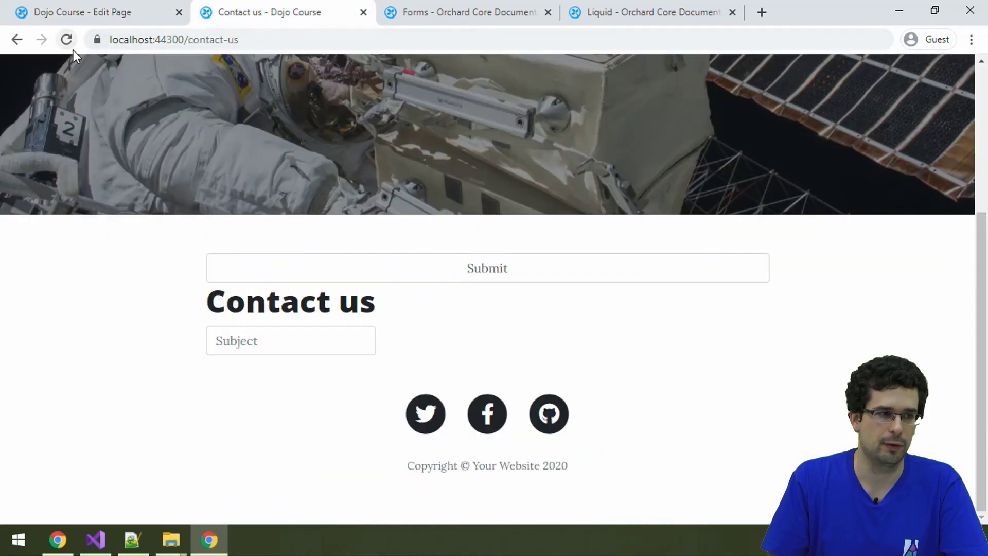
{"action": "left_click", "coordinate": [66, 39]}
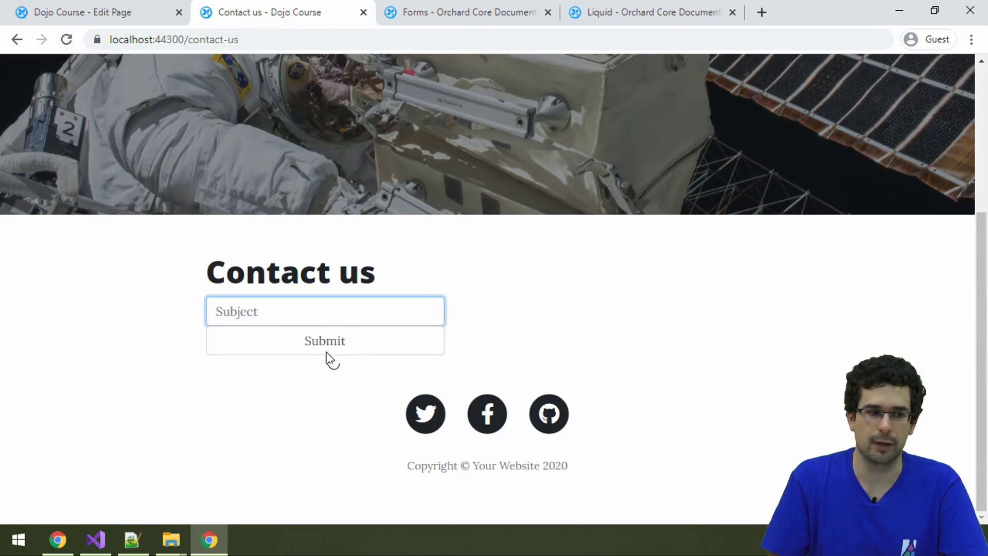
{"action": "mouse_move", "coordinate": [439, 349]}
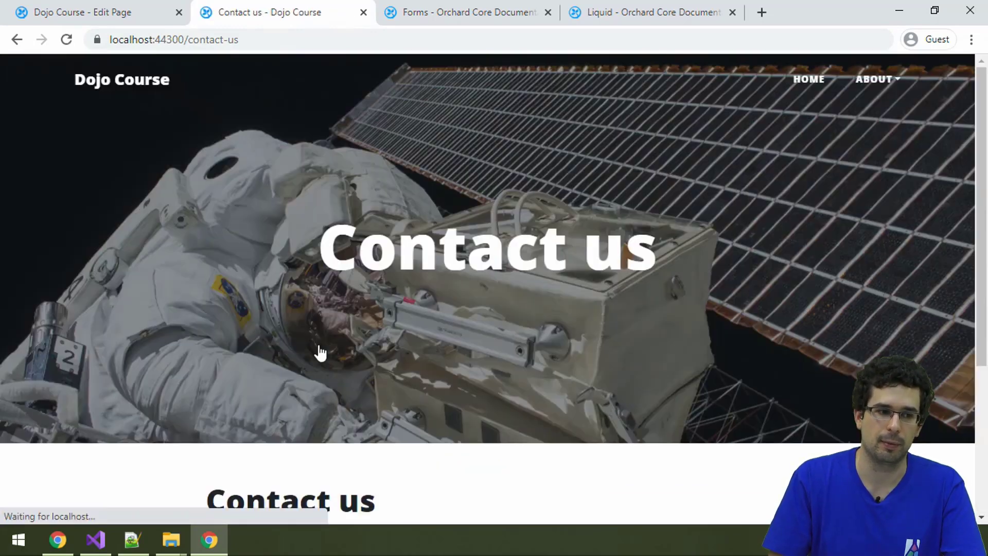
{"action": "scroll", "scroll_direction": "down", "scroll_amount": 3}
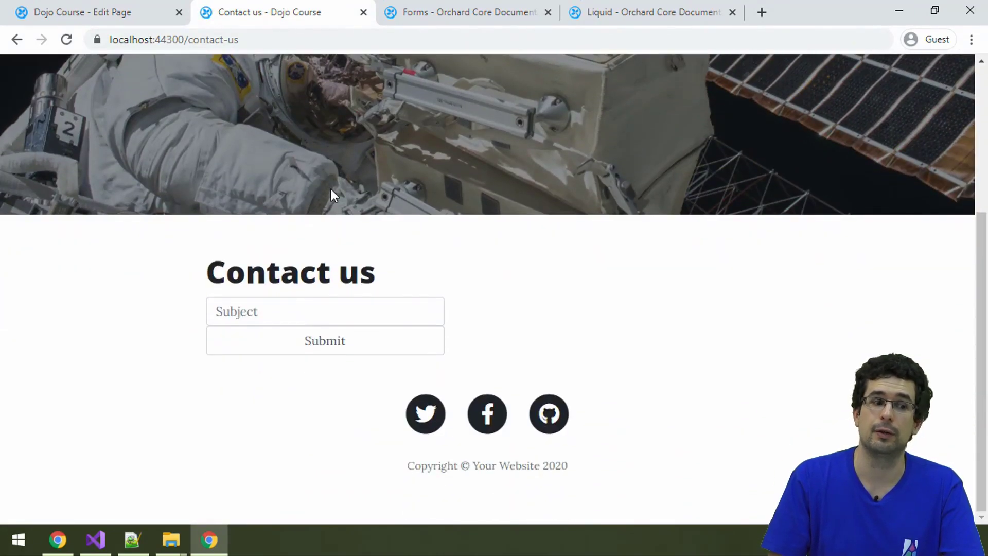
{"action": "mouse_move", "coordinate": [290, 212]}
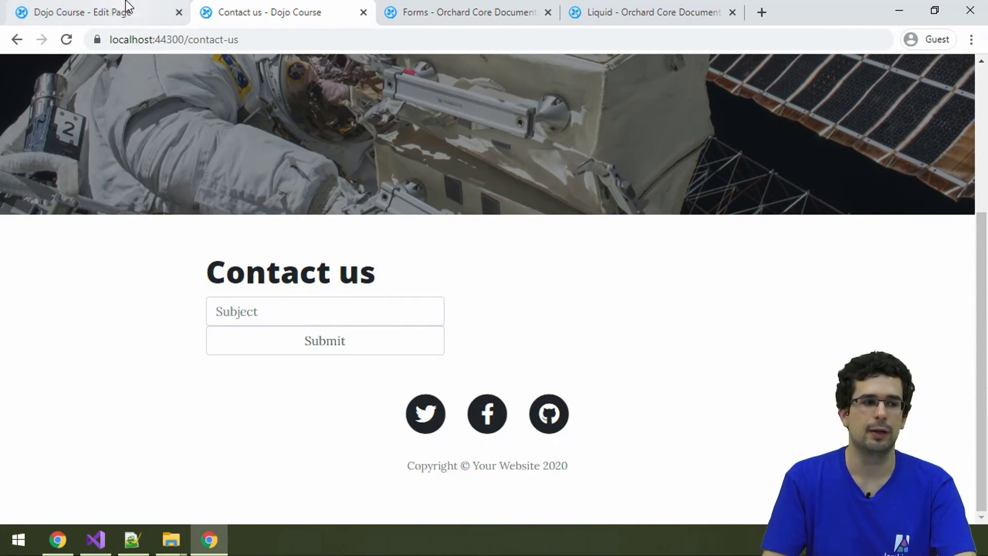
- Create an enabled workflow type named 'Contact us handler' and save it
{"action": "left_click", "coordinate": [82, 13]}
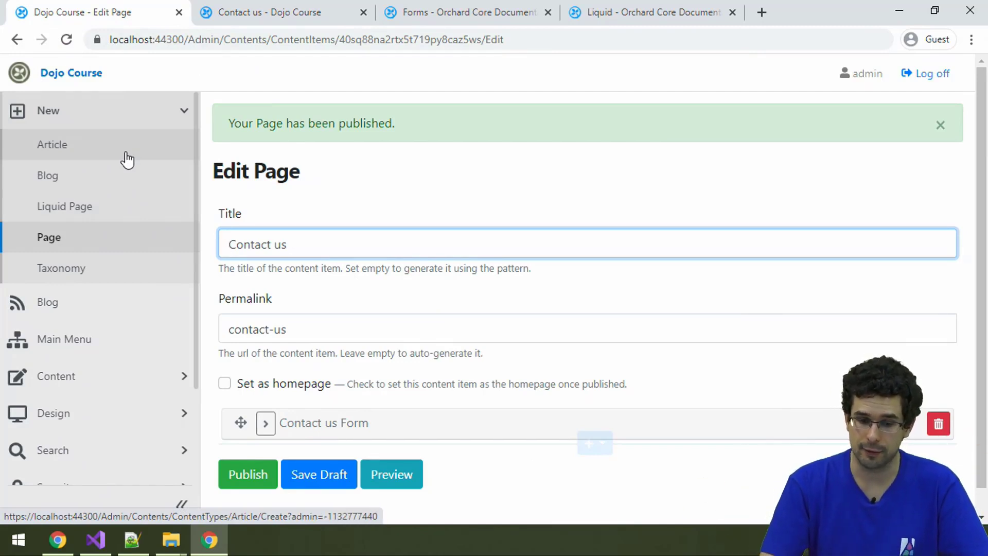
{"action": "mouse_move", "coordinate": [152, 323]}
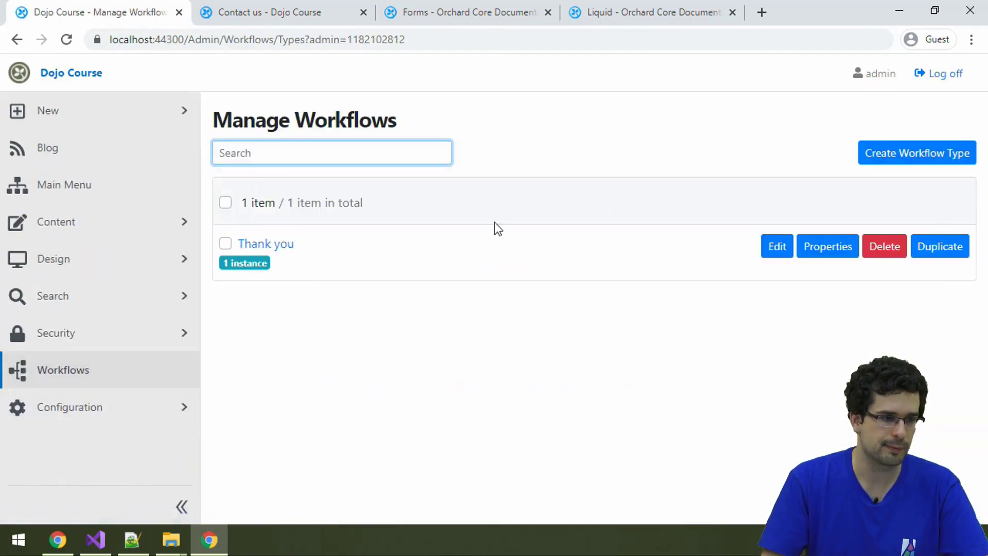
{"action": "left_click", "coordinate": [917, 153]}
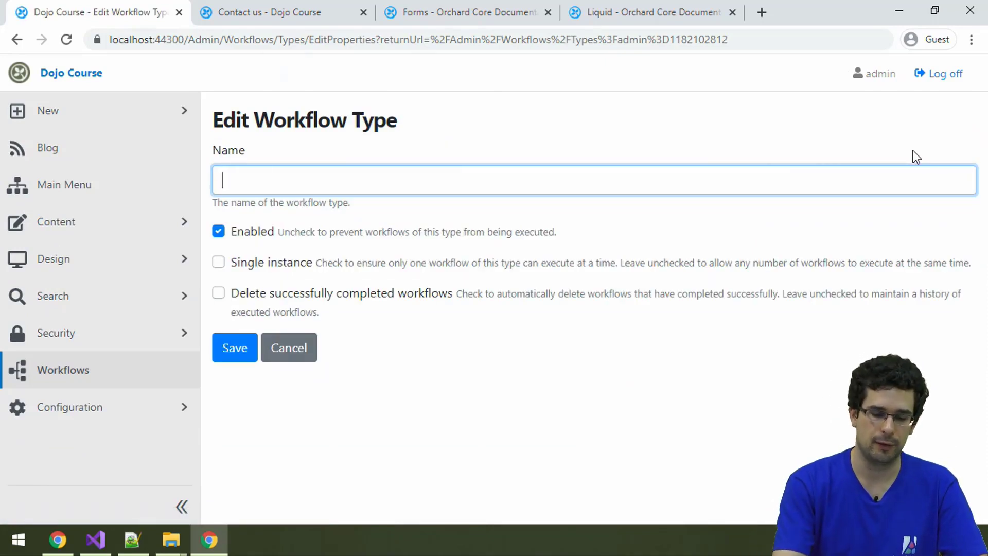
{"action": "type", "text": "C"}
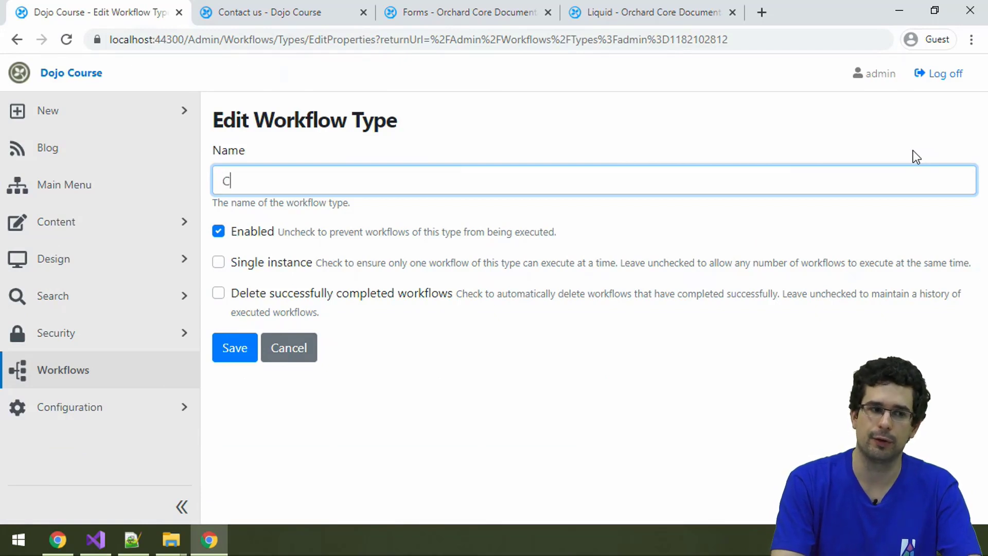
{"action": "type", "text": "onatact"}
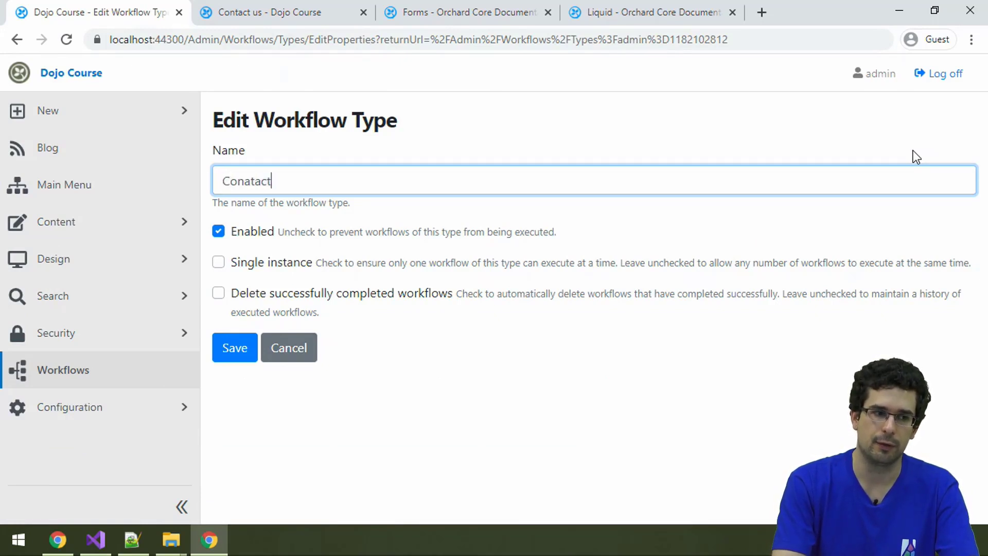
{"action": "type", "text": "Contact"}
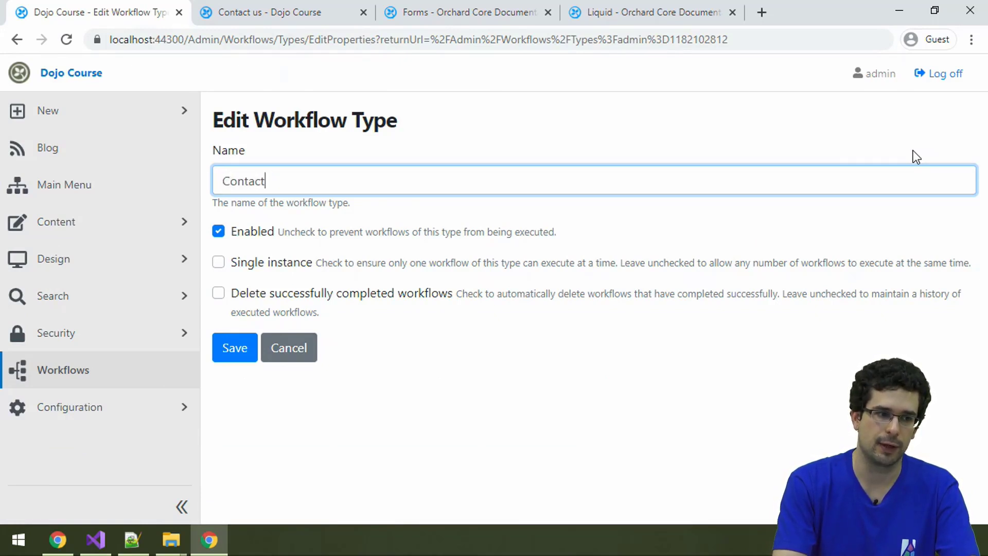
{"action": "type", "text": "us handler"}
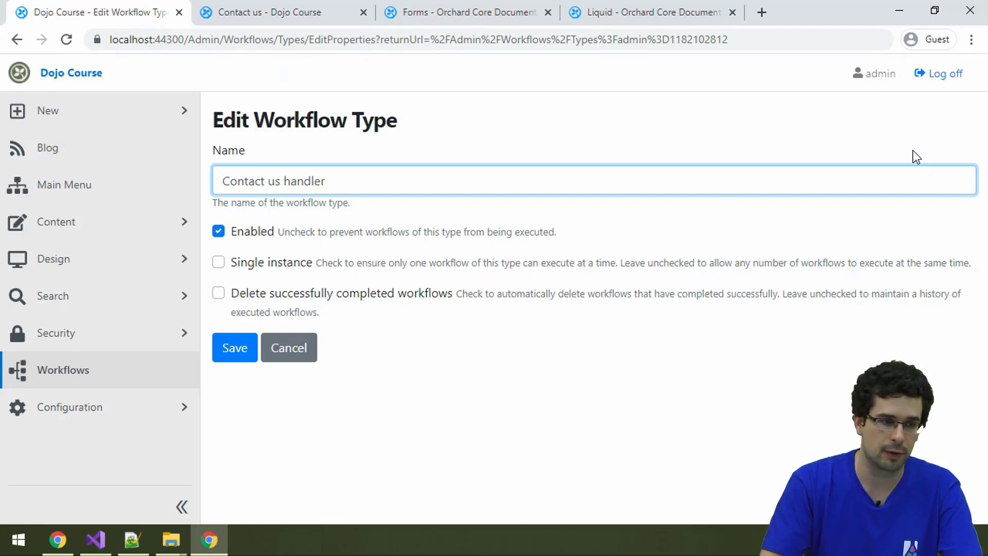
{"action": "left_click", "coordinate": [234, 348]}
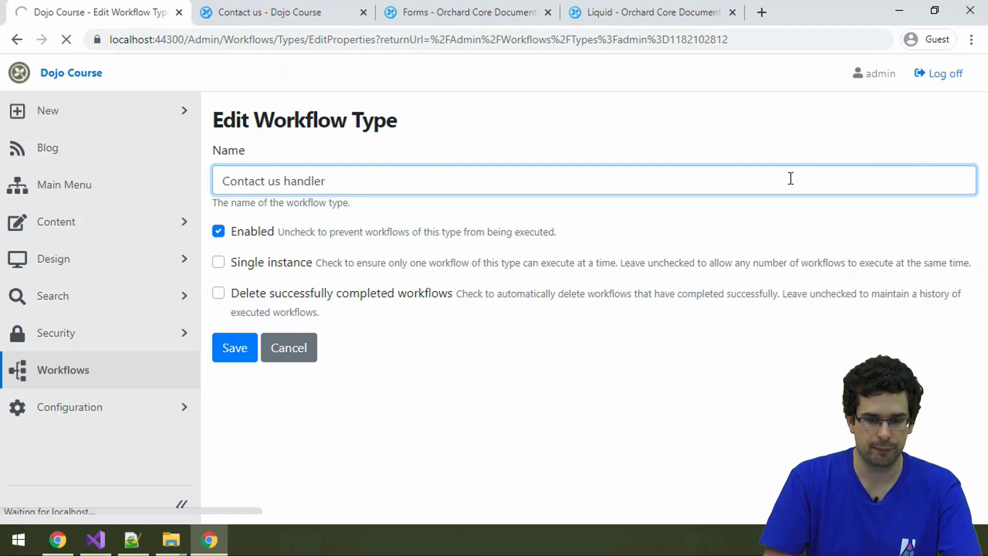
{"action": "left_click", "coordinate": [235, 348]}
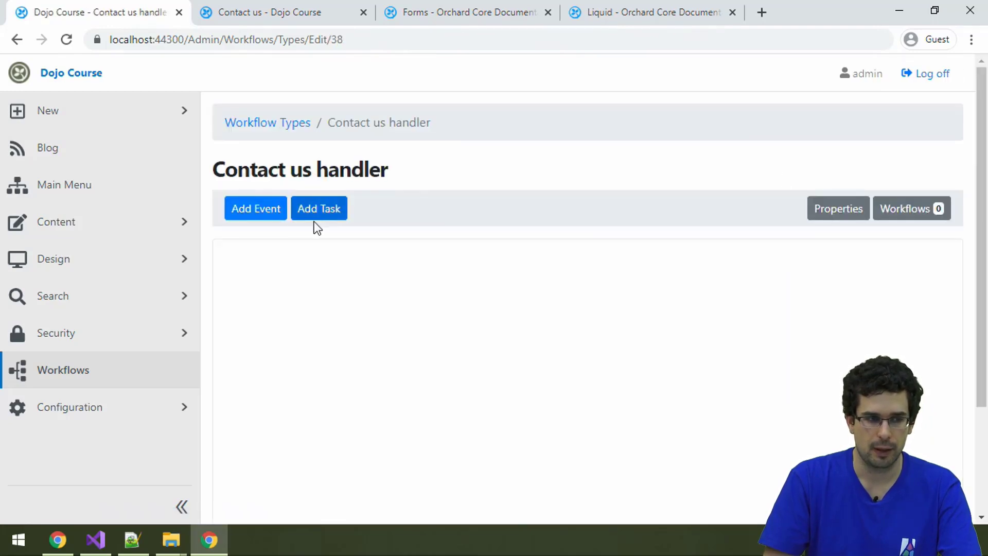
- Add an HTTP Request event set to POST, copy its invocation URL, and save
{"action": "left_click", "coordinate": [256, 208]}
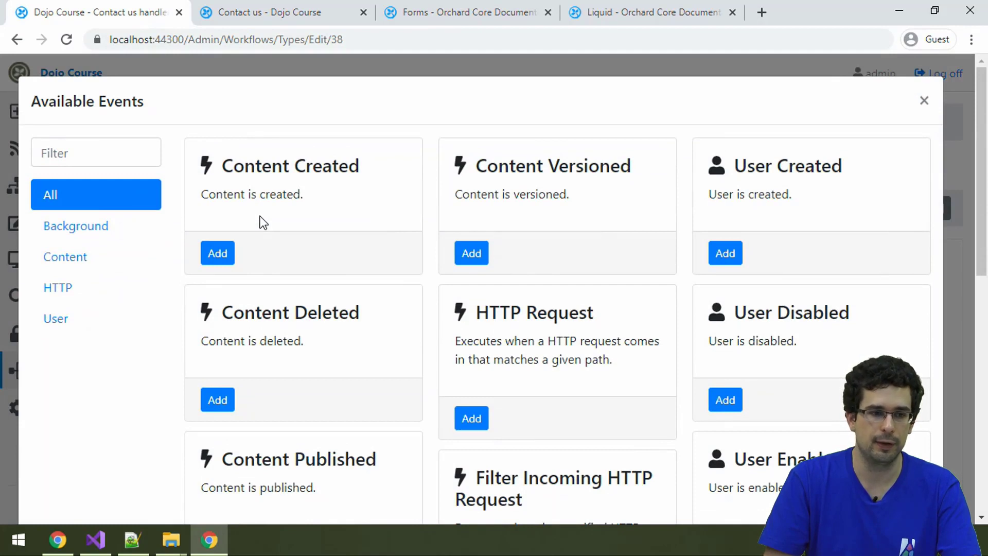
{"action": "mouse_move", "coordinate": [474, 309]}
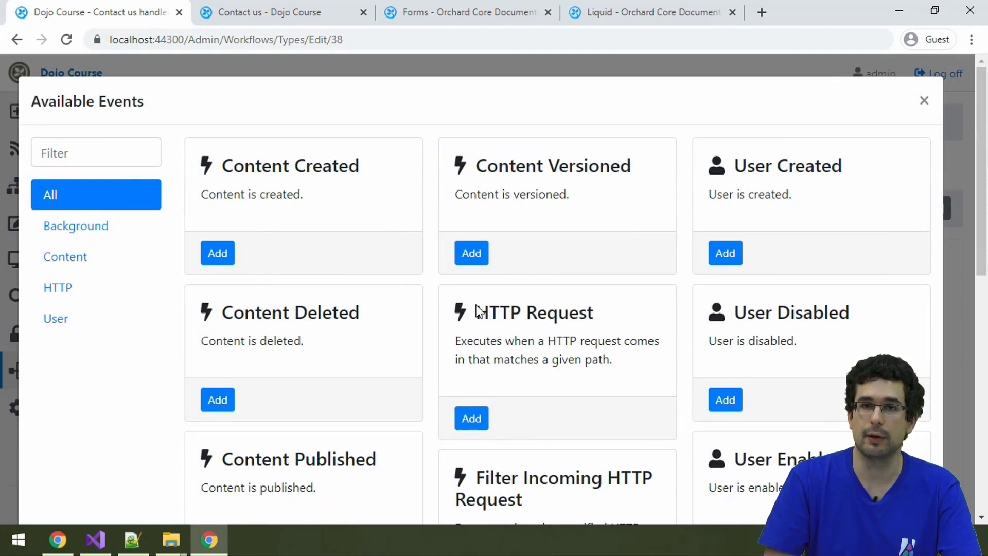
{"action": "mouse_move", "coordinate": [439, 450]}
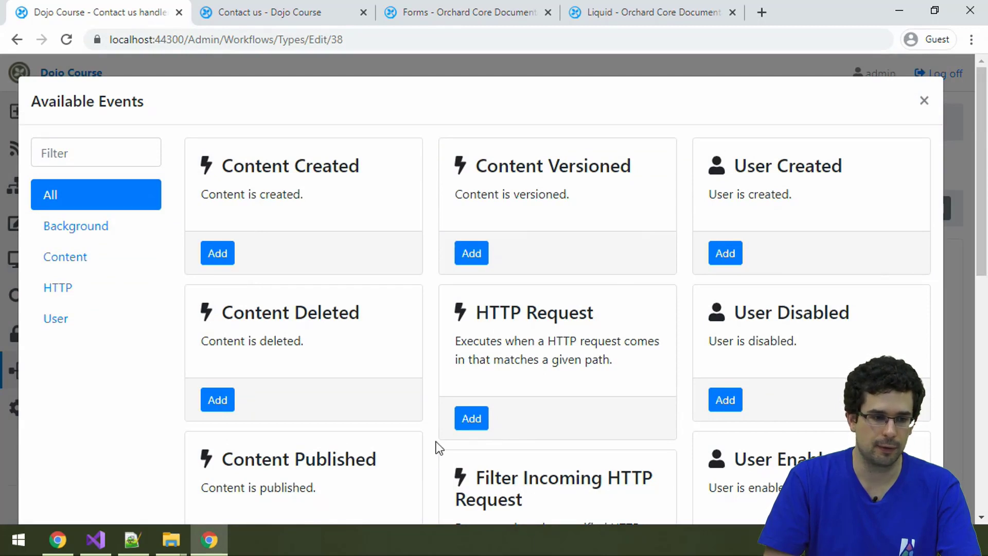
{"action": "left_click", "coordinate": [470, 418]}
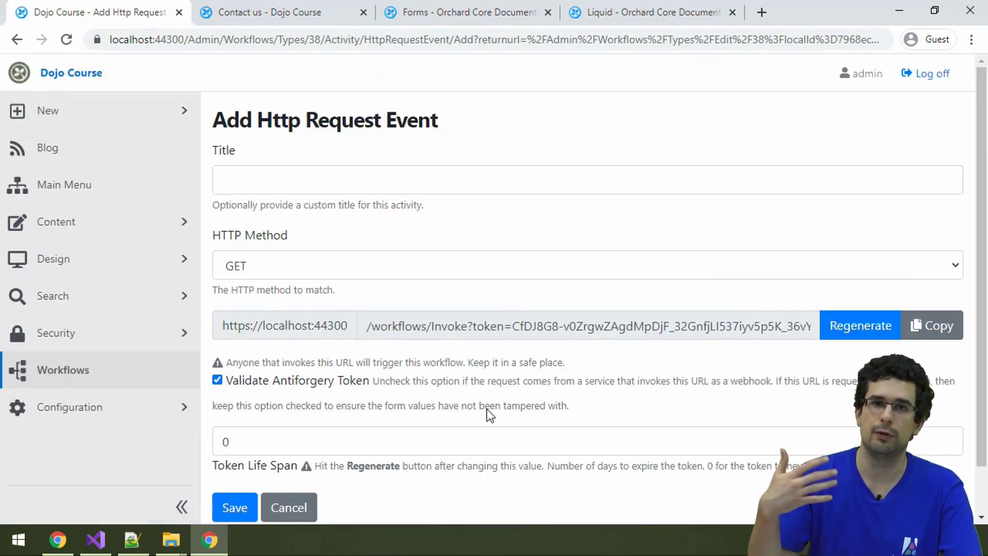
{"action": "mouse_move", "coordinate": [543, 415]}
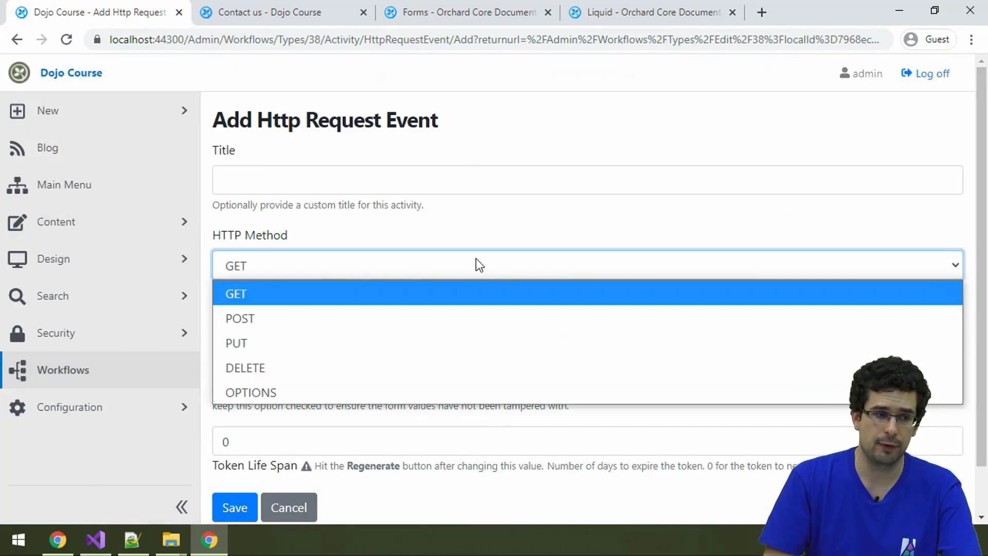
{"action": "left_click", "coordinate": [240, 318]}
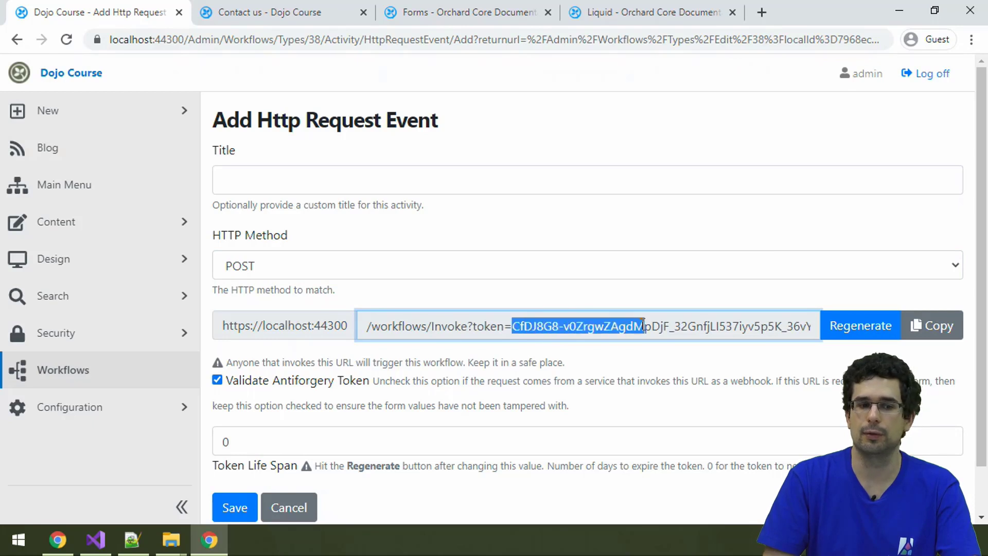
{"action": "left_click", "coordinate": [710, 325]}
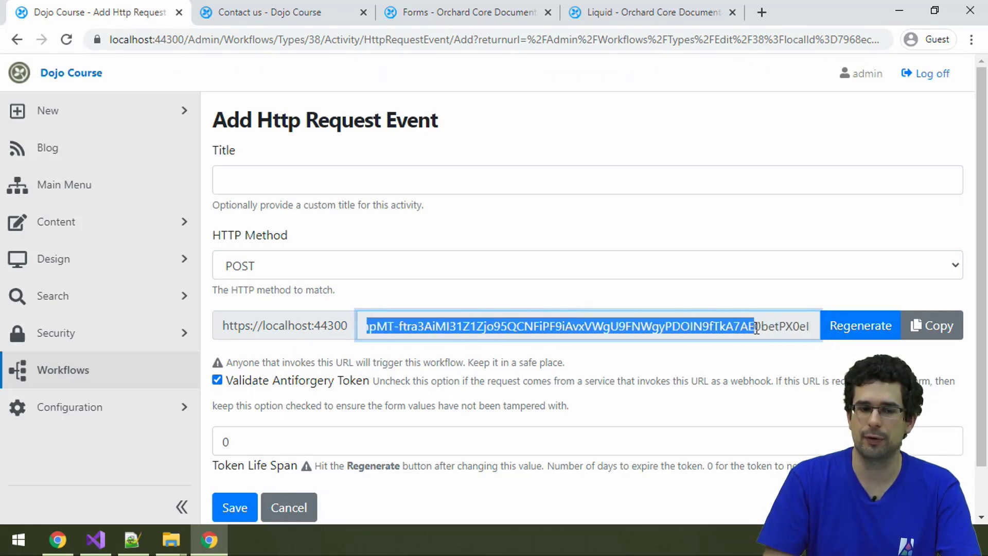
{"action": "scroll", "scroll_direction": "down", "scroll_amount": 3}
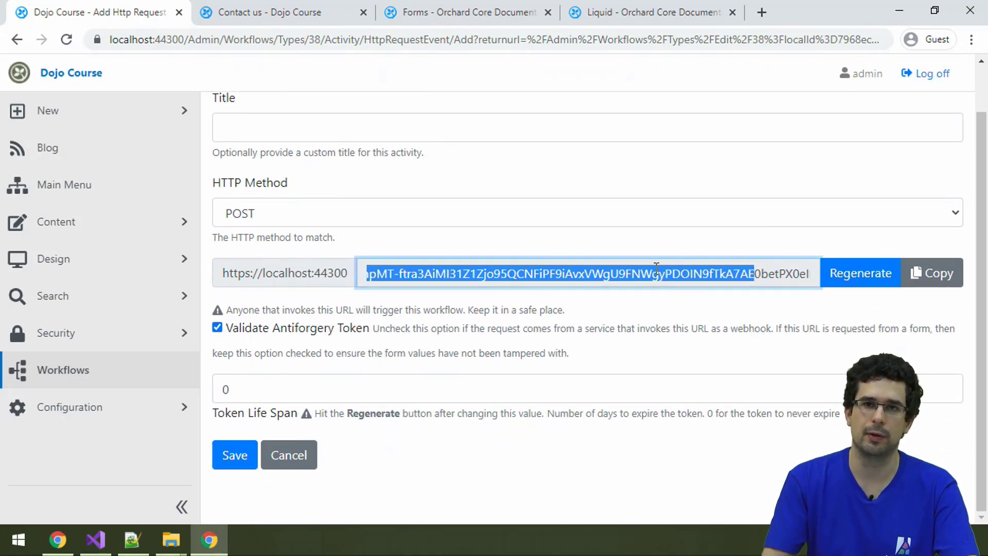
{"action": "left_click", "coordinate": [656, 273]}
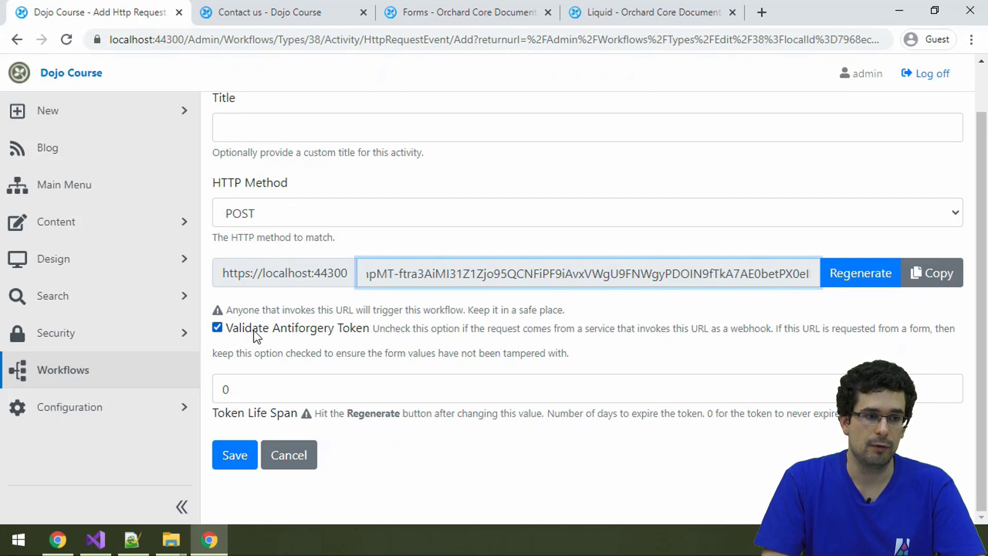
{"action": "mouse_move", "coordinate": [272, 313]}
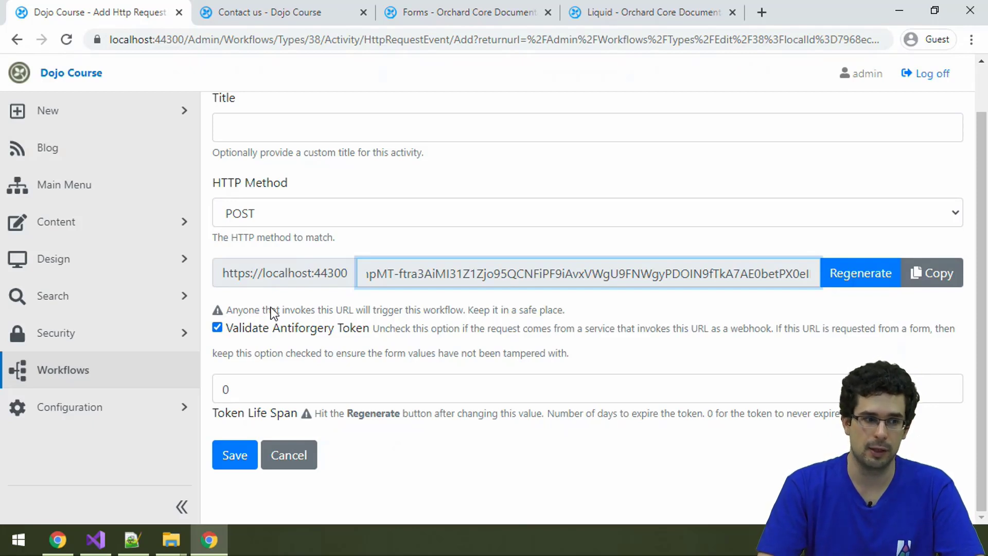
{"action": "mouse_move", "coordinate": [255, 348]}
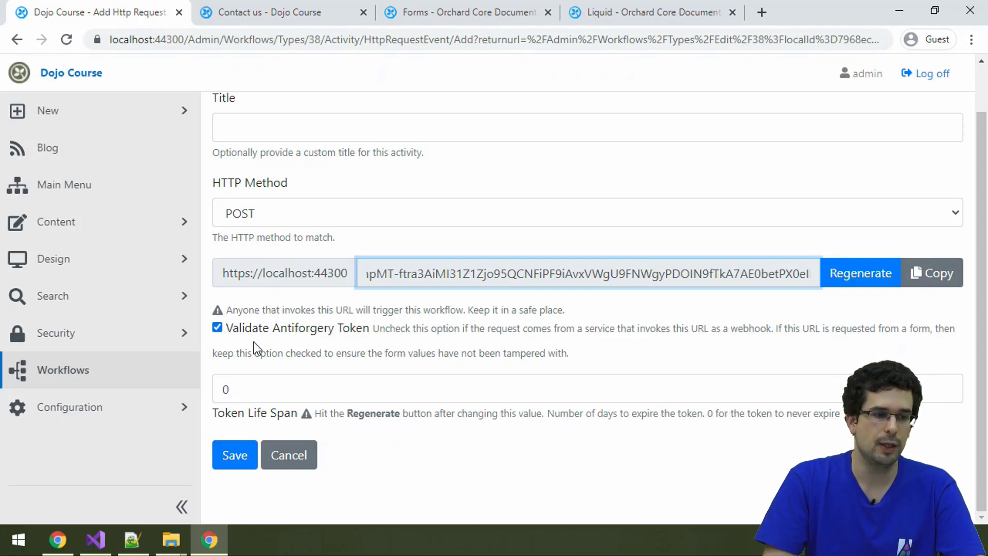
{"action": "left_click", "coordinate": [283, 389]}
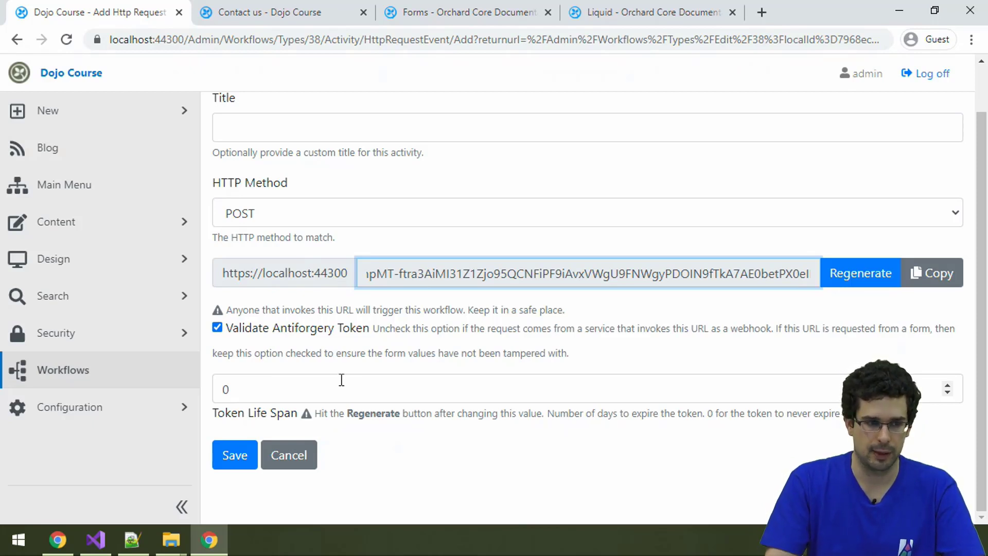
{"action": "left_click", "coordinate": [234, 454]}
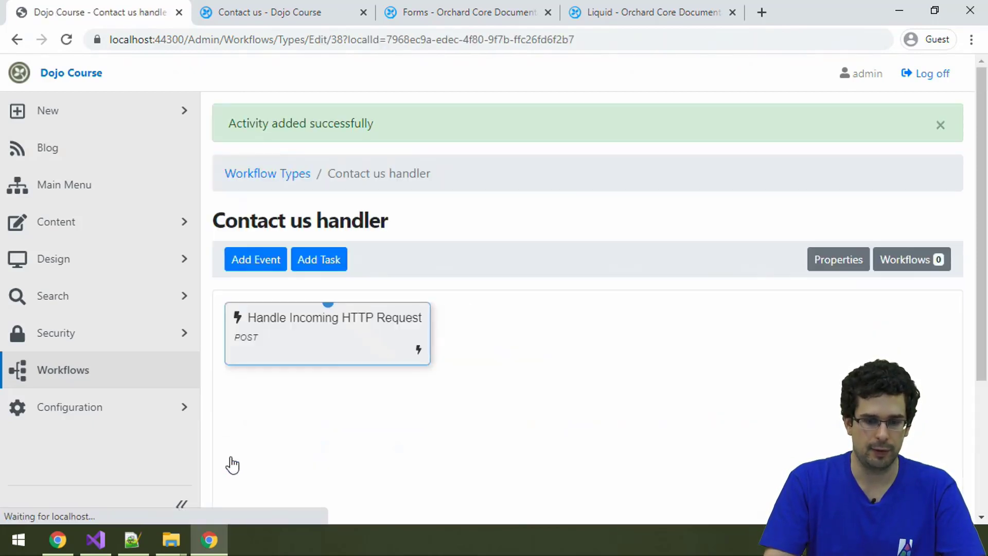
- Set the Handle Incoming HTTP Request activity as the workflow's startup activity
{"action": "scroll", "scroll_direction": "down", "scroll_amount": 3}
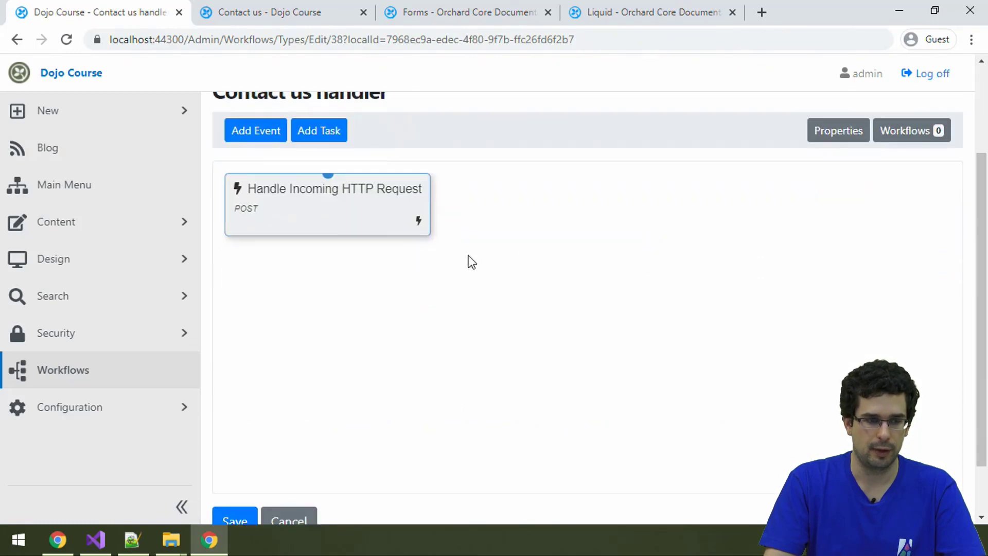
{"action": "left_click", "coordinate": [327, 204]}
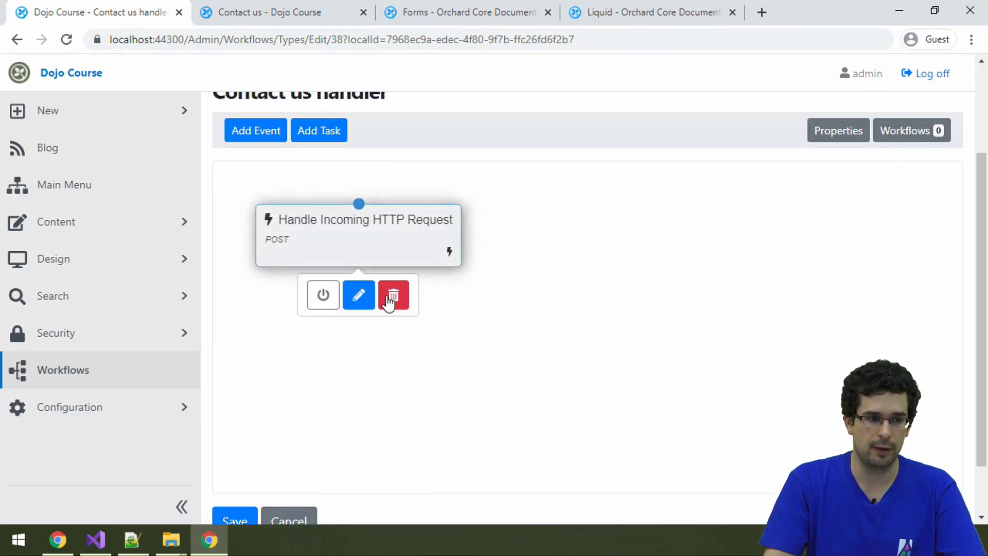
{"action": "left_click", "coordinate": [323, 296]}
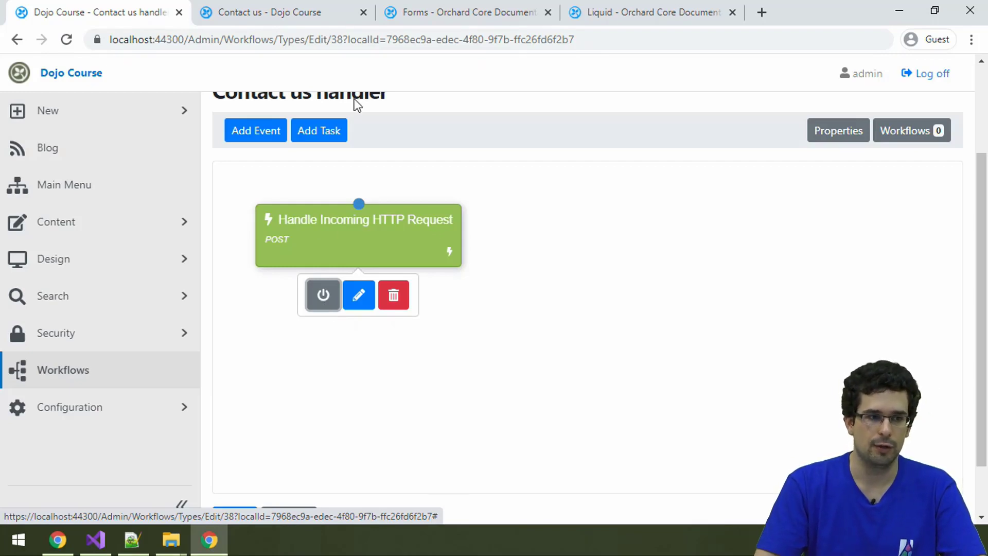
- Find the Notify task by filtering for 'notif' and add it to the workflow
{"action": "left_click", "coordinate": [319, 130]}
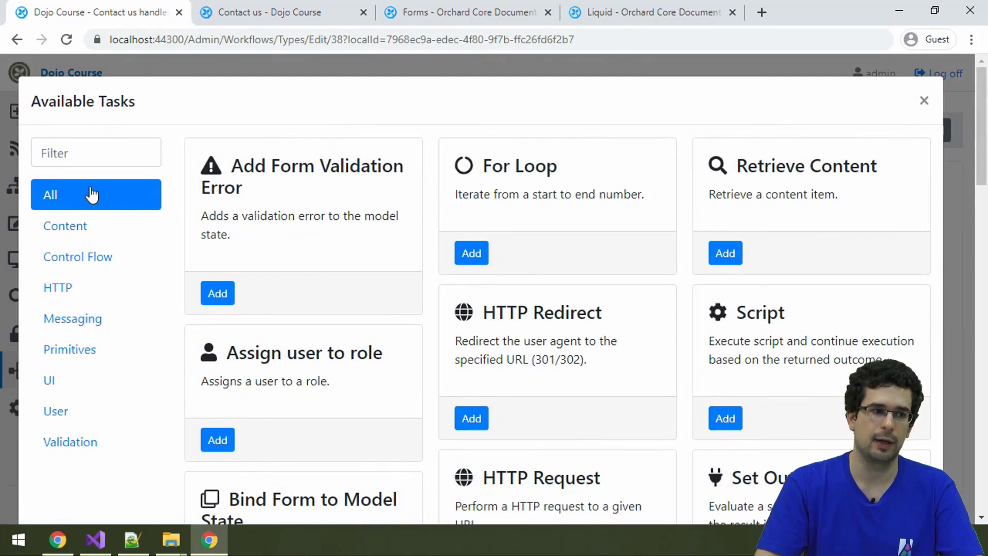
{"action": "type", "text": "notif"}
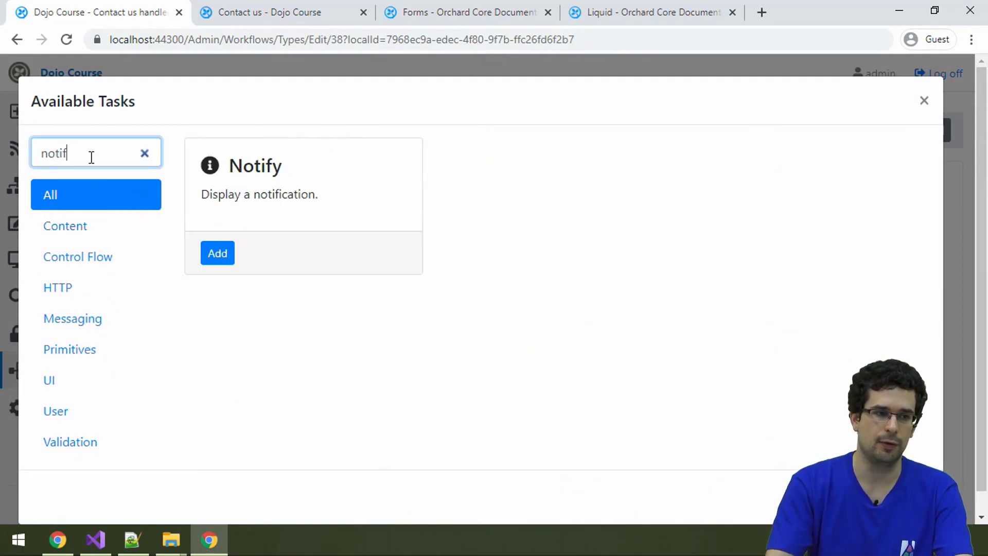
{"action": "left_click", "coordinate": [217, 253]}
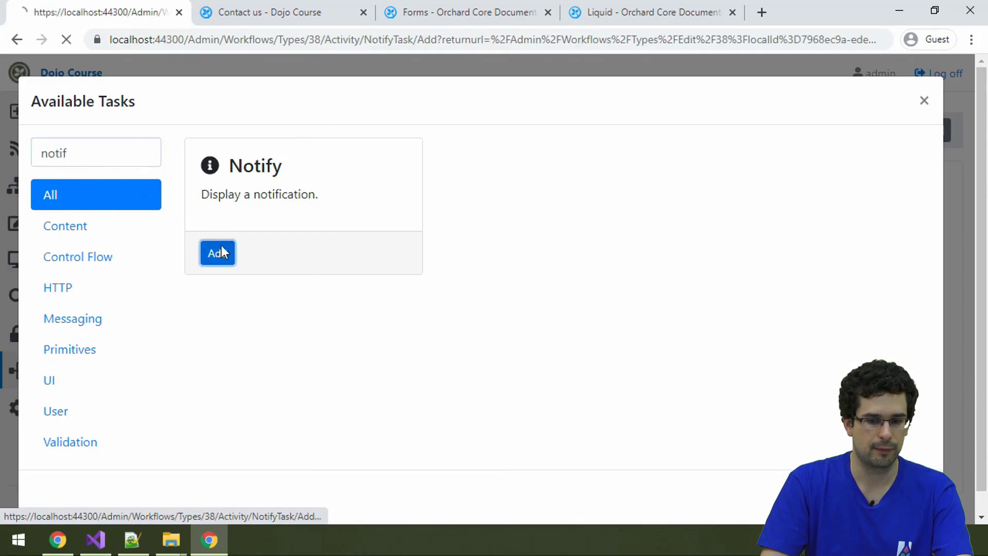
{"action": "left_click", "coordinate": [218, 253]}
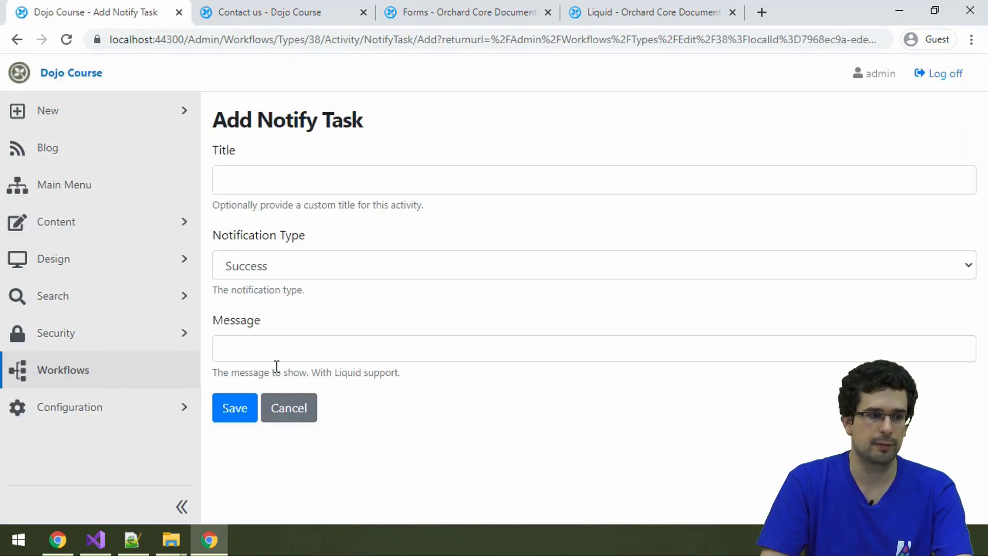
- Enter the Success message 'Subject: {{ Request.Form.Subject }}' and save the task
{"action": "left_click", "coordinate": [278, 348]}
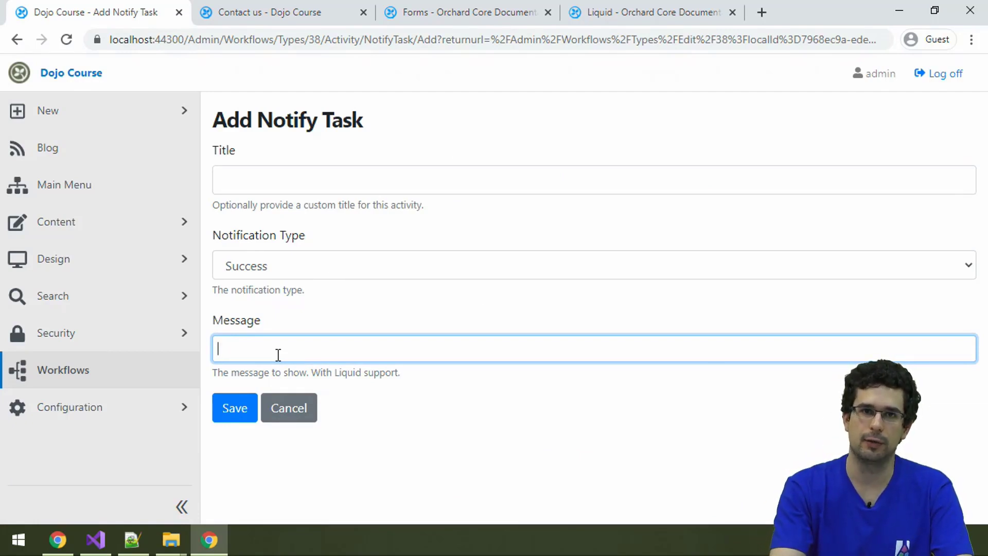
{"action": "type", "text": "Subject"}
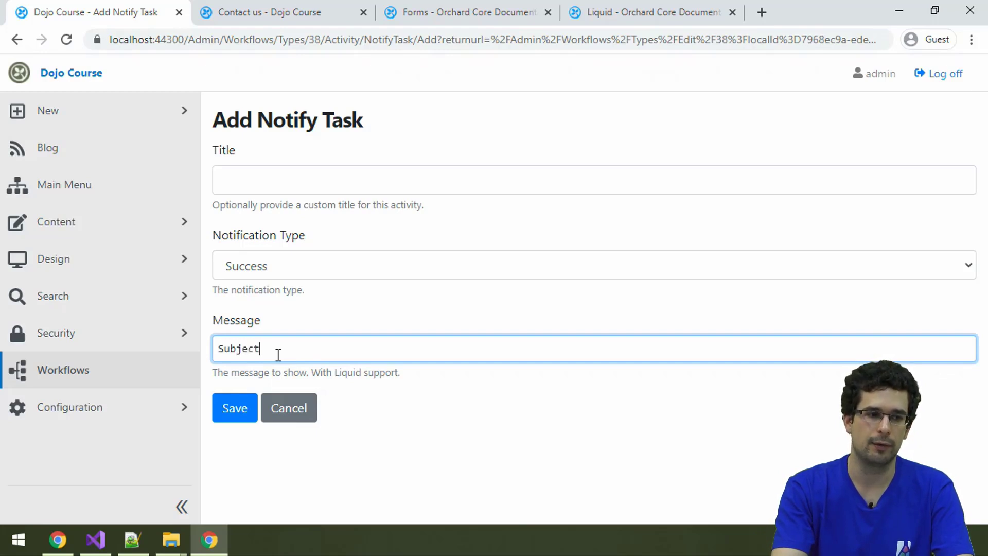
{"action": "type", "text": ":"}
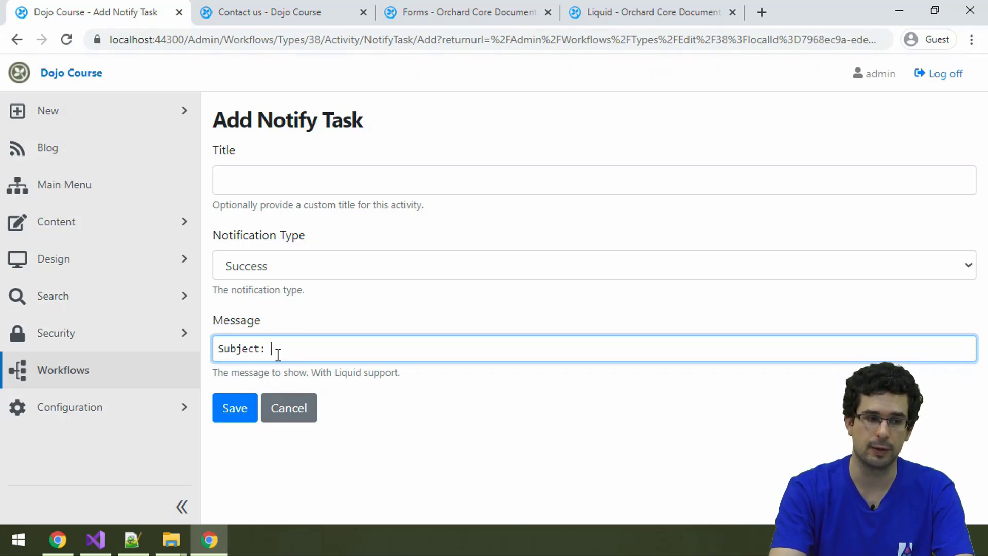
{"action": "type", "text": "{{"}
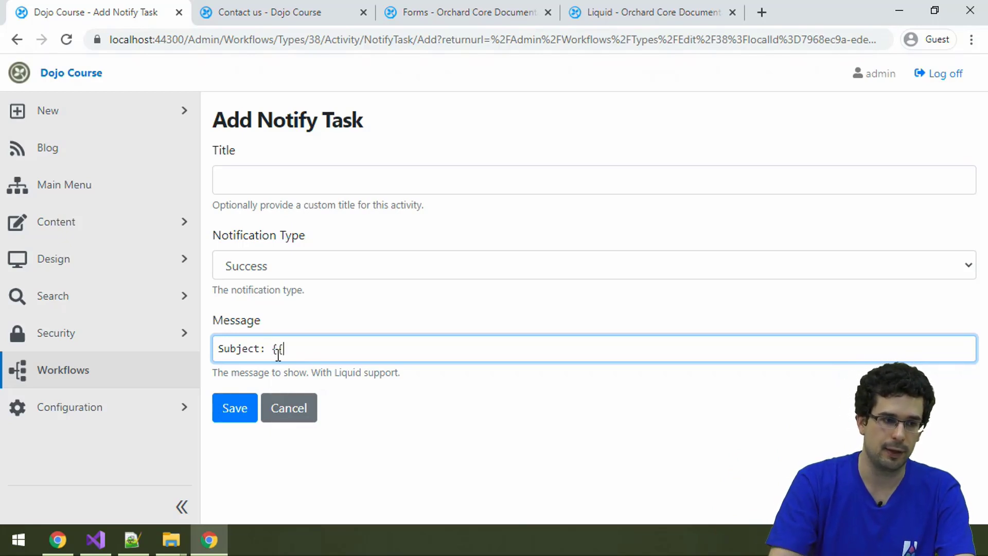
{"action": "type", "text": "Request"}
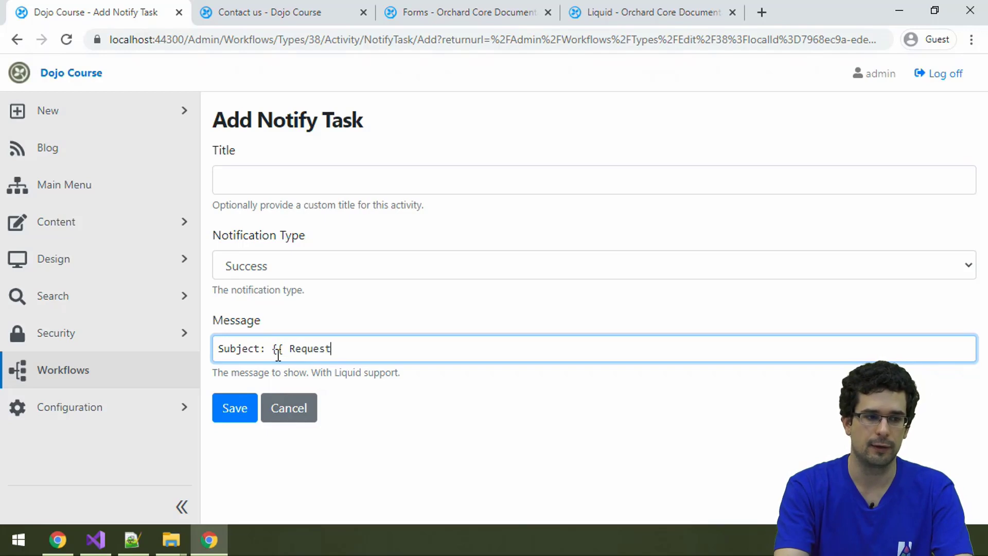
{"action": "type", "text": ".Form"}
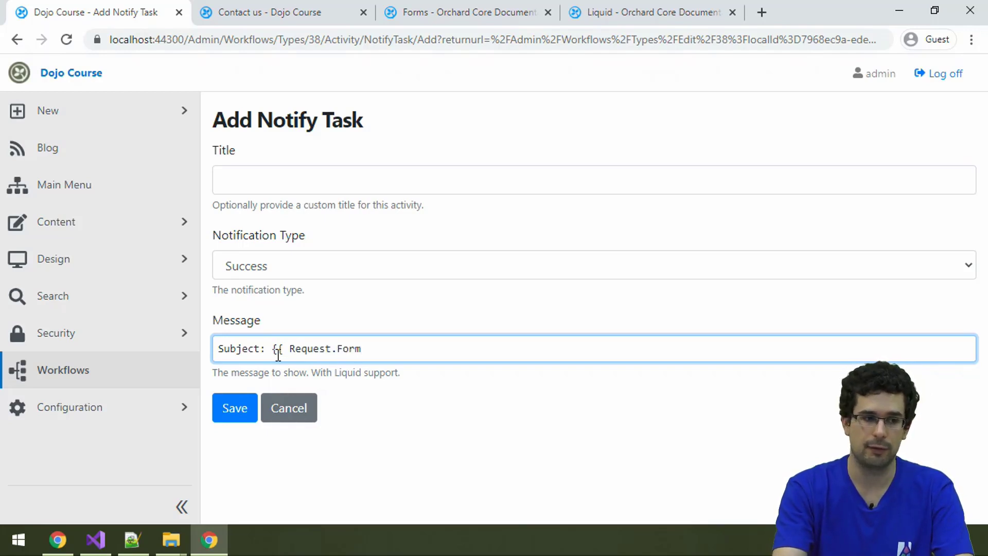
{"action": "type", "text": ".Sub"}
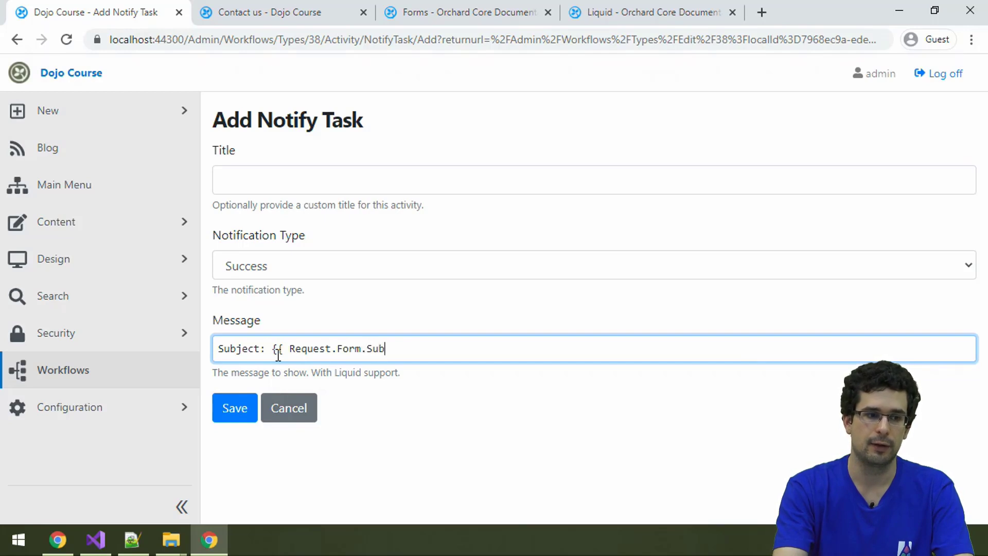
{"action": "type", "text": "ject }}"}
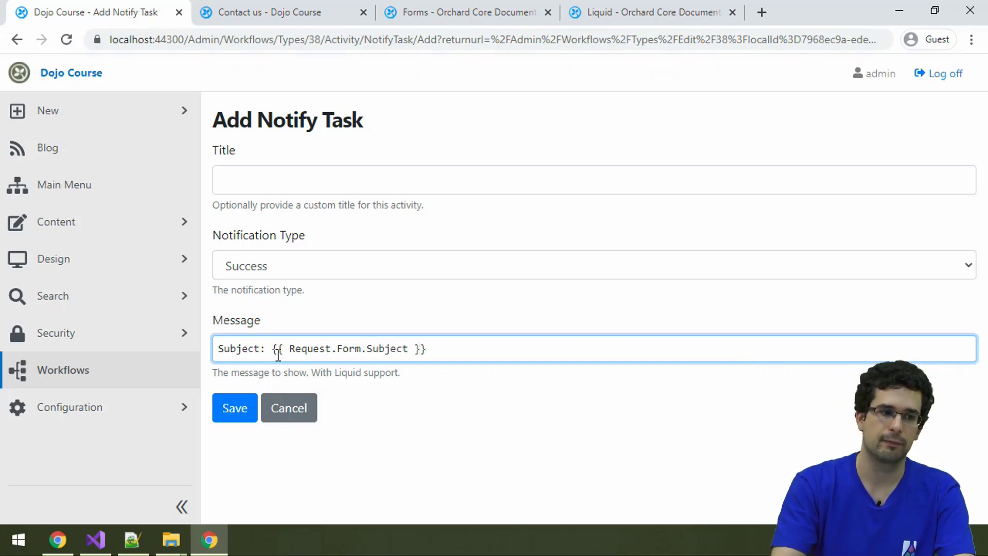
{"action": "left_click", "coordinate": [234, 407]}
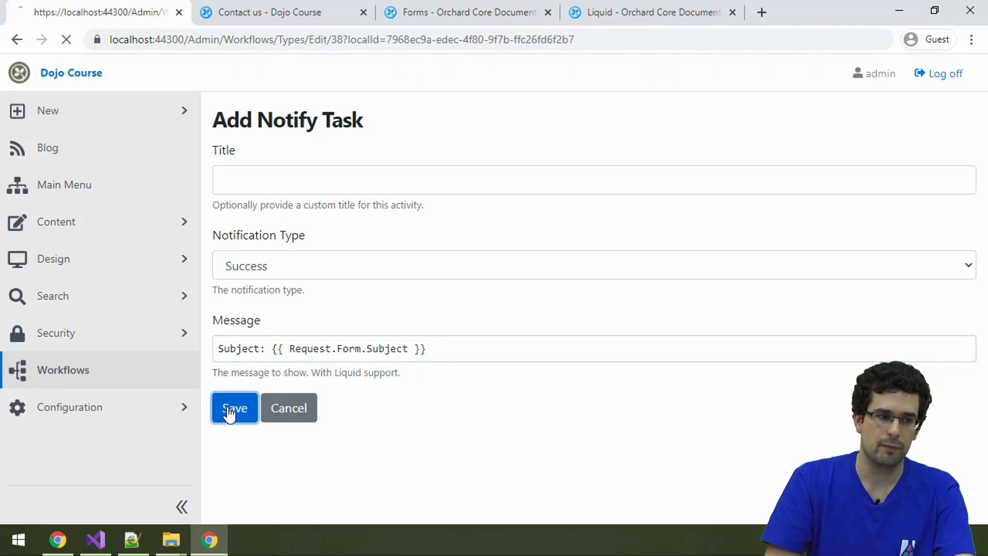
- Place Success Notification right of HTTP Request, link its Done outcome, and save
{"action": "left_click", "coordinate": [234, 407]}
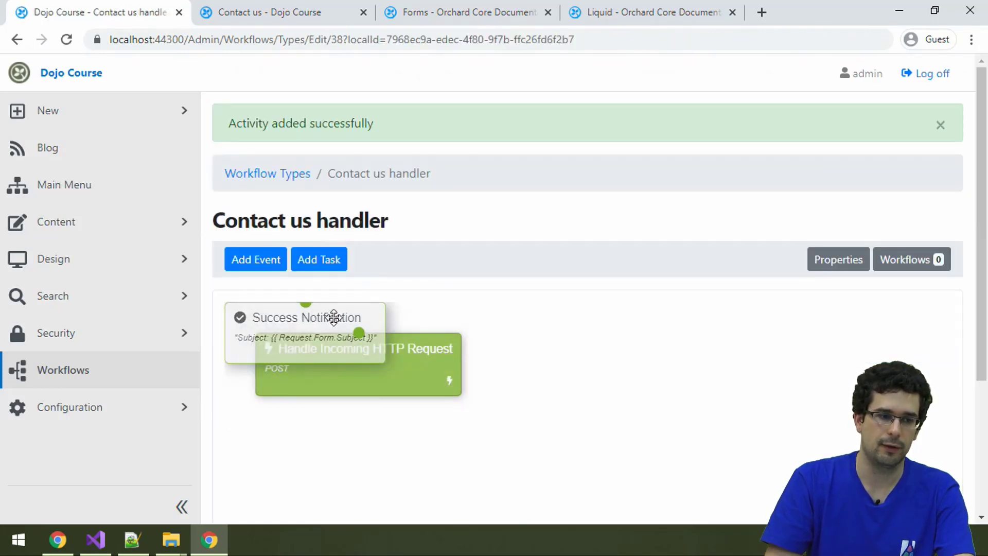
{"action": "left_click_drag", "start_coordinate": [306, 317], "coordinate": [637, 364]}
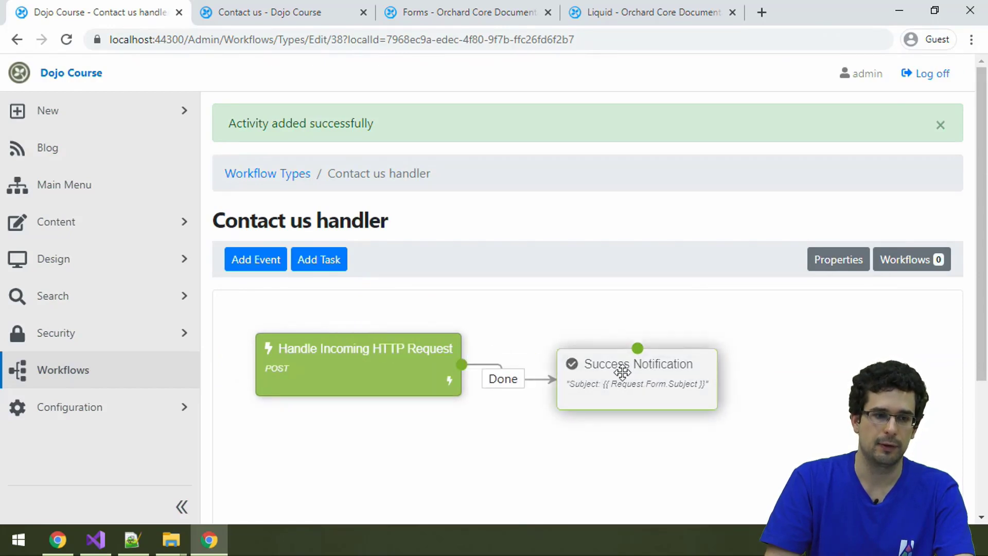
{"action": "left_click_drag", "start_coordinate": [636, 378], "coordinate": [668, 370]}
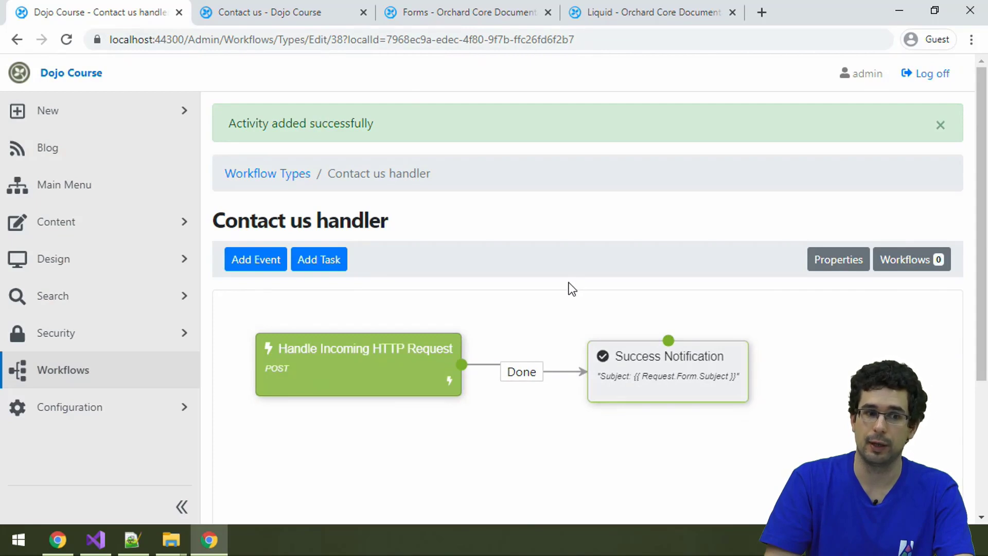
{"action": "mouse_move", "coordinate": [668, 353]}
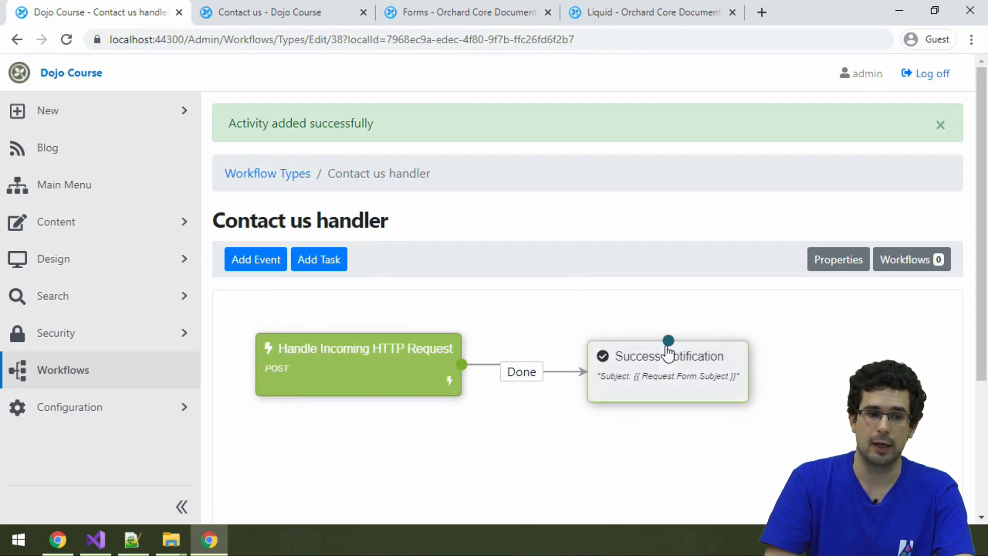
{"action": "left_click", "coordinate": [235, 455]}
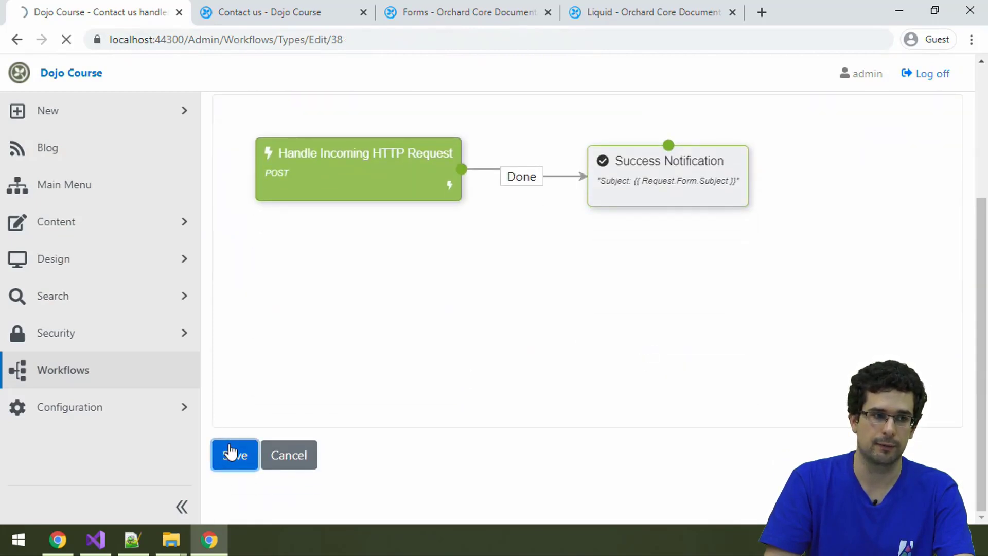
{"action": "left_click", "coordinate": [235, 455]}
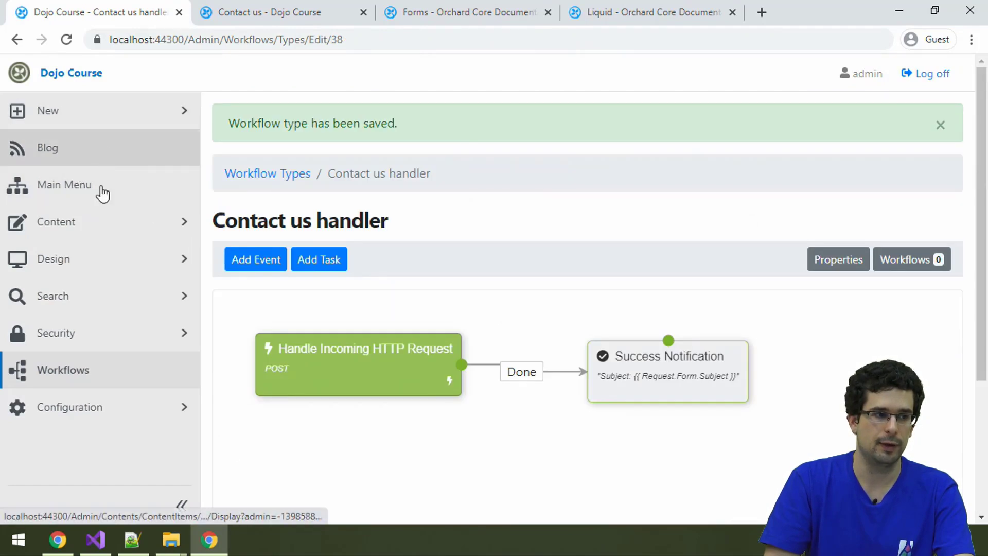
{"action": "left_click", "coordinate": [56, 222]}
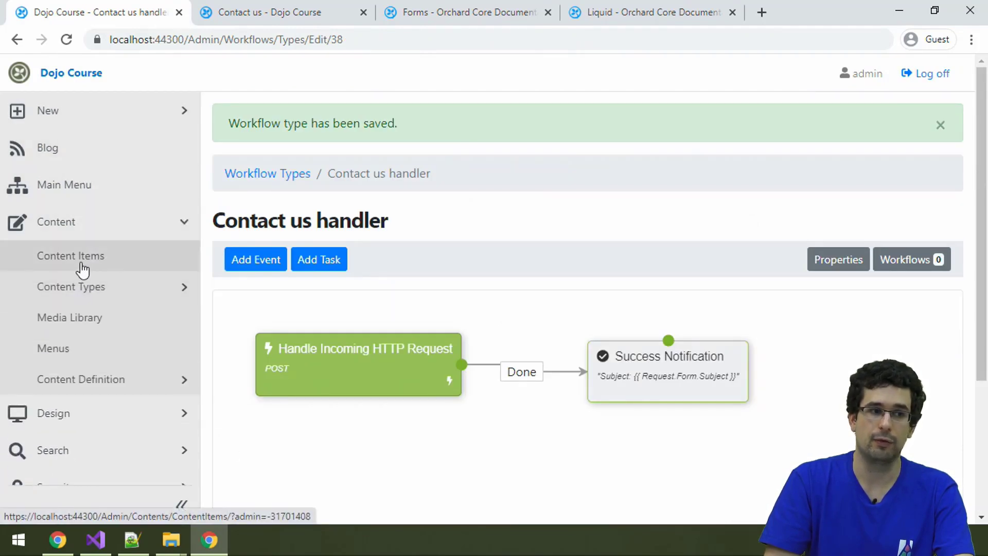
- Paste the workflow invoke URL into the Contact us form's Action and publish the page
{"action": "left_click", "coordinate": [71, 256]}
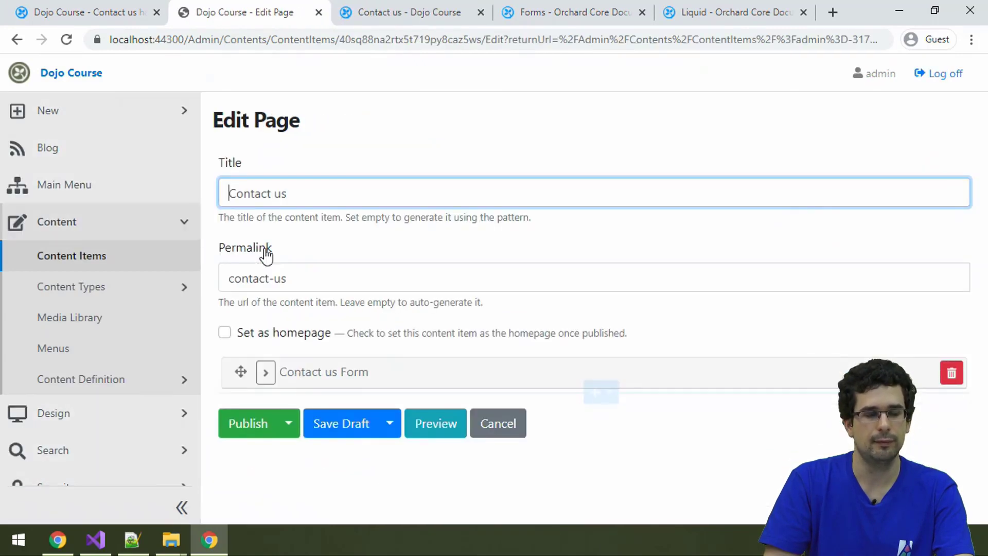
{"action": "left_click", "coordinate": [265, 372]}
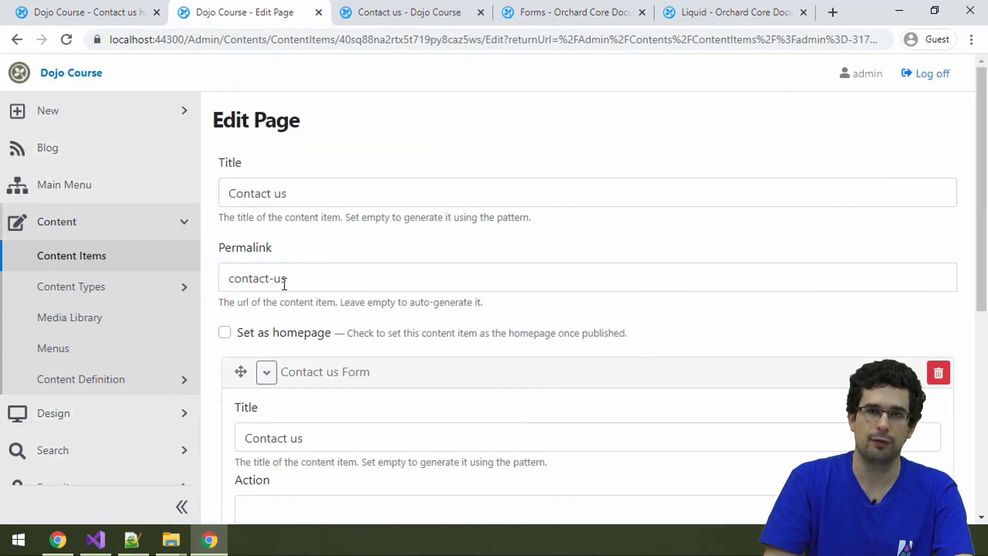
{"action": "scroll", "scroll_direction": "down", "scroll_amount": 3}
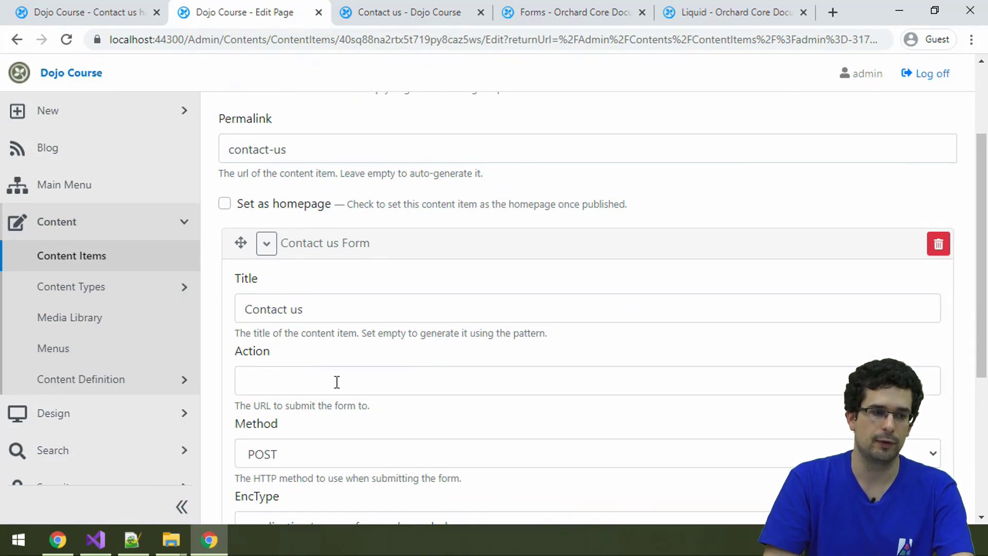
{"action": "left_click", "coordinate": [336, 381]}
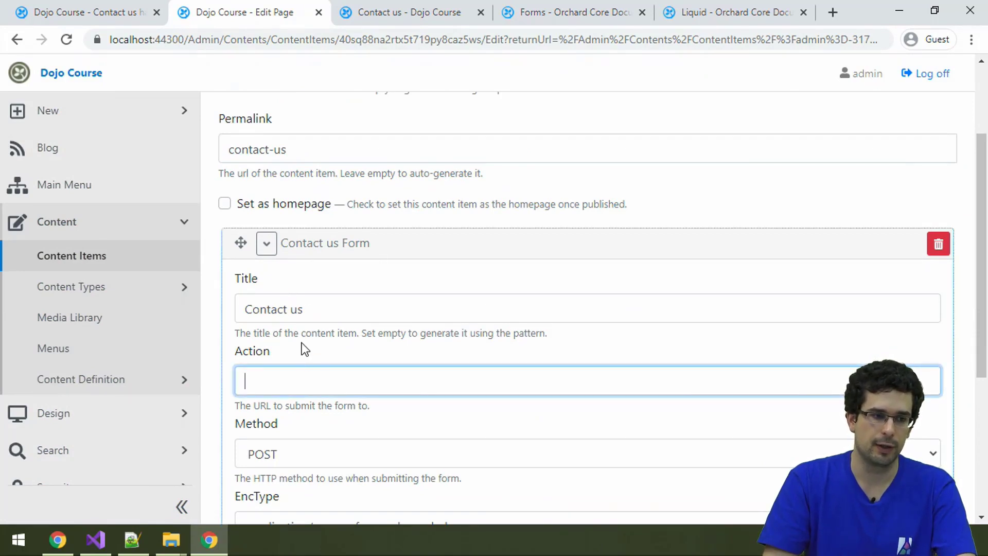
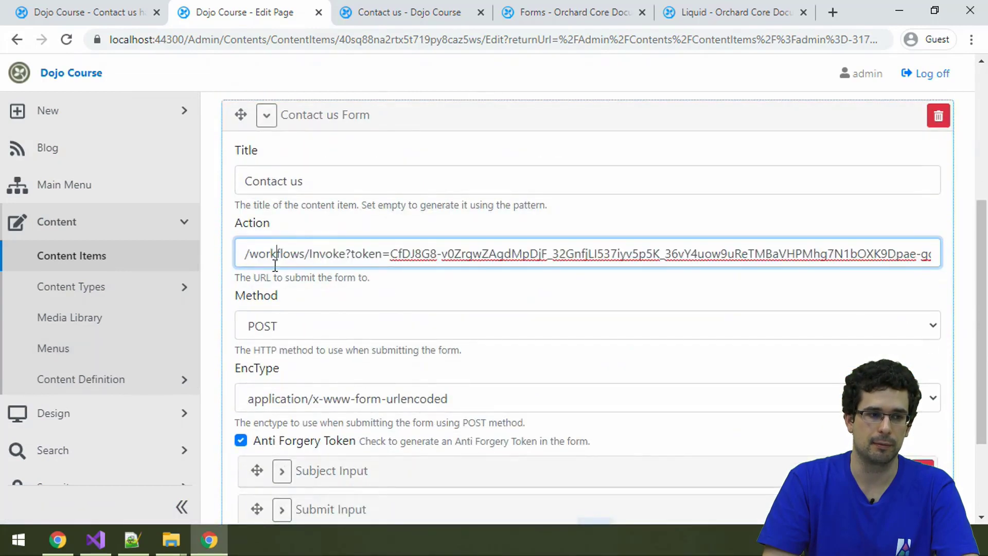
{"action": "double_click", "coordinate": [275, 253]}
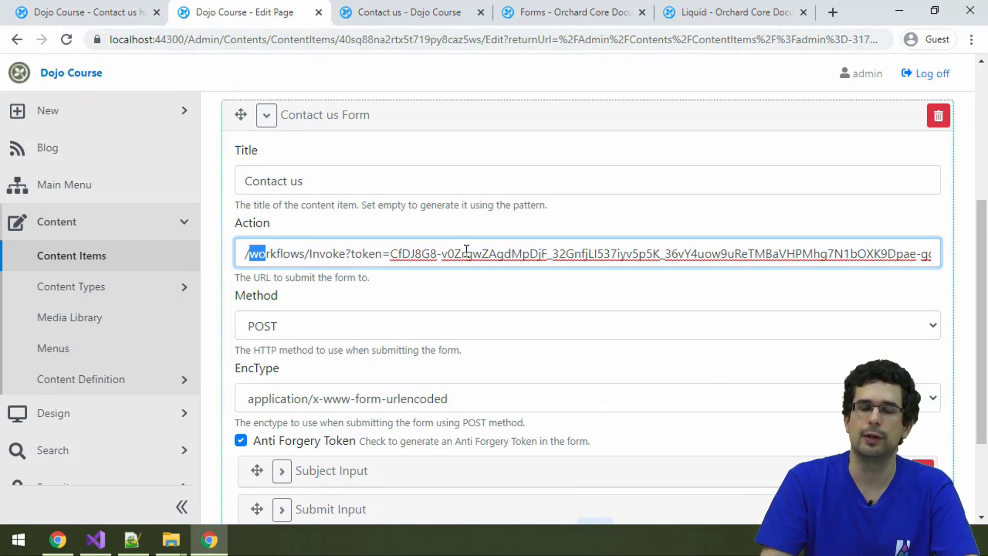
{"action": "scroll", "scroll_direction": "down", "scroll_amount": 3}
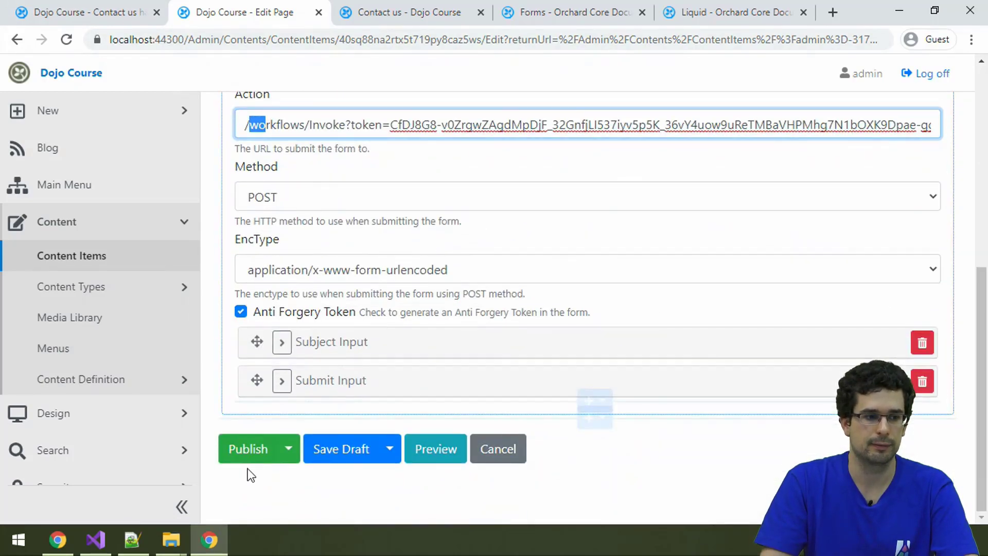
{"action": "left_click", "coordinate": [248, 449]}
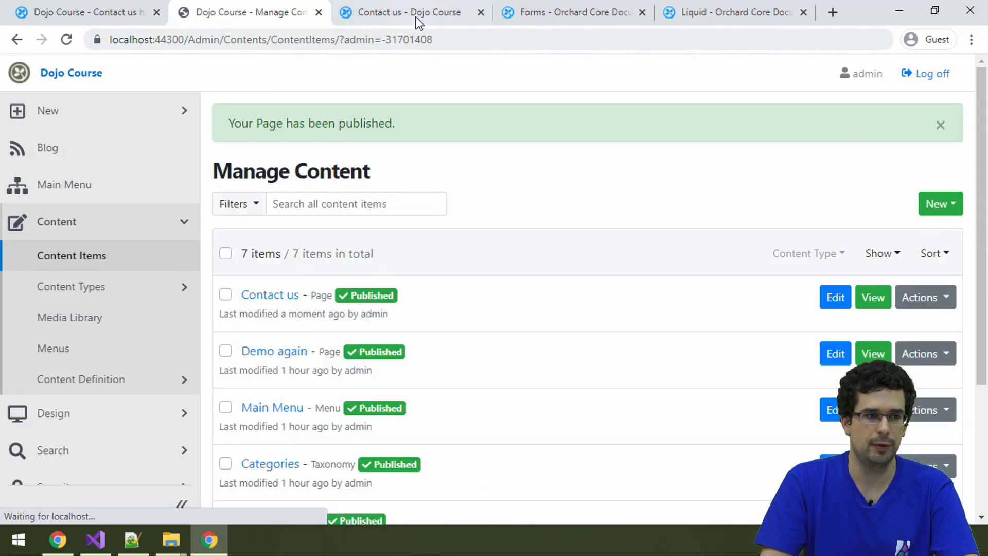
- Submit the live Contact us form with subject 'demo' and inspect the workflow invoke URL
{"action": "left_click", "coordinate": [414, 13]}
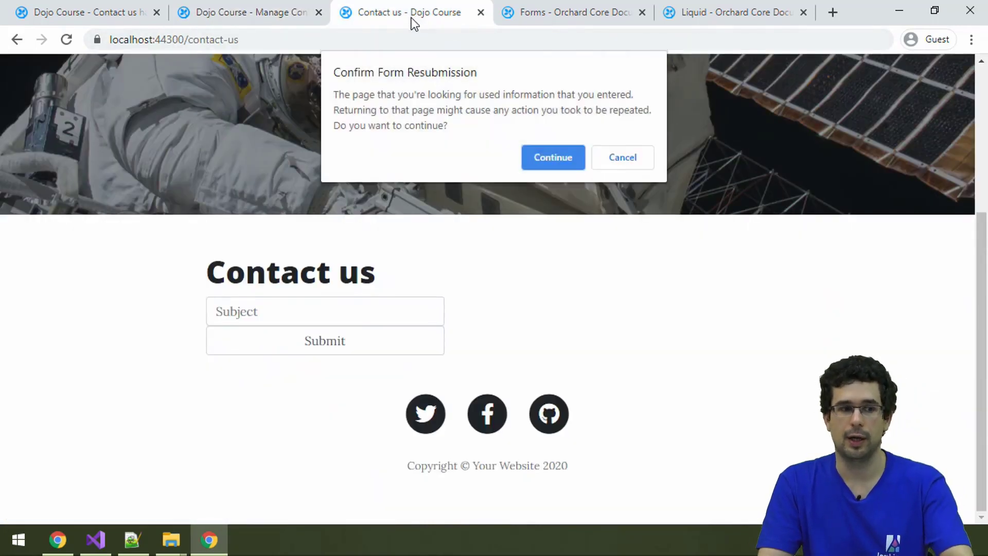
{"action": "mouse_move", "coordinate": [634, 157]}
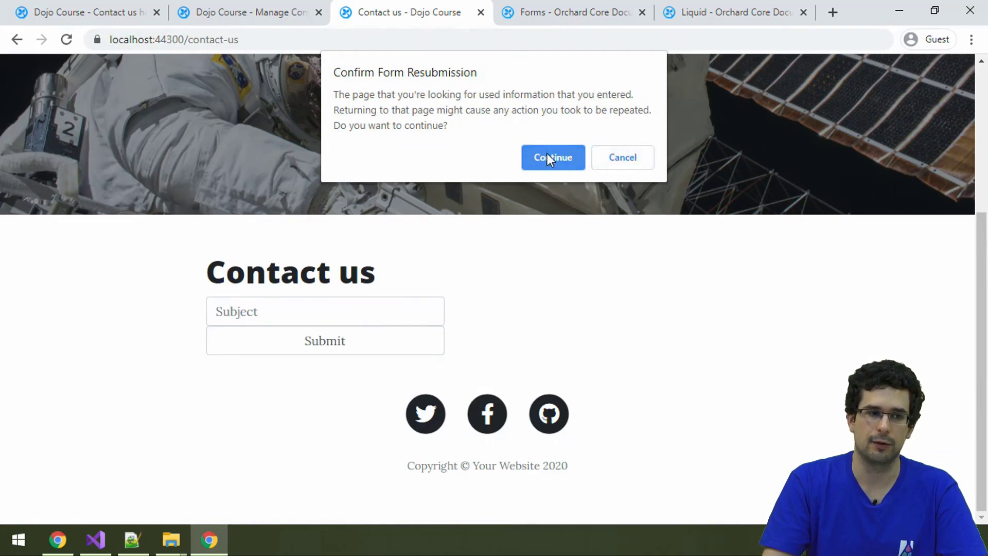
{"action": "left_click", "coordinate": [553, 157]}
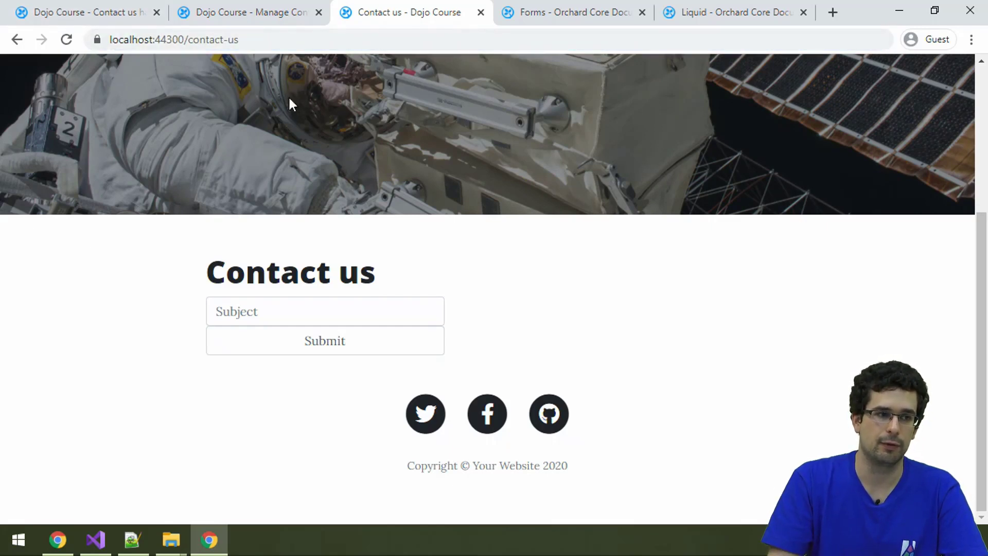
{"action": "left_click", "coordinate": [325, 311]}
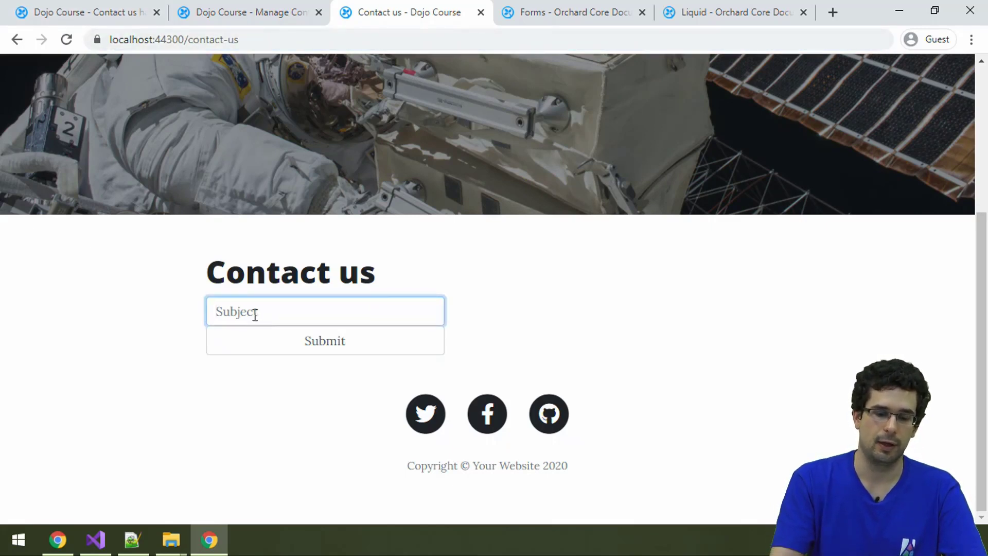
{"action": "type", "text": "demo"}
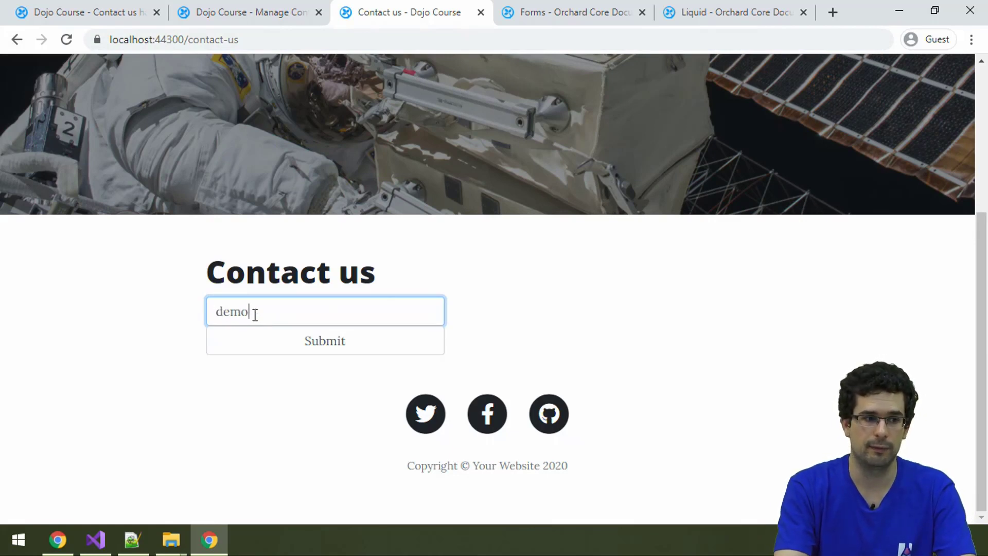
{"action": "left_click", "coordinate": [325, 341]}
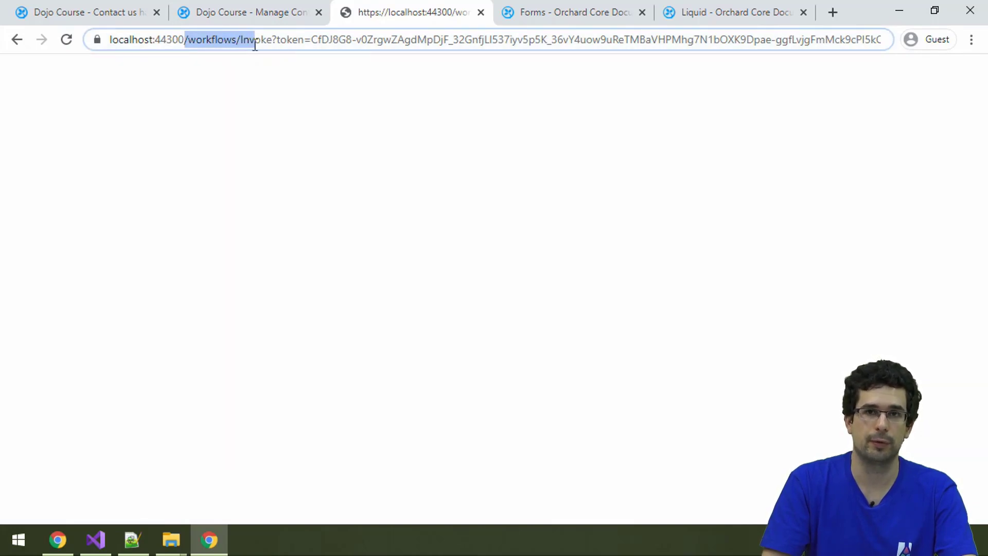
{"action": "left_click_drag", "start_coordinate": [253, 39], "coordinate": [494, 39]}
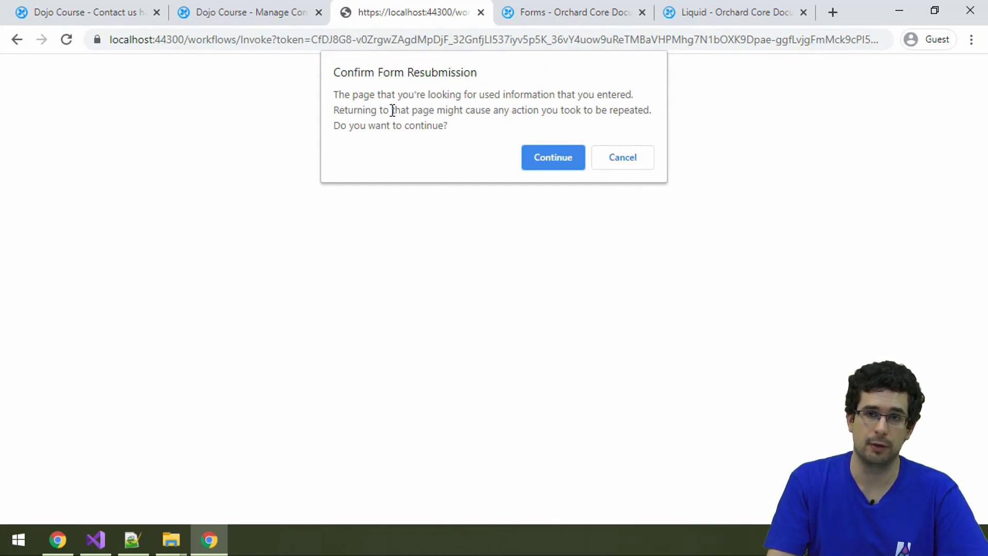
{"action": "mouse_move", "coordinate": [371, 128]}
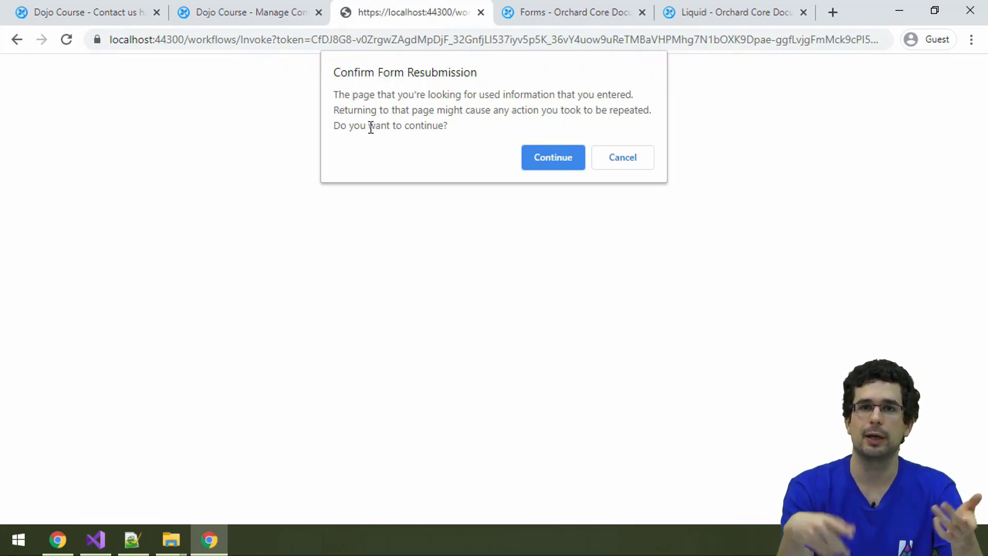
{"action": "mouse_move", "coordinate": [768, 195]}
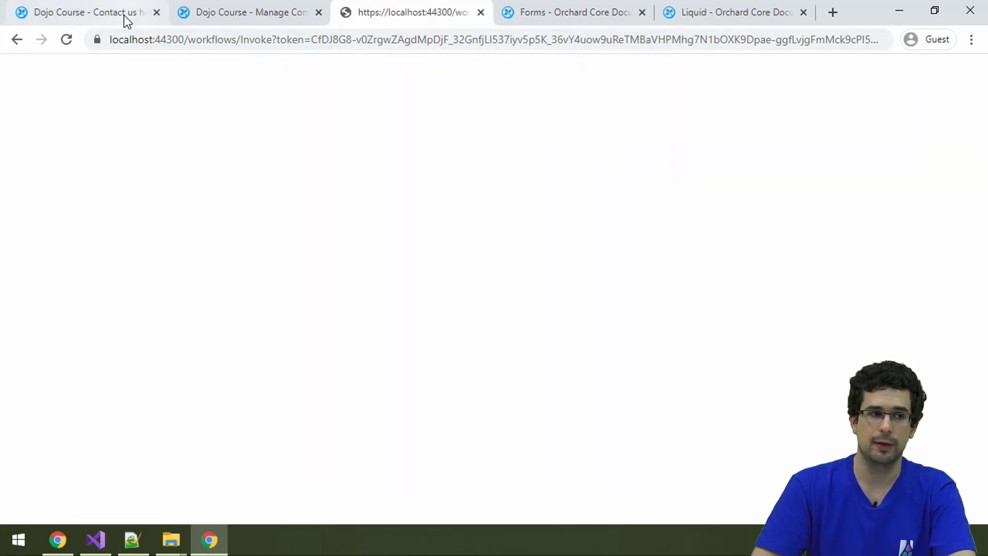
- Add an HTTP Redirect task with Location '/' and save it
{"action": "left_click", "coordinate": [90, 12]}
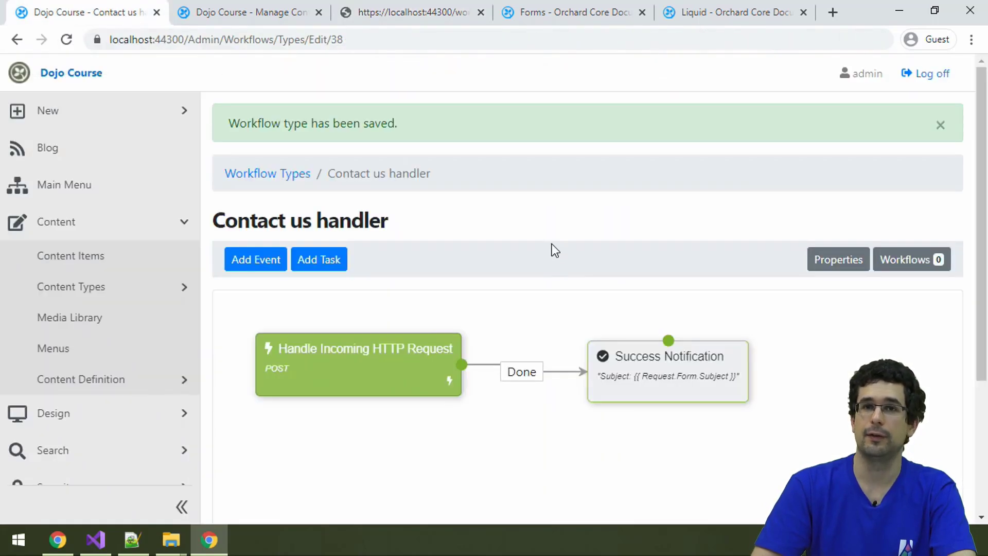
{"action": "scroll", "scroll_direction": "down", "scroll_amount": 3}
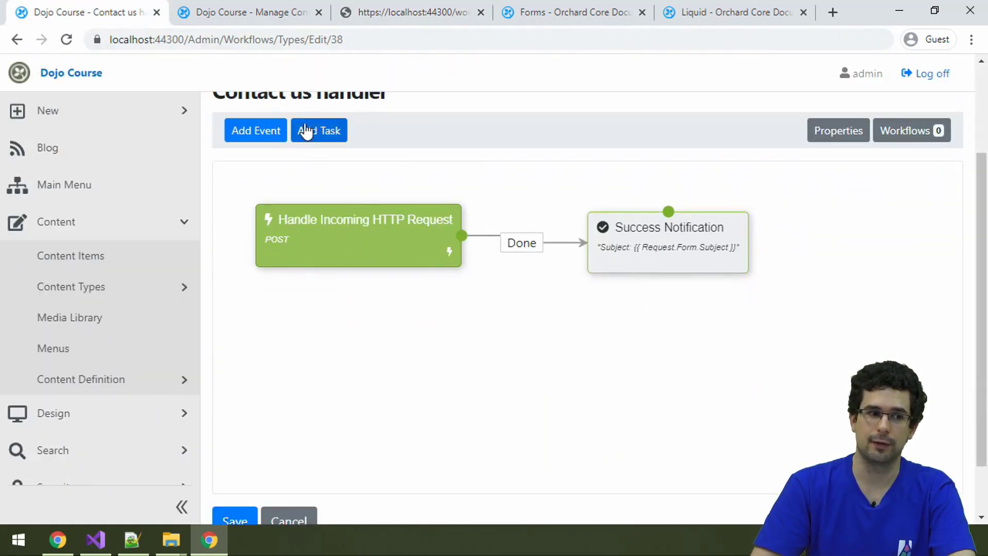
{"action": "left_click", "coordinate": [319, 130]}
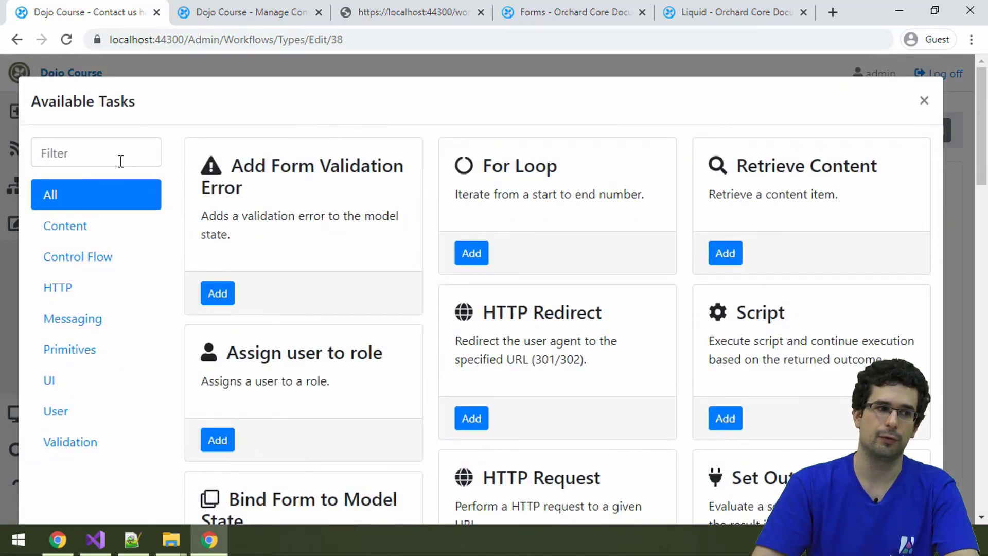
{"action": "type", "text": "redi"}
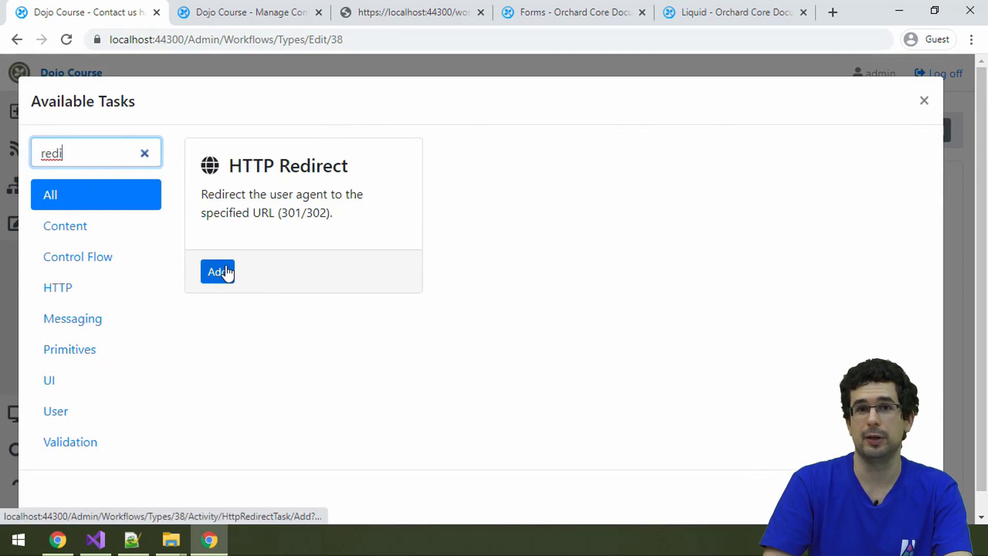
{"action": "left_click", "coordinate": [217, 271]}
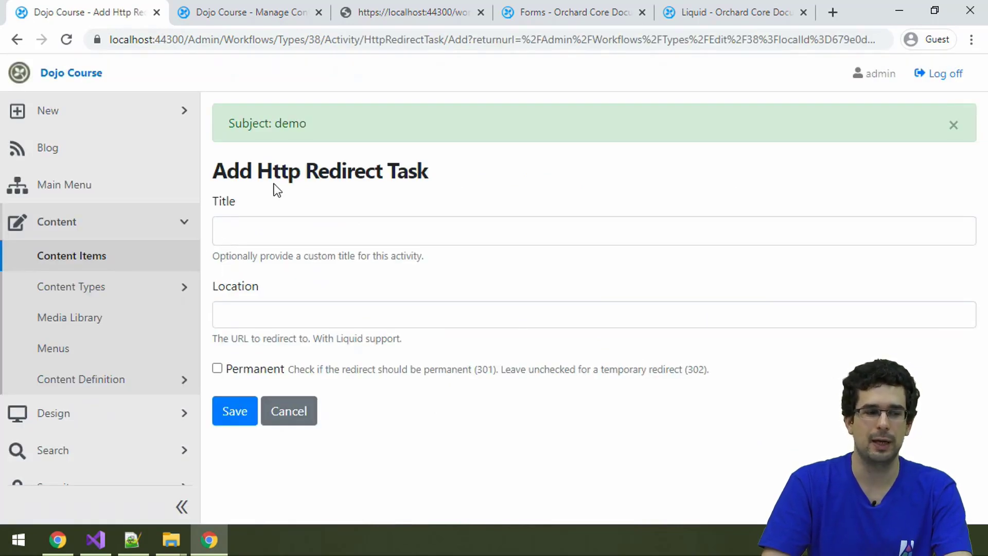
{"action": "mouse_move", "coordinate": [327, 202]}
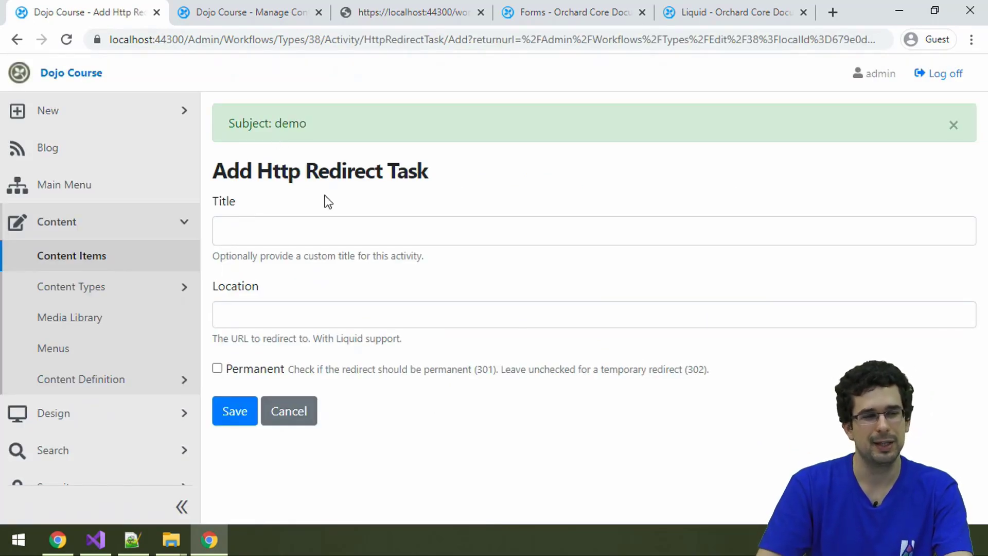
{"action": "left_click", "coordinate": [592, 324]}
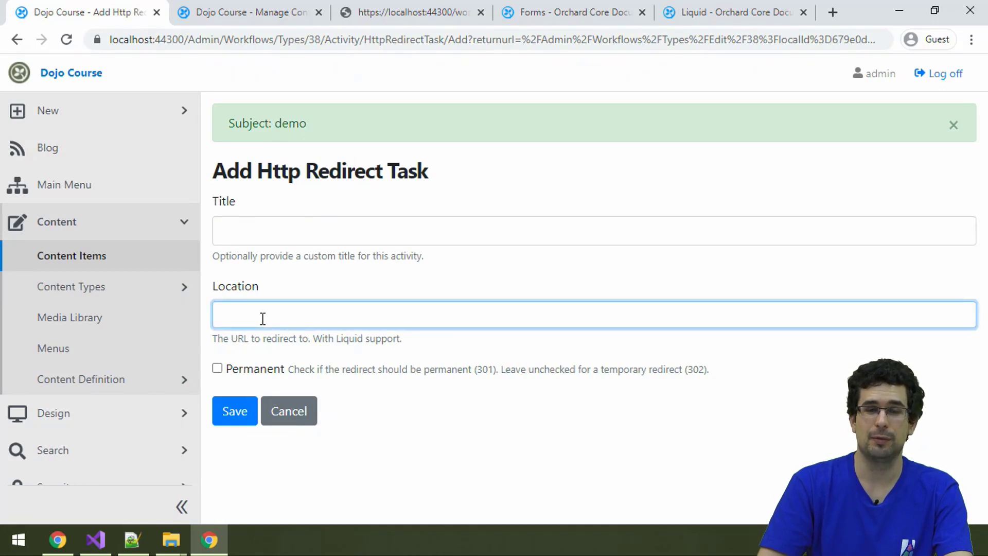
{"action": "left_click", "coordinate": [264, 319]}
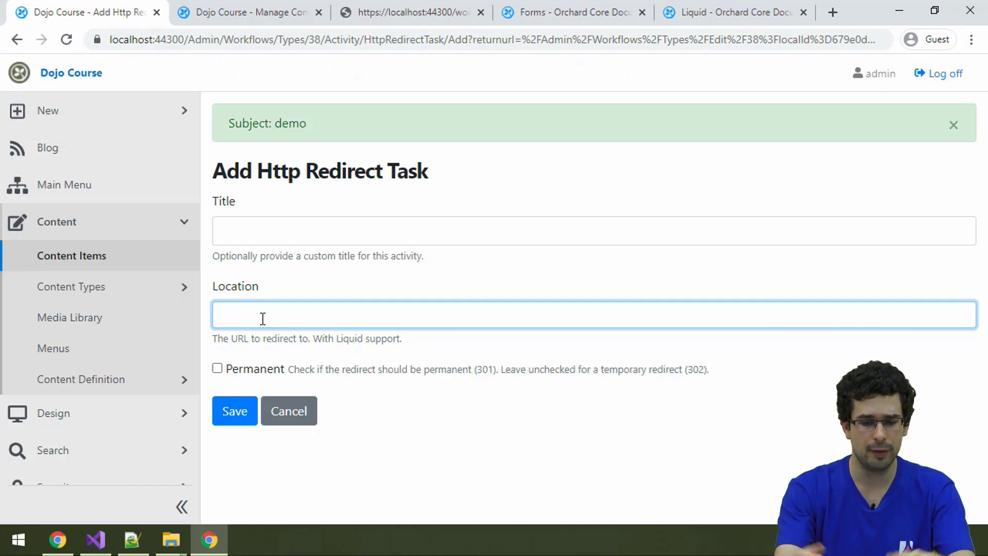
{"action": "type", "text": "/"}
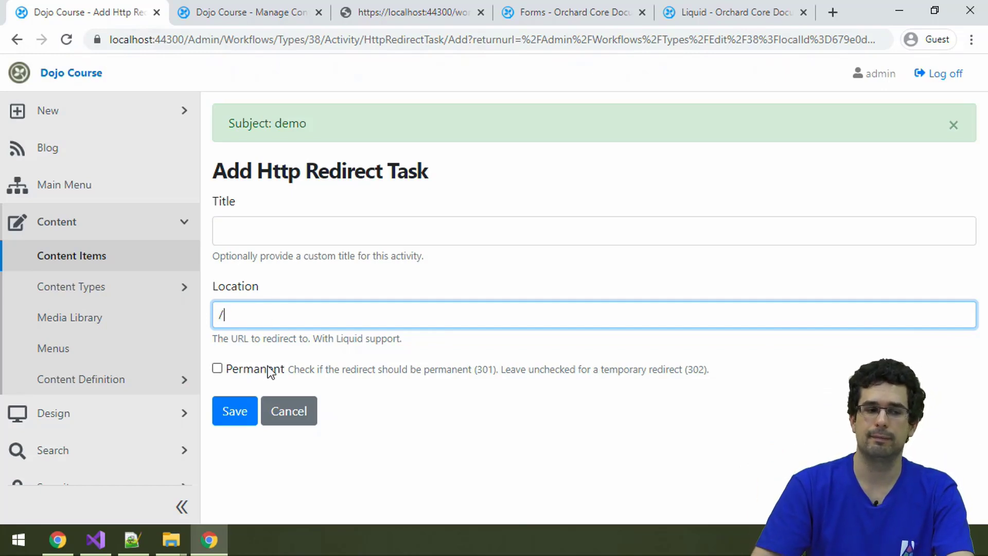
{"action": "mouse_move", "coordinate": [277, 383]}
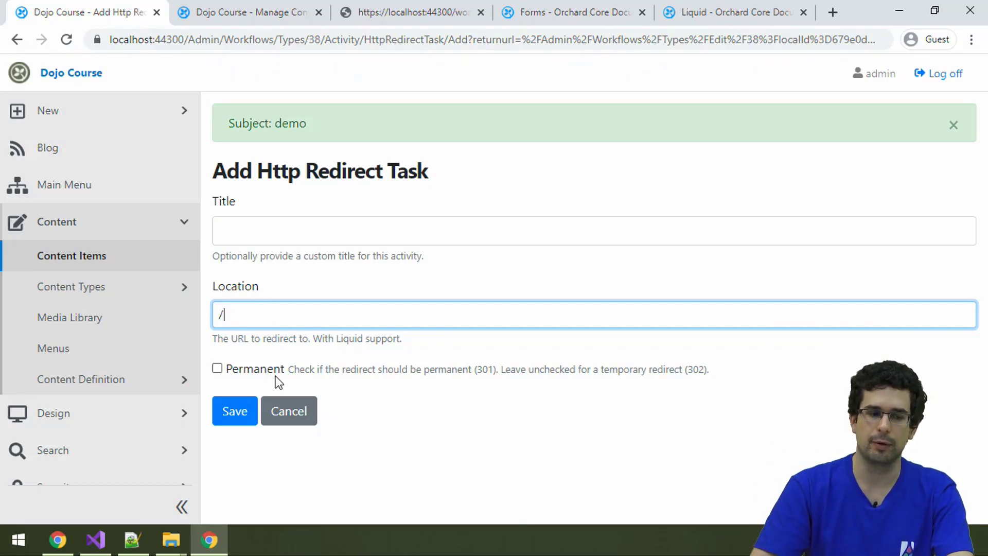
{"action": "mouse_move", "coordinate": [191, 364]}
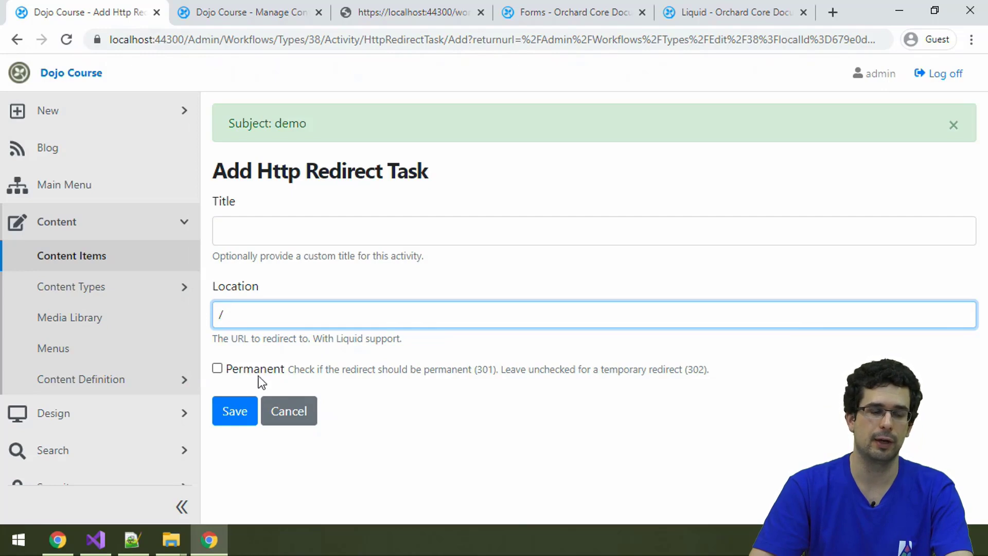
{"action": "left_click", "coordinate": [234, 410]}
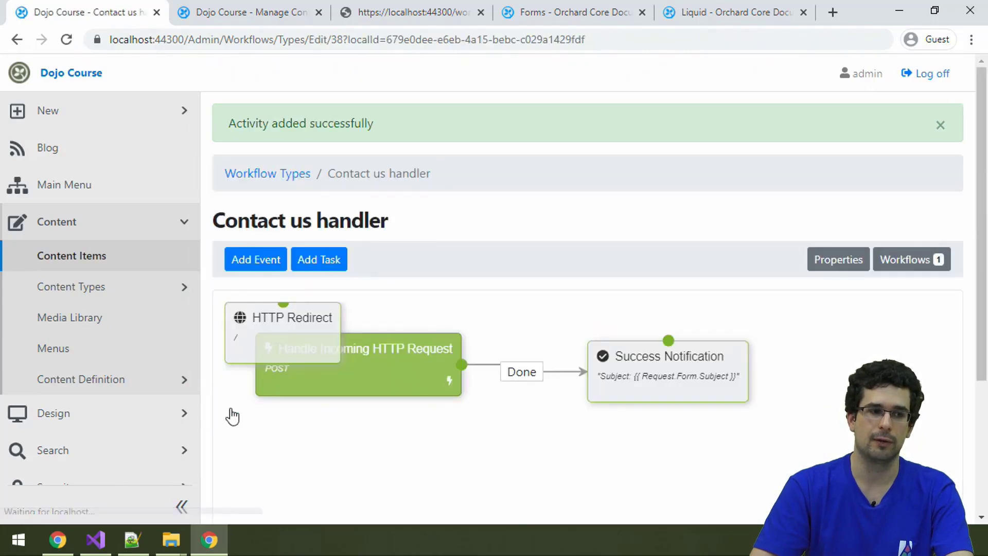
- Move HTTP Redirect aside, connect Success Notification's Done outcome to it, and save
{"action": "left_click_drag", "start_coordinate": [292, 317], "coordinate": [816, 410]}
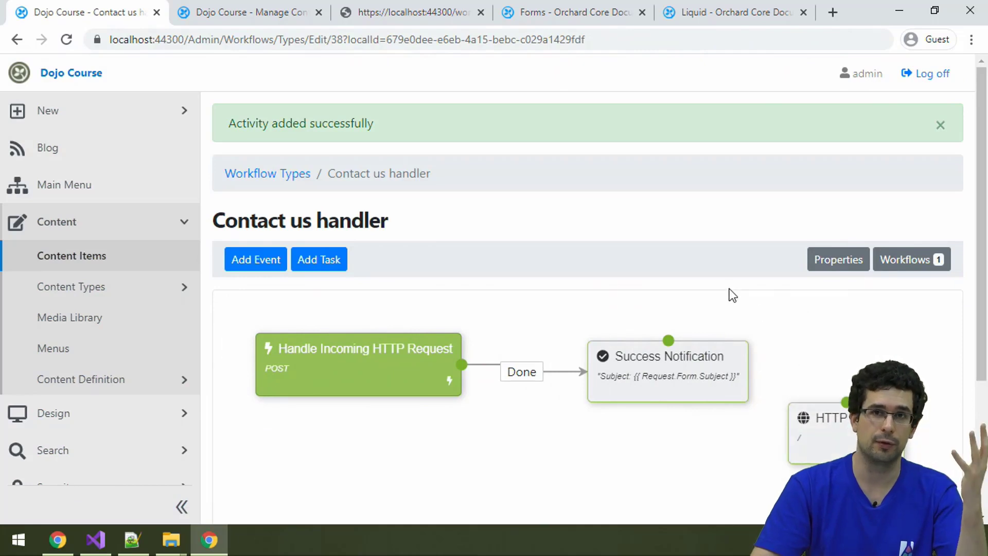
{"action": "scroll", "scroll_direction": "down", "scroll_amount": 3}
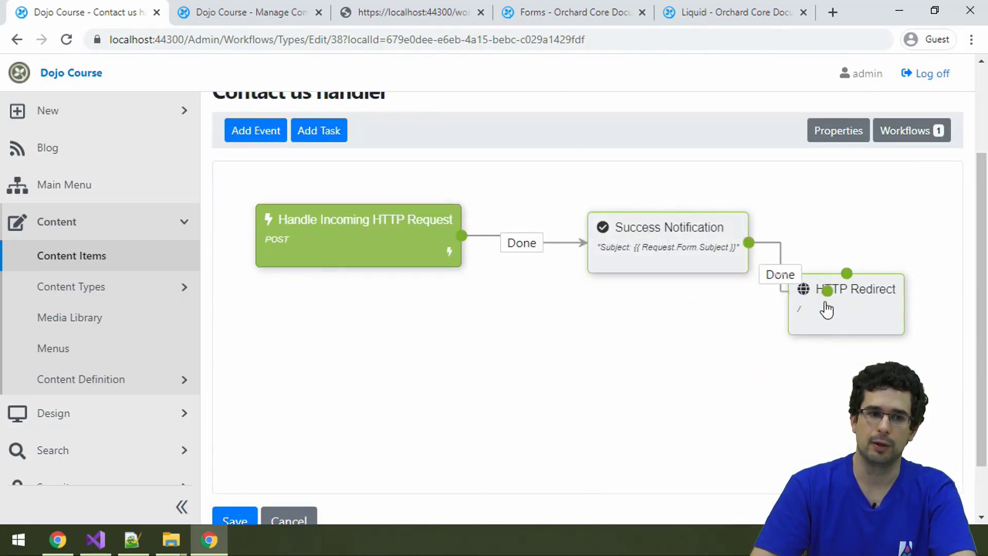
{"action": "left_click_drag", "start_coordinate": [844, 302], "coordinate": [854, 359]}
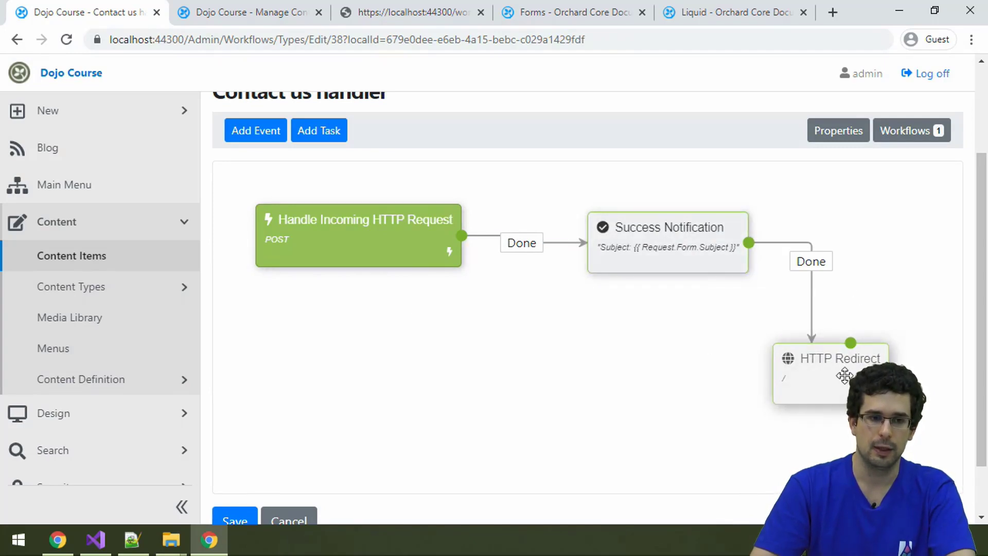
{"action": "scroll", "scroll_direction": "down", "scroll_amount": 3}
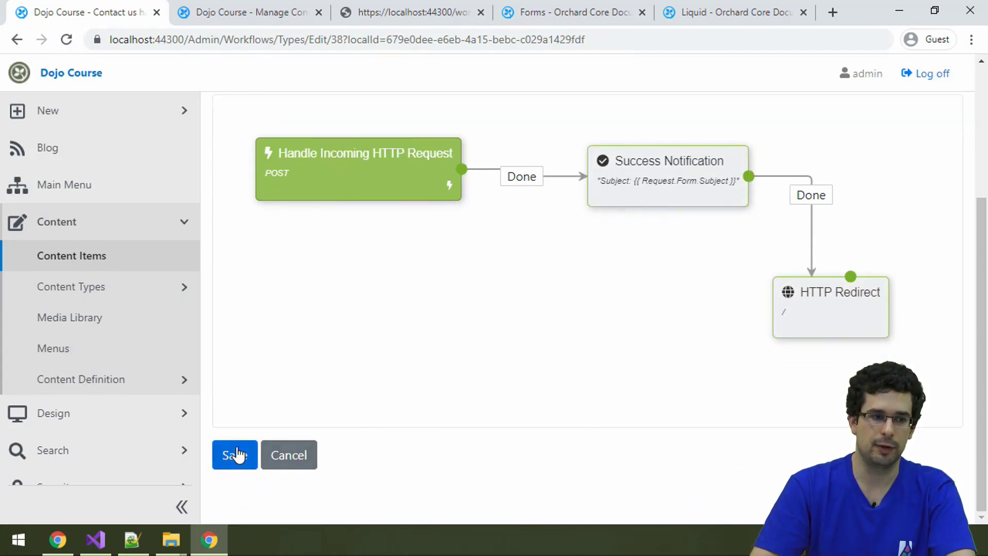
{"action": "left_click", "coordinate": [235, 455]}
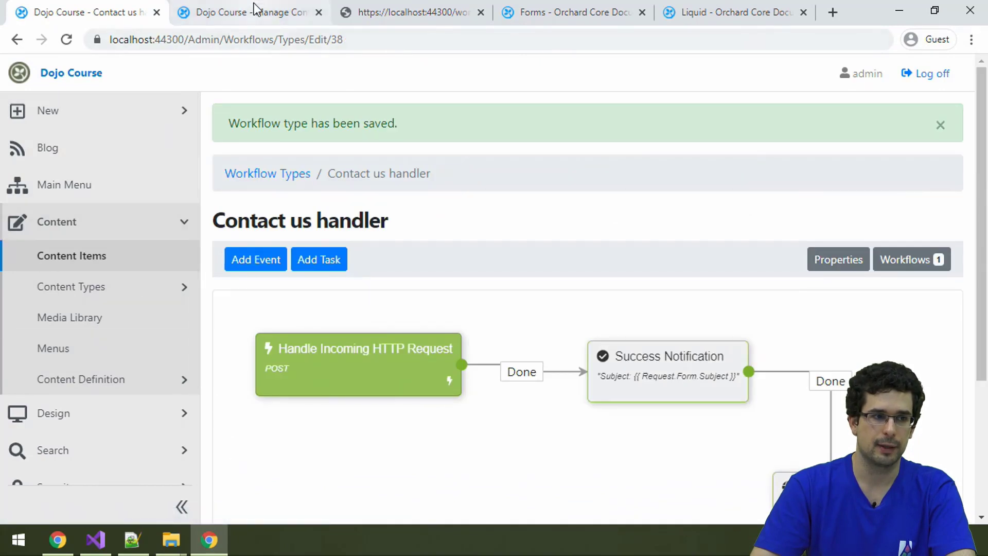
{"action": "left_click", "coordinate": [407, 12]}
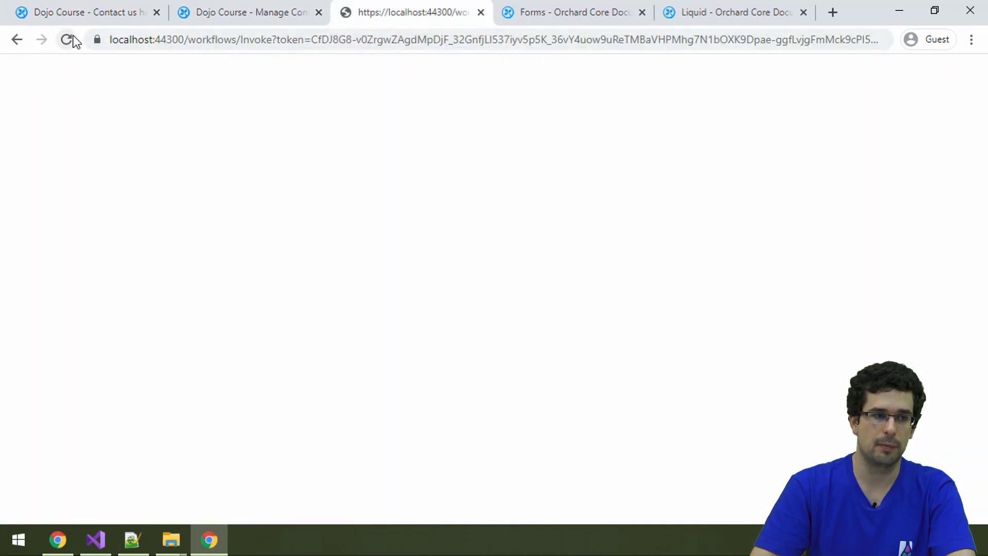
- Reload to resubmit the form, confirm the homepage shows 'Subject: demo', then return to content
{"action": "left_click", "coordinate": [66, 39]}
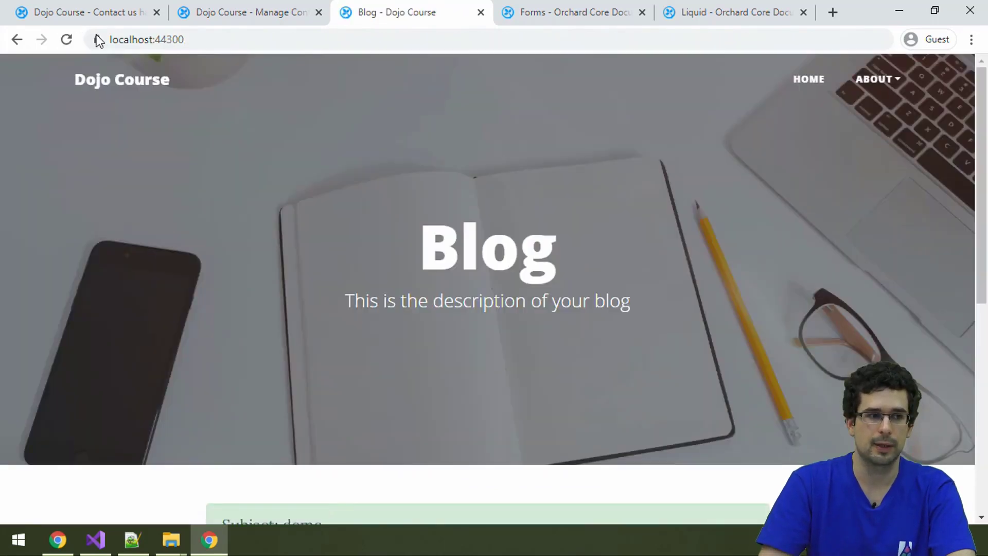
{"action": "scroll", "scroll_direction": "down", "scroll_amount": 3}
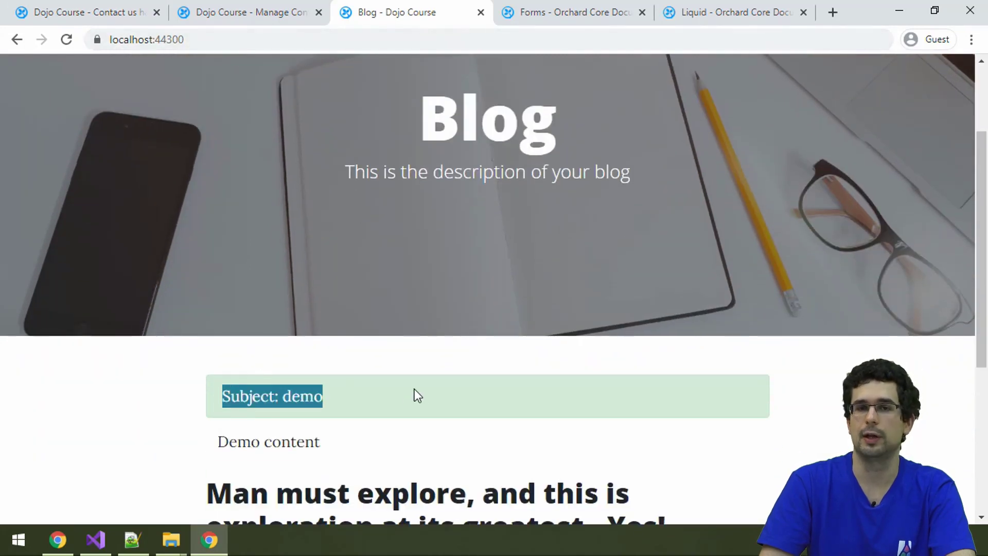
{"action": "mouse_move", "coordinate": [417, 358]}
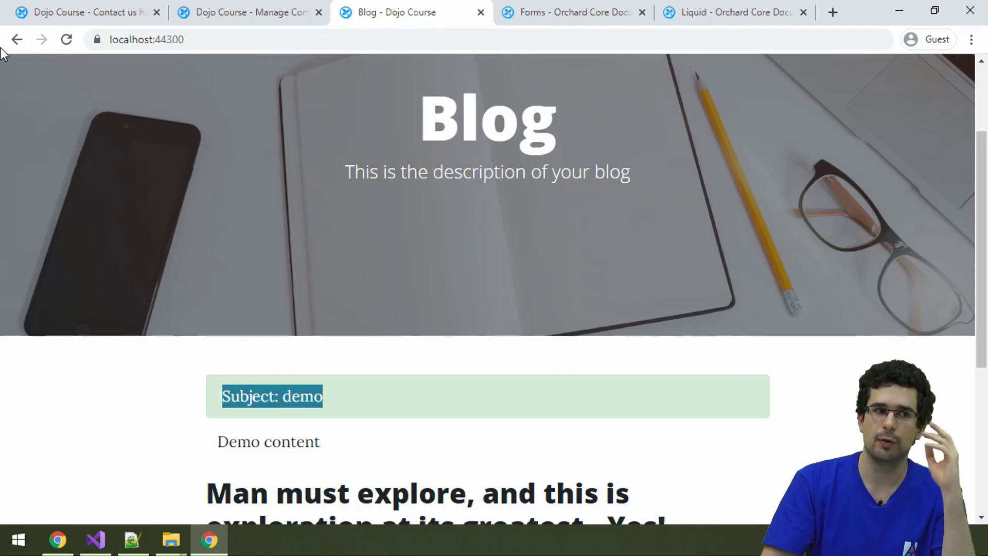
{"action": "left_click", "coordinate": [249, 12]}
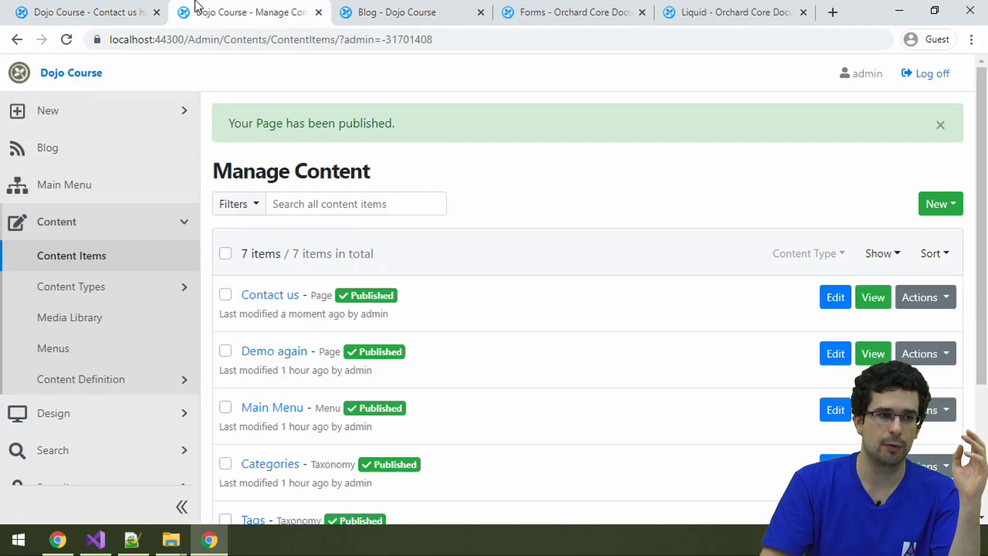
- Open the Contact us page for editing and expand its Contact us Form
{"action": "left_click", "coordinate": [269, 294]}
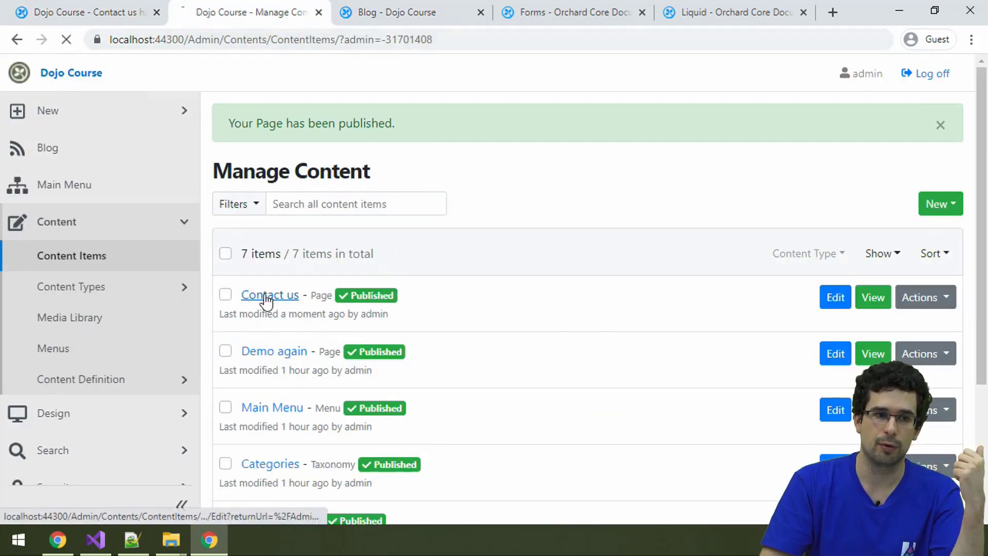
{"action": "left_click", "coordinate": [270, 295]}
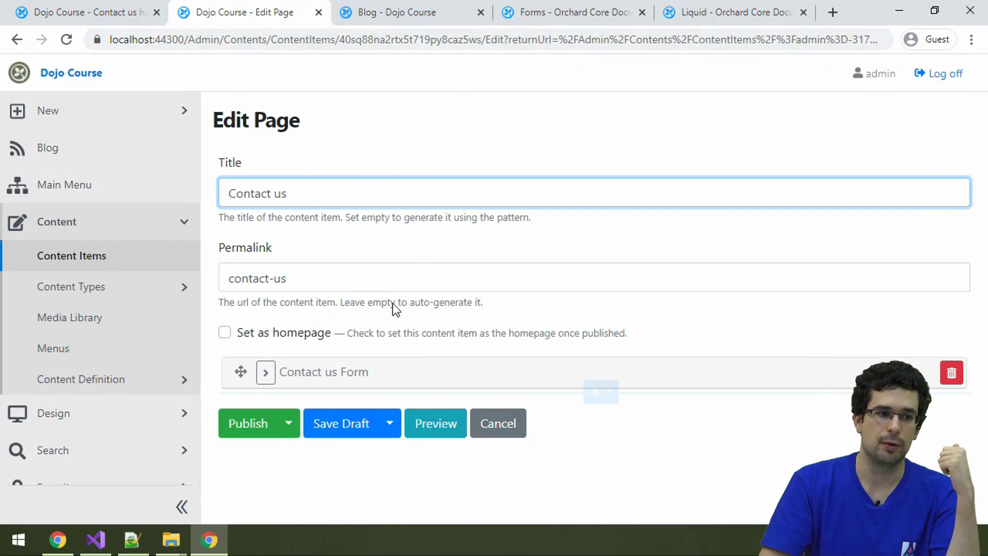
{"action": "left_click", "coordinate": [266, 372]}
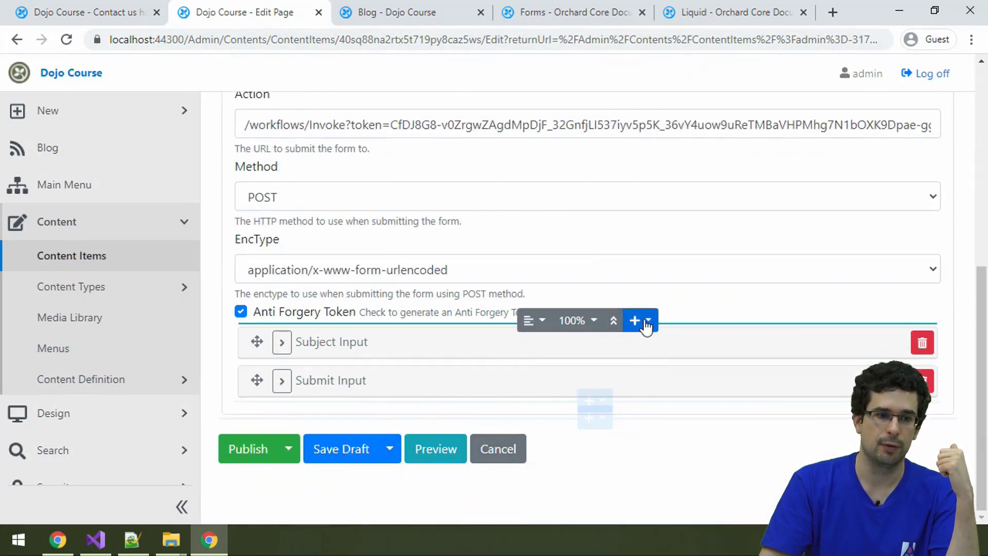
- Add a blank Input element inside the form and bring up its Type choices
{"action": "left_click", "coordinate": [647, 321]}
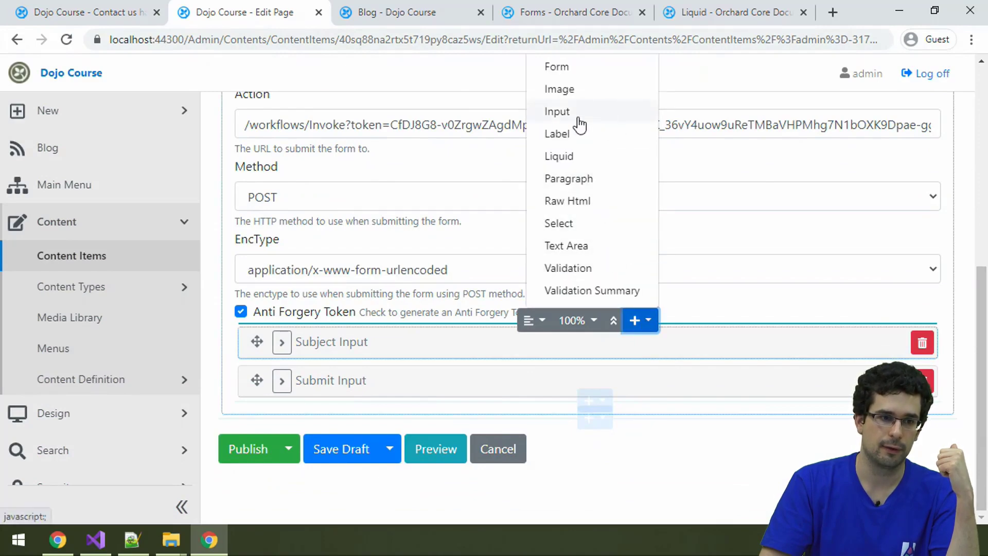
{"action": "left_click", "coordinate": [557, 111]}
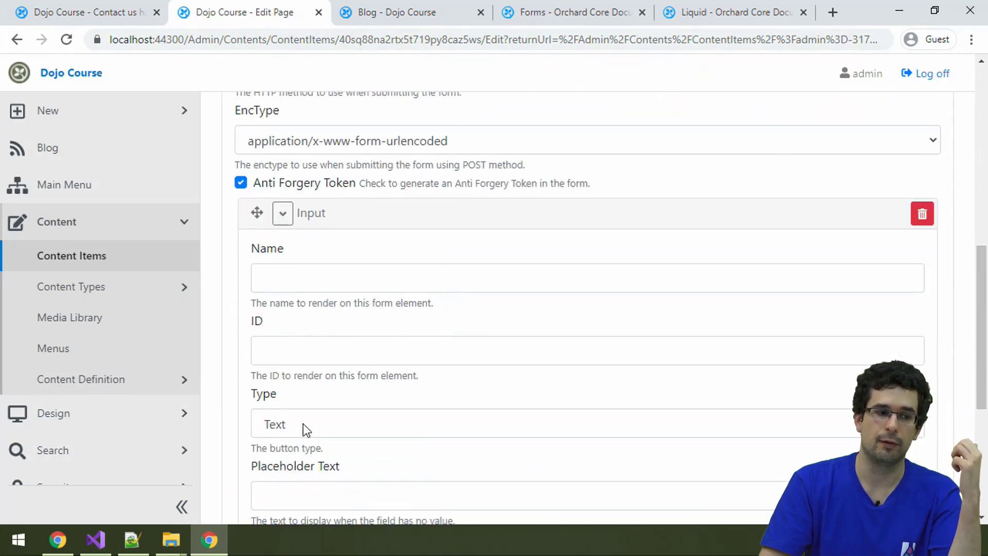
{"action": "left_click", "coordinate": [275, 424]}
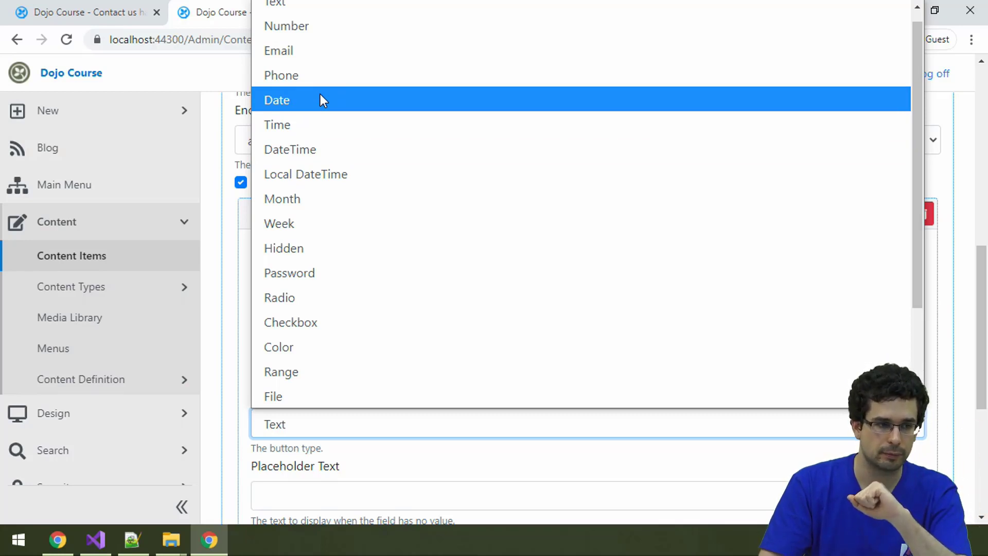
{"action": "scroll", "scroll_direction": "down", "scroll_amount": 3}
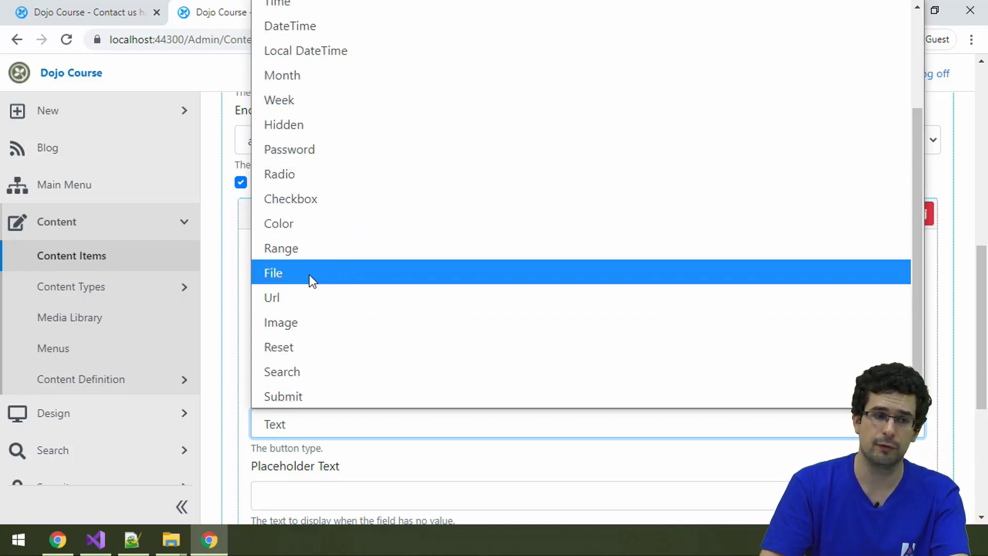
{"action": "mouse_move", "coordinate": [334, 236]}
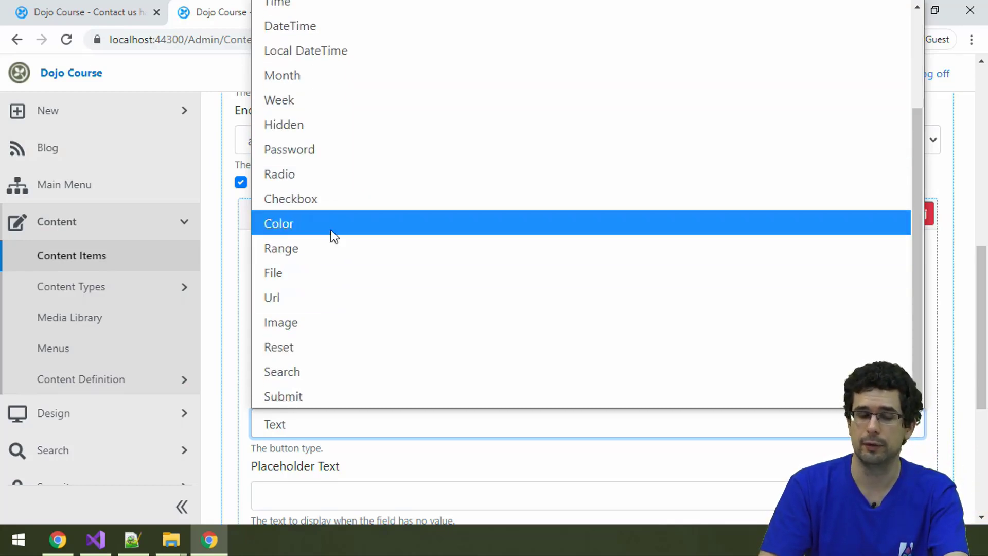